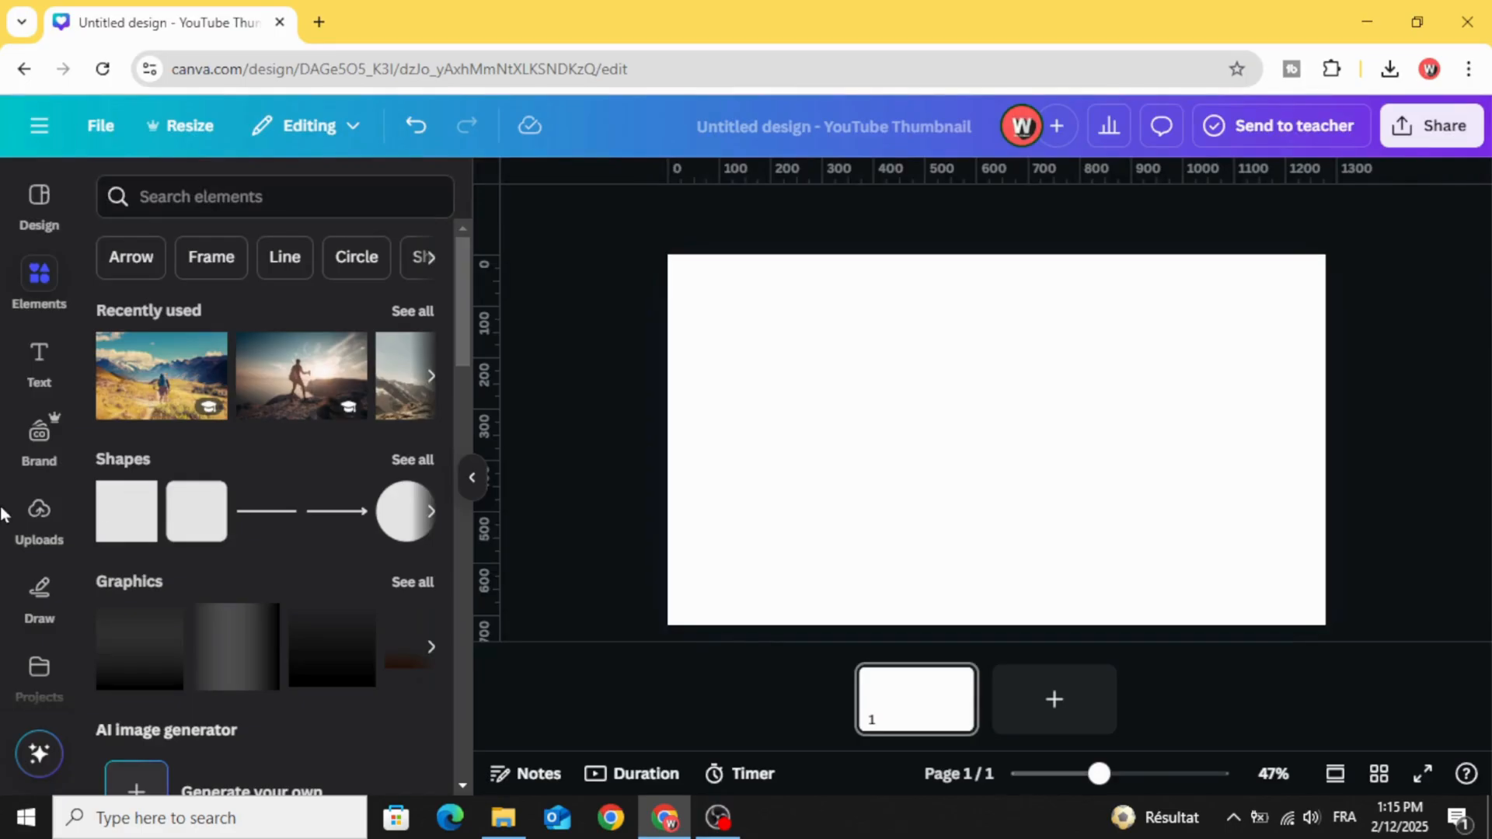
Add the uploaded yellow-hoodie man photo to fill the blank thumbnail page.
click(39, 519)
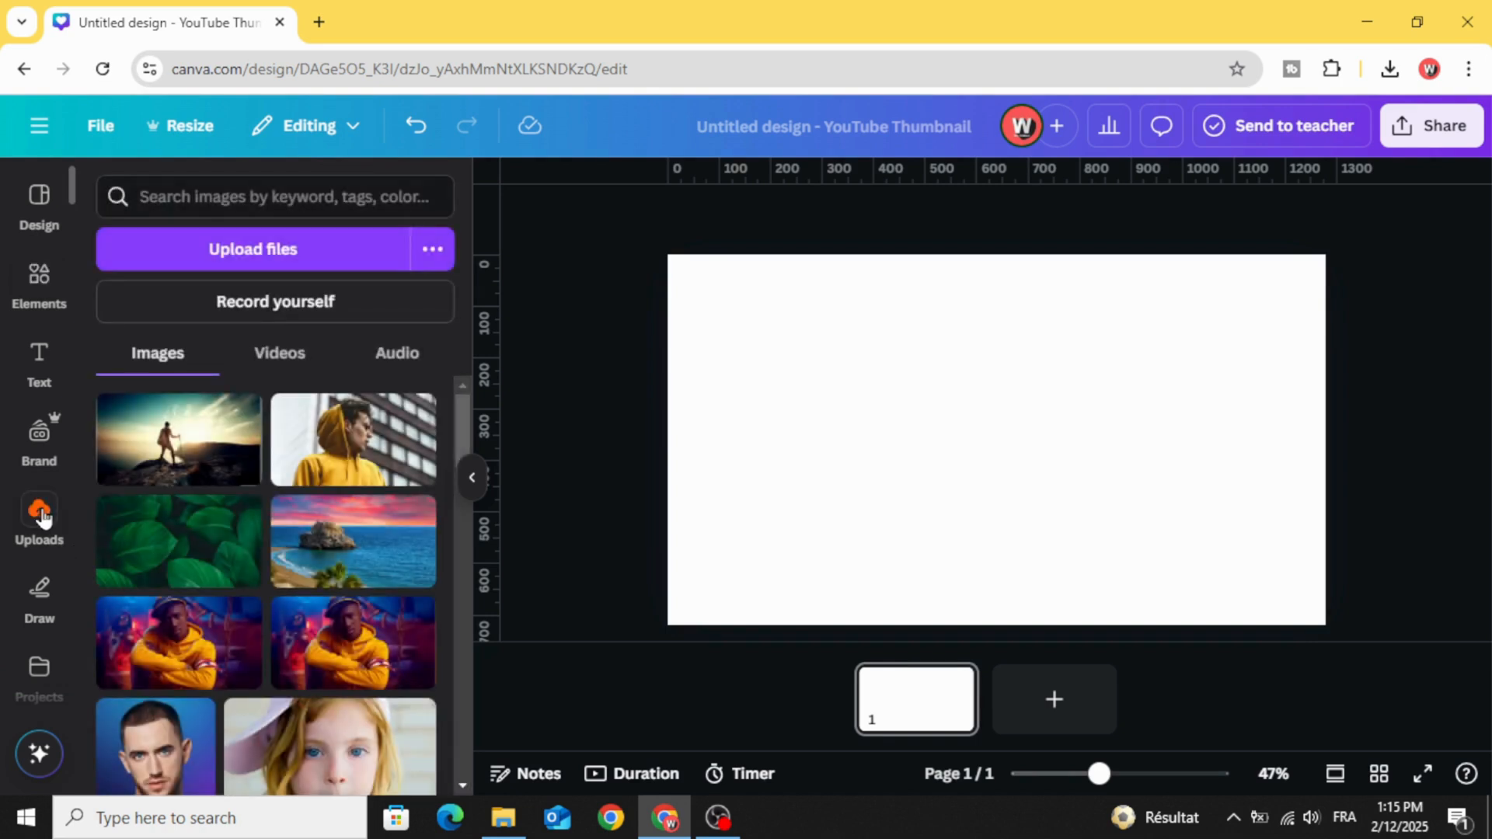
mouse_move(210, 449)
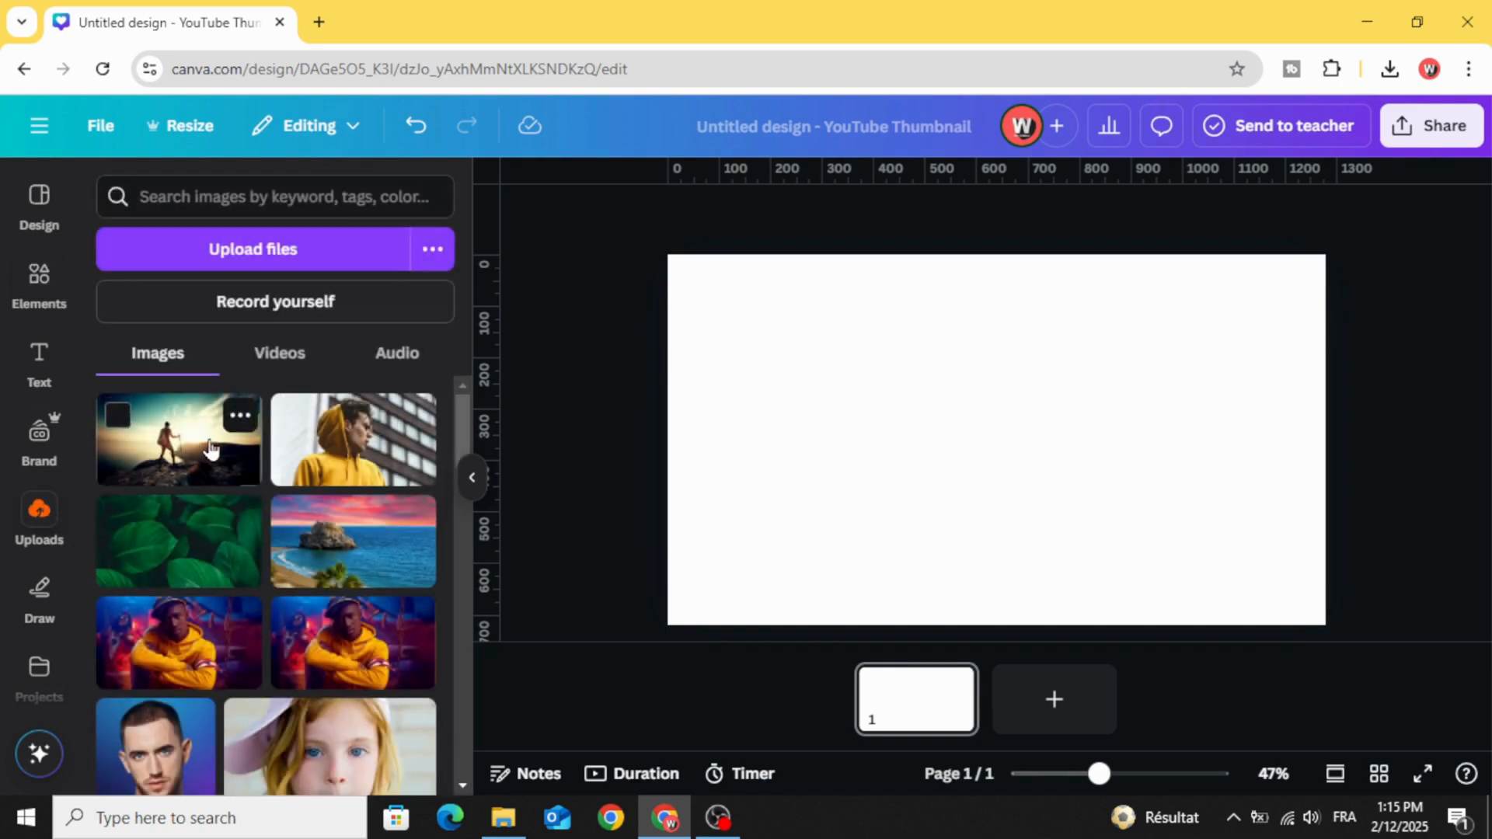
click(177, 440)
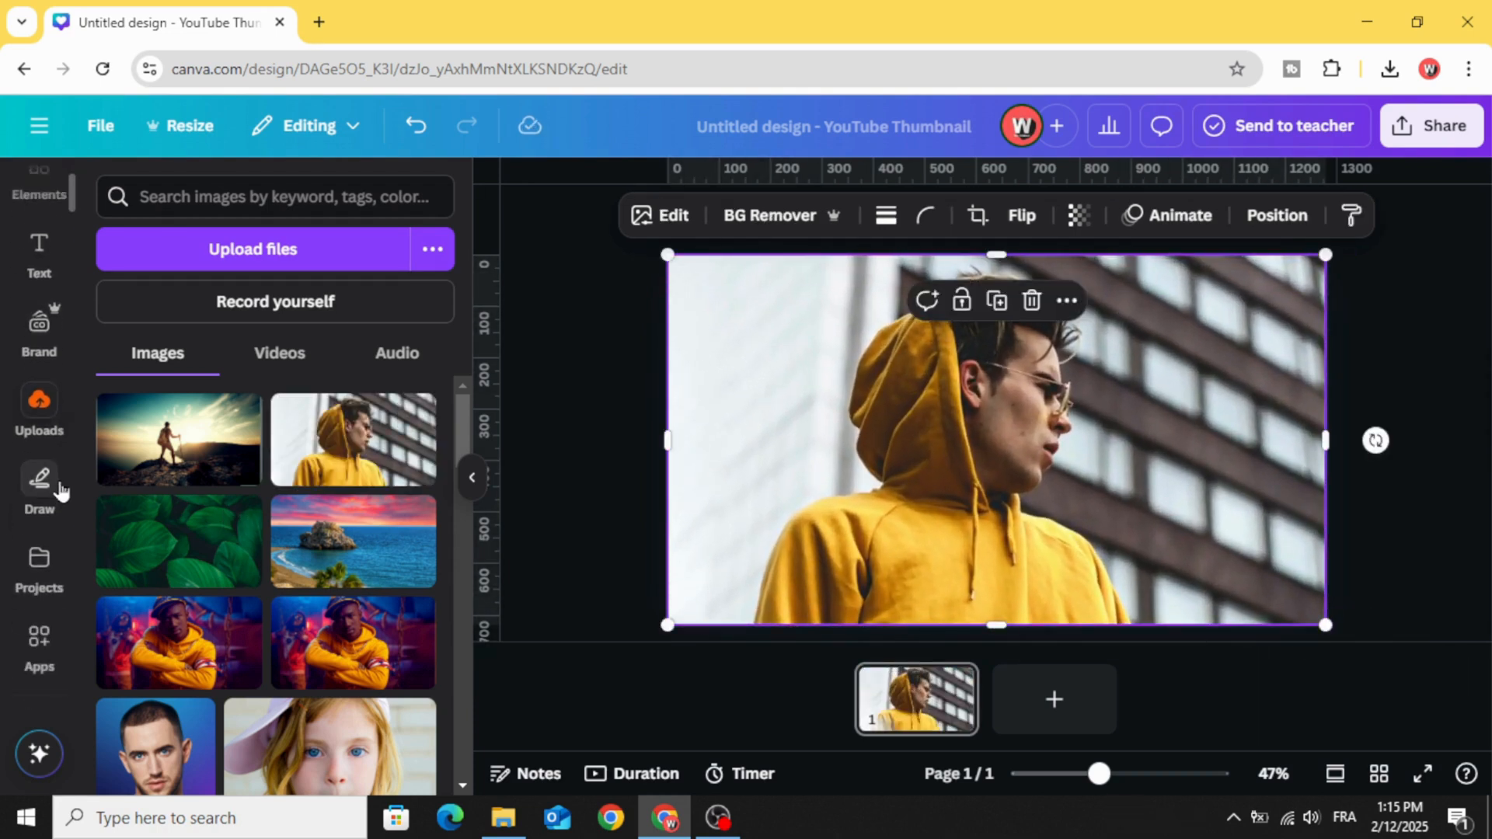
Search Apps for 'image ble' and launch the Image Blender app.
scroll(down, 3)
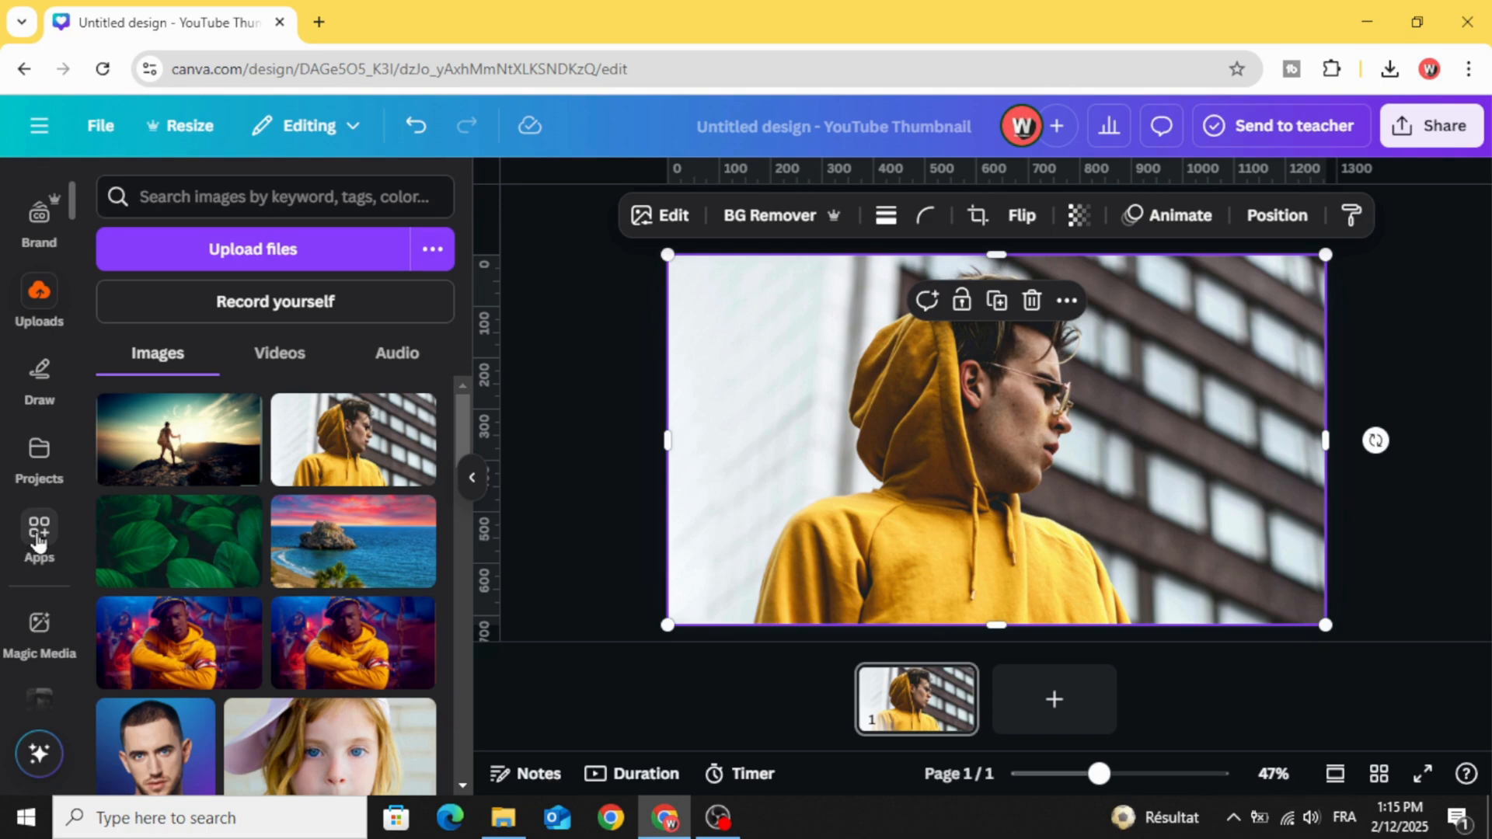
click(39, 533)
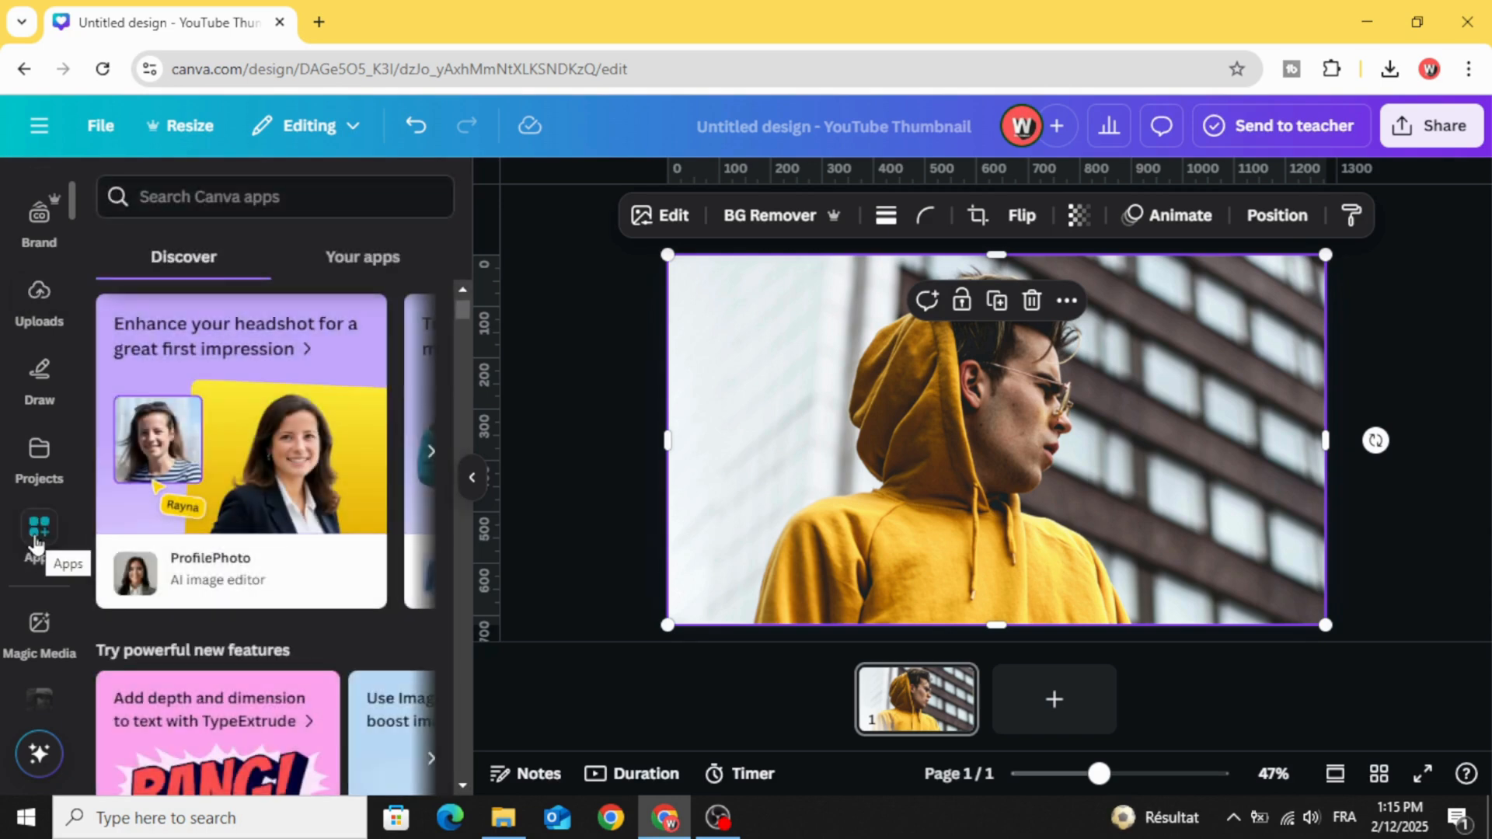
click(275, 198)
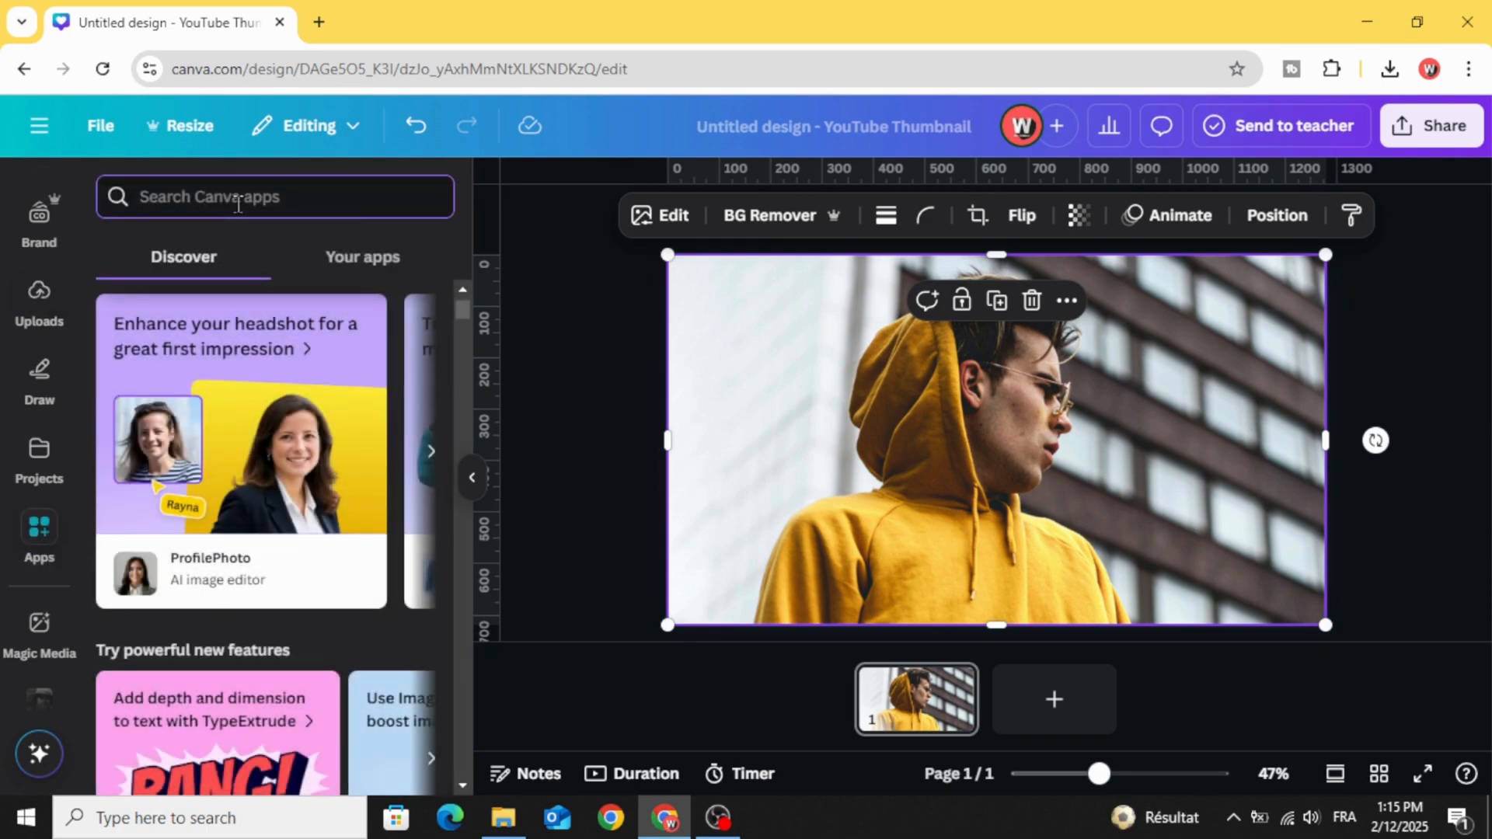
text(image)
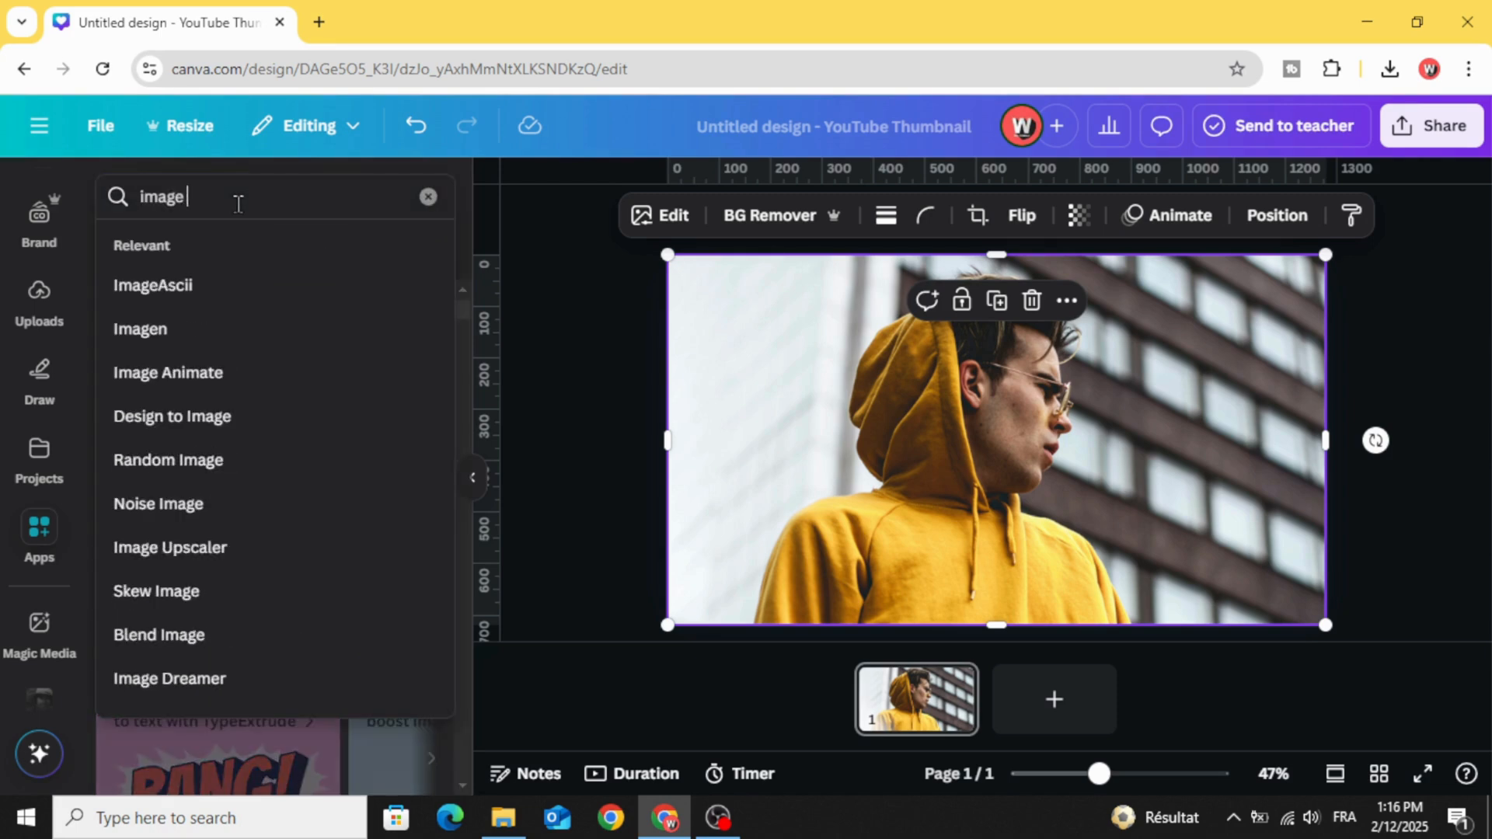
text(ble)
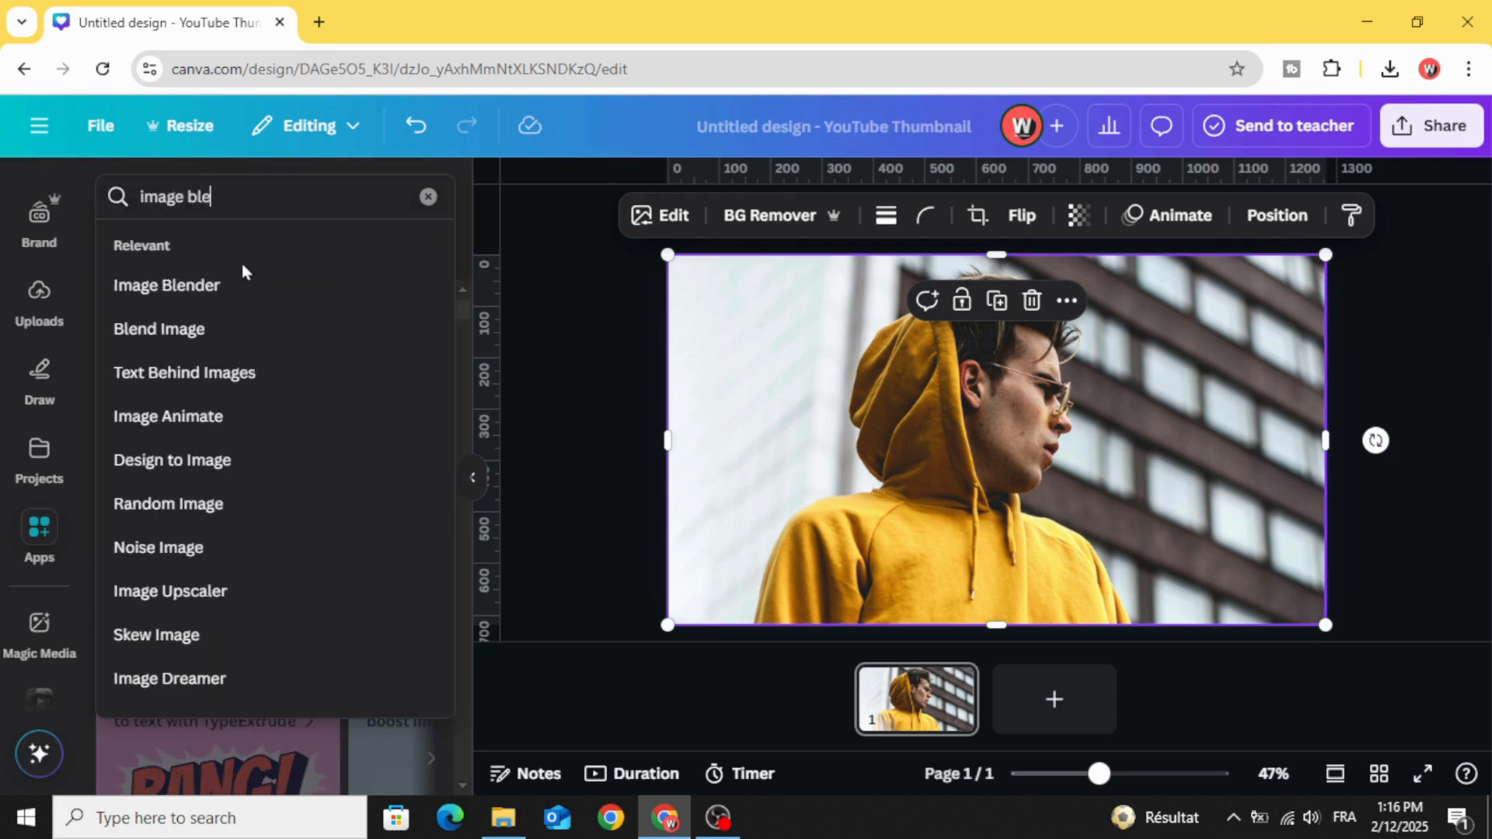
click(166, 285)
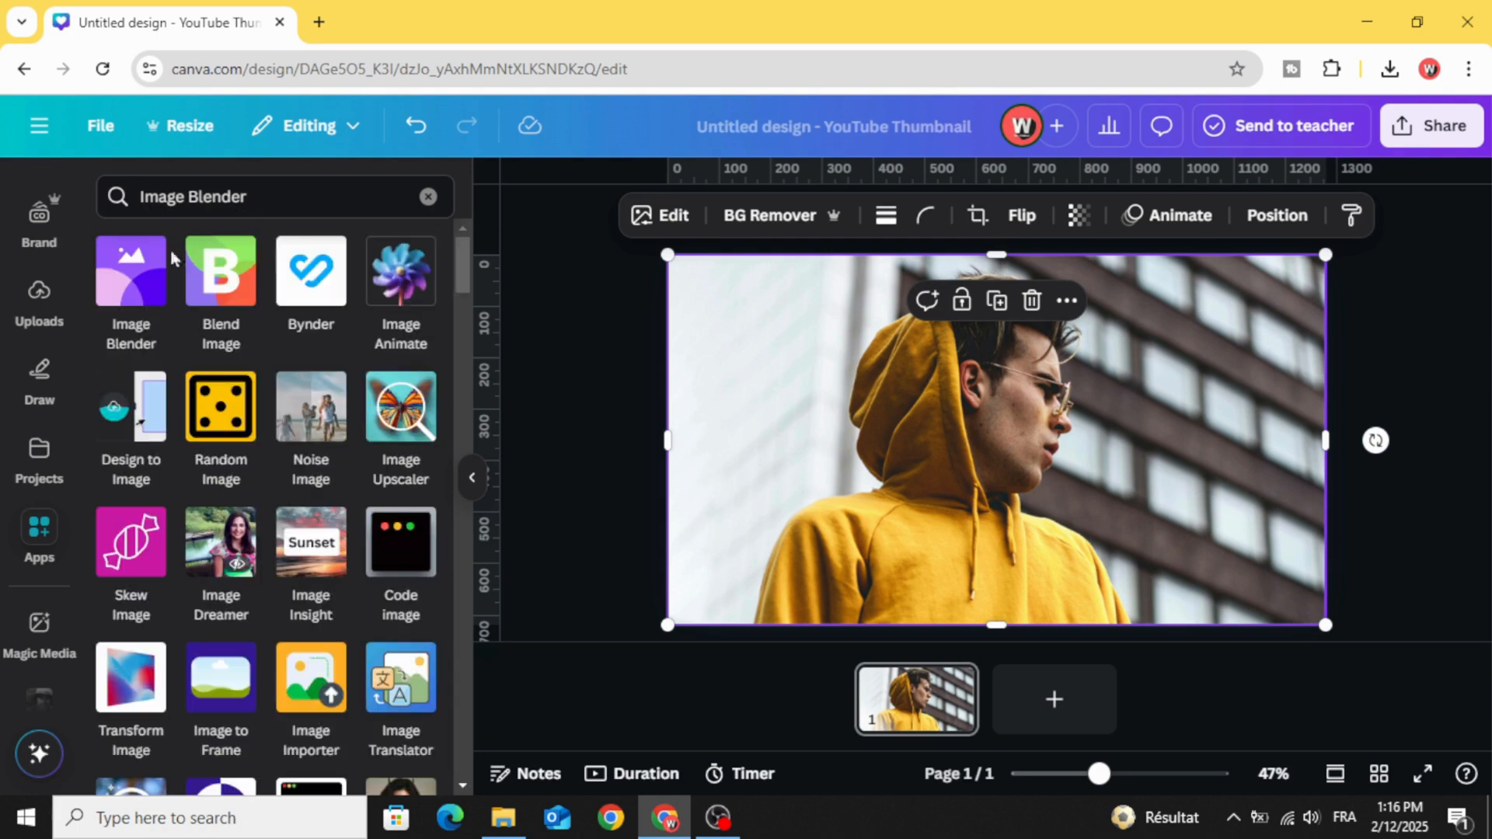
mouse_move(130, 270)
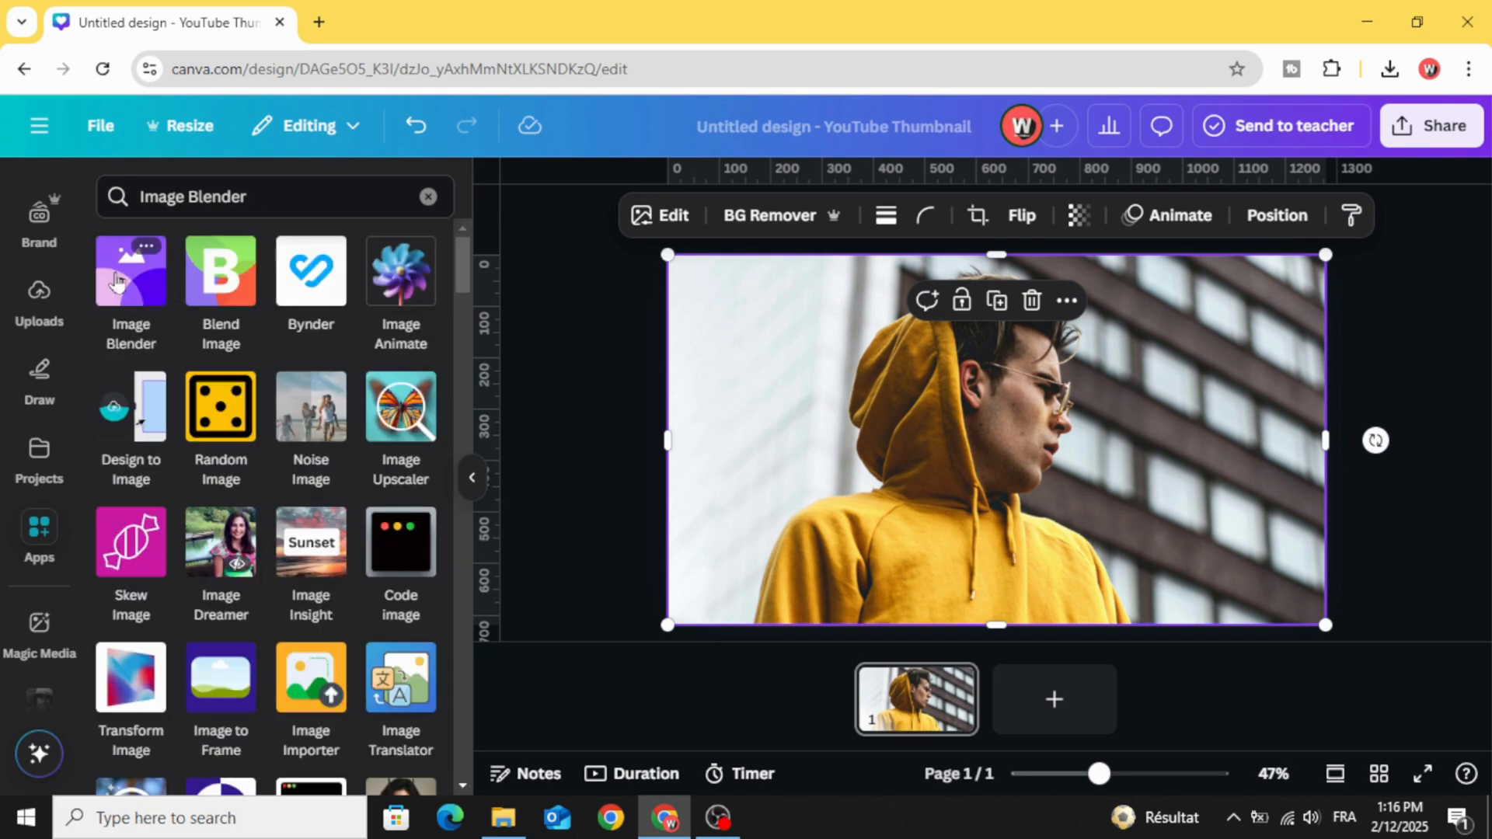
click(130, 277)
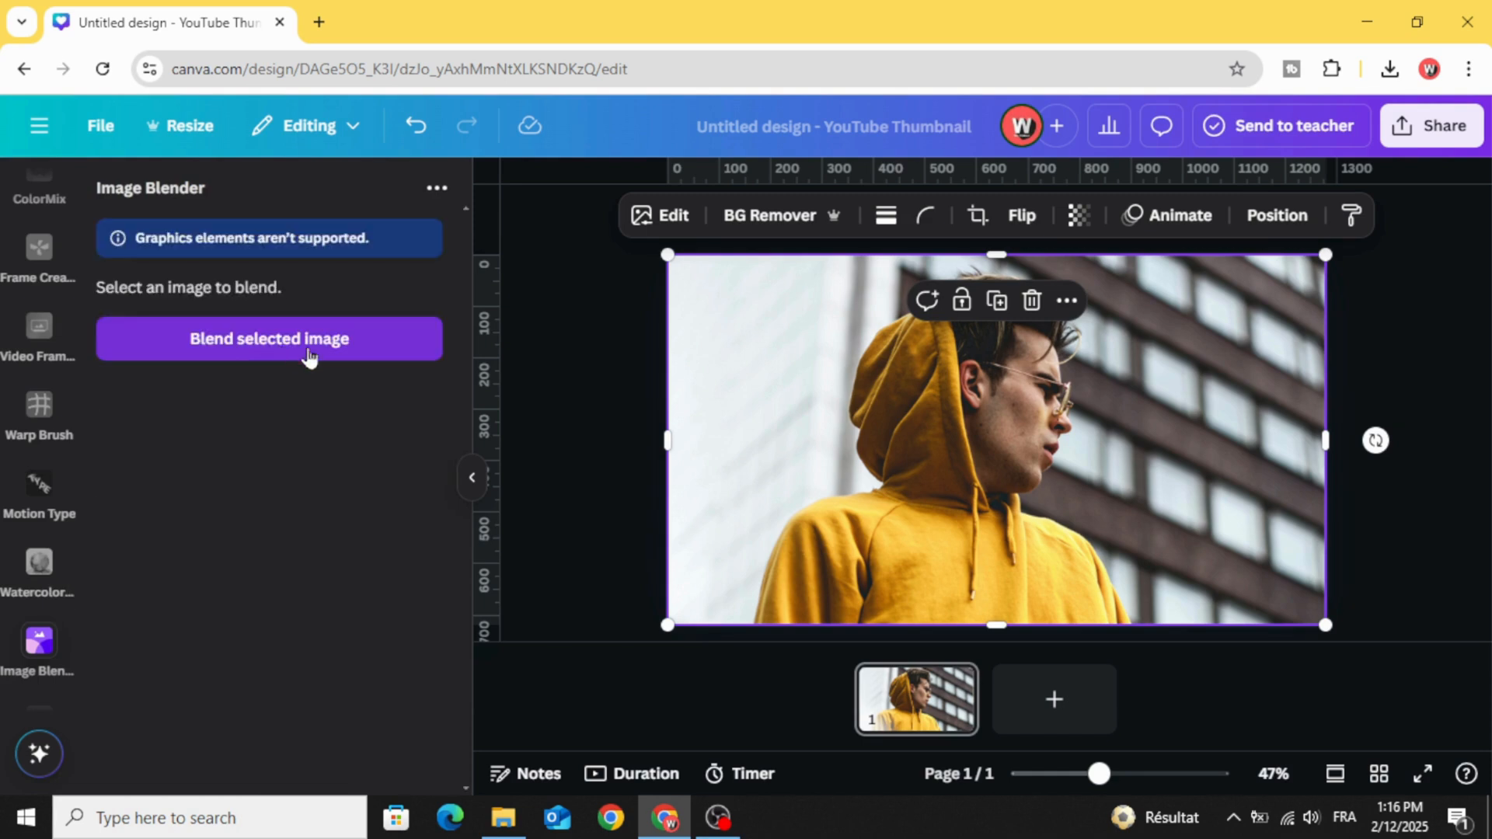
Blend the hiker photo into the hooded man with Linear mode and save the result.
click(269, 337)
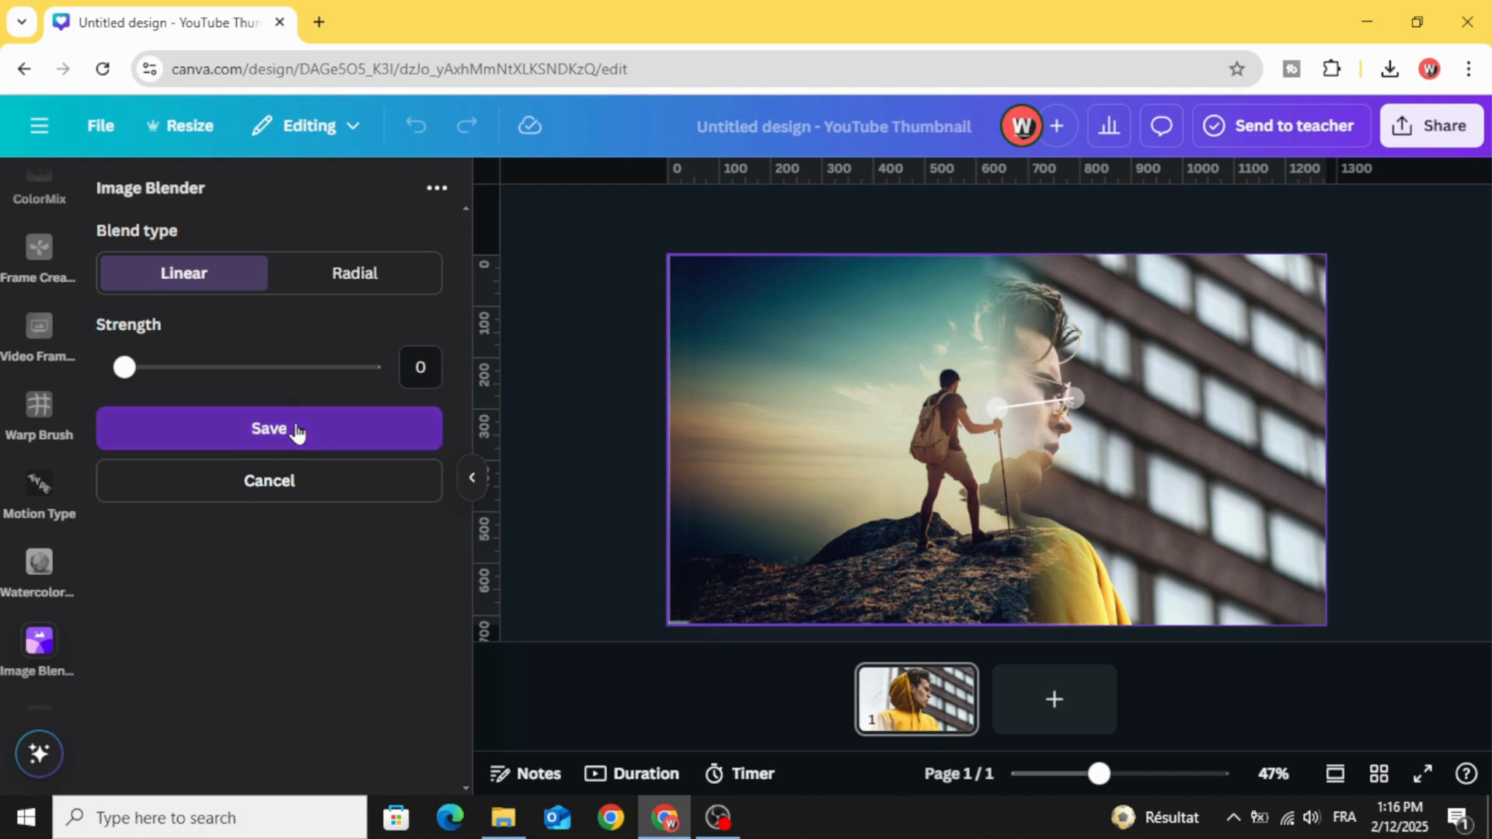
click(269, 429)
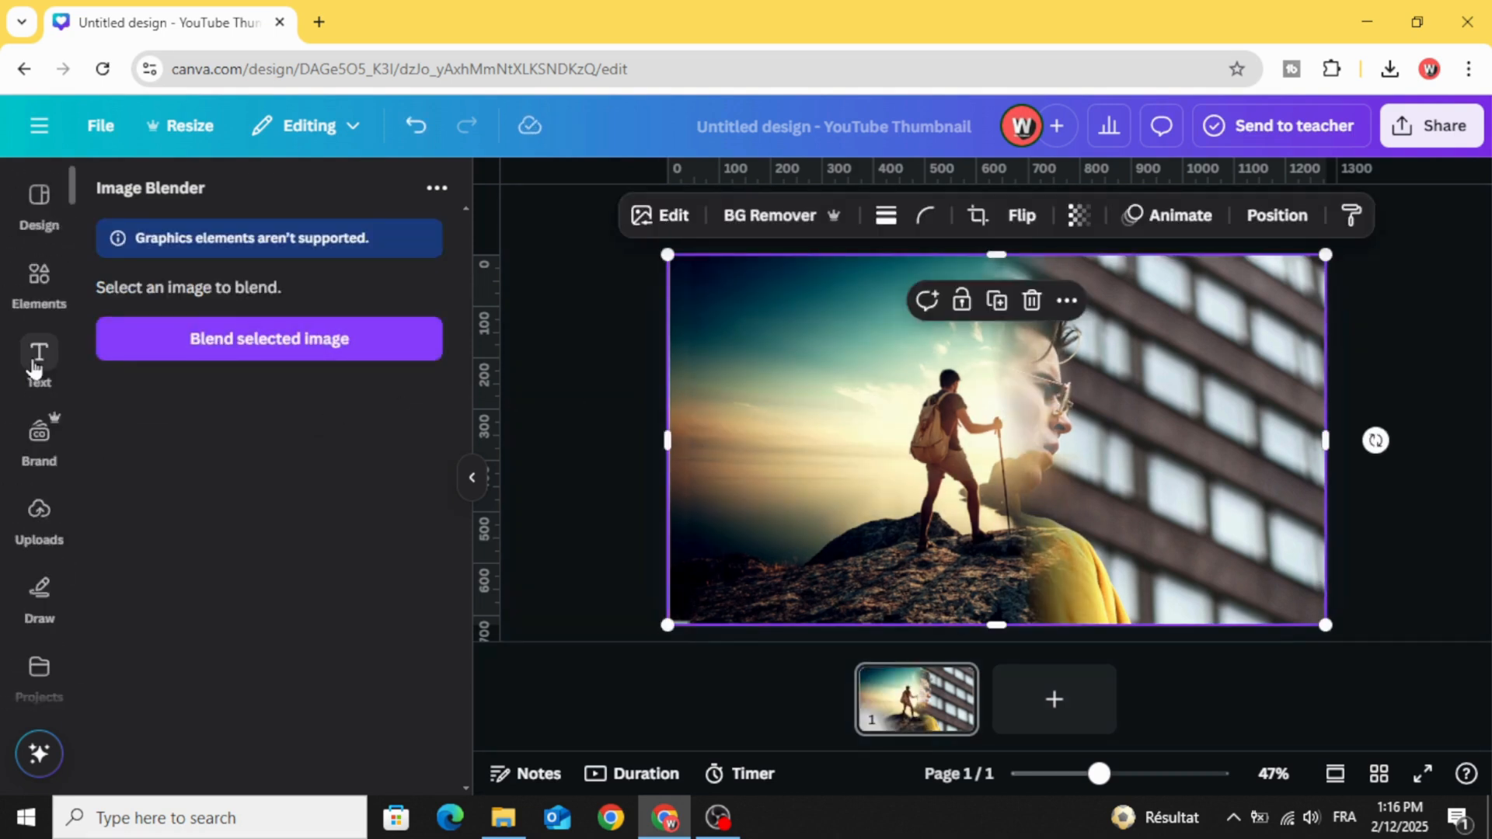
Reopen Image Blender and save a new blend placing the hiker inside the man's profile.
click(39, 520)
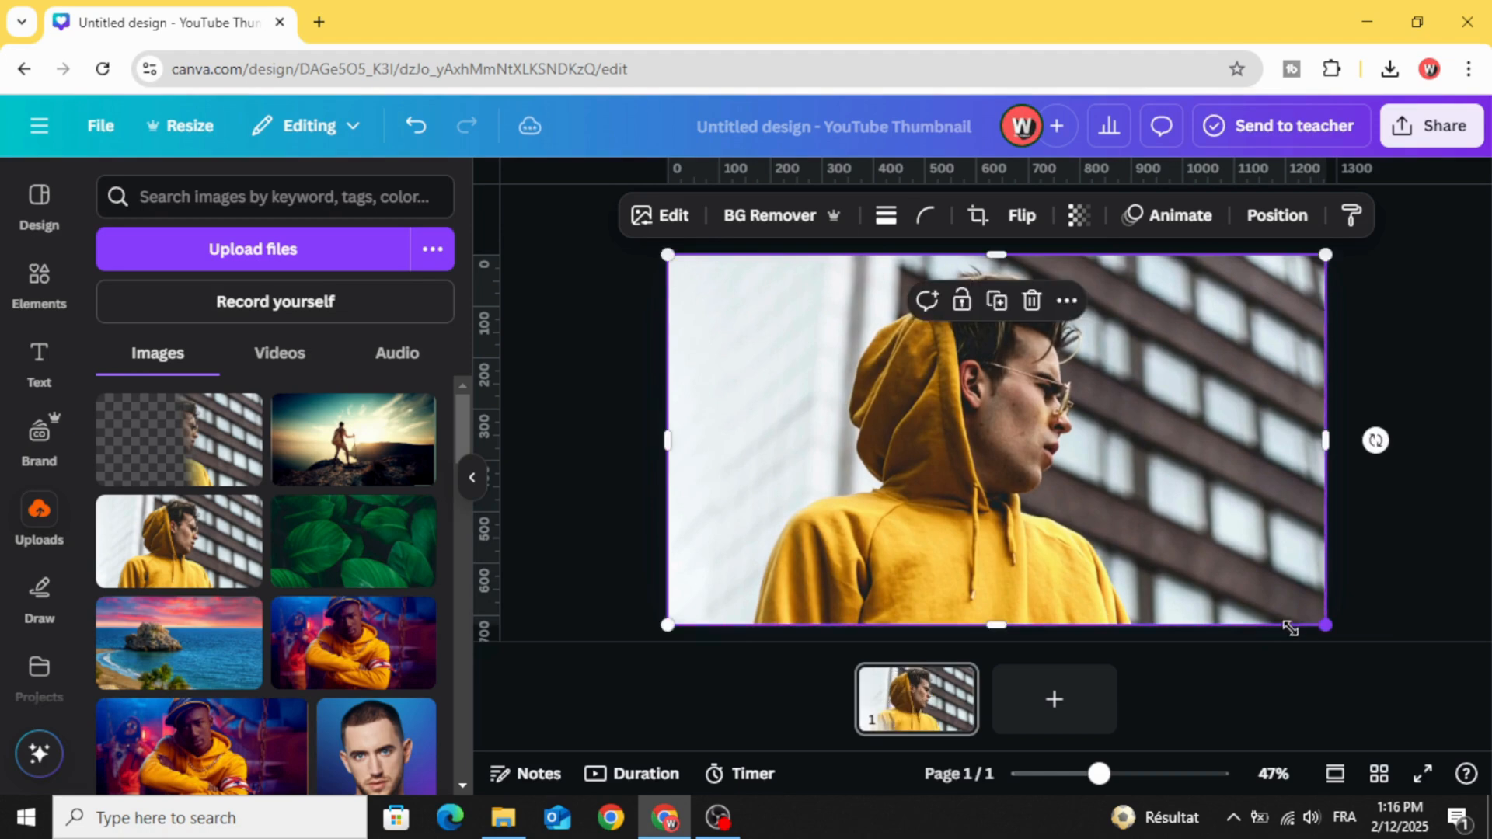
scroll(down, 3)
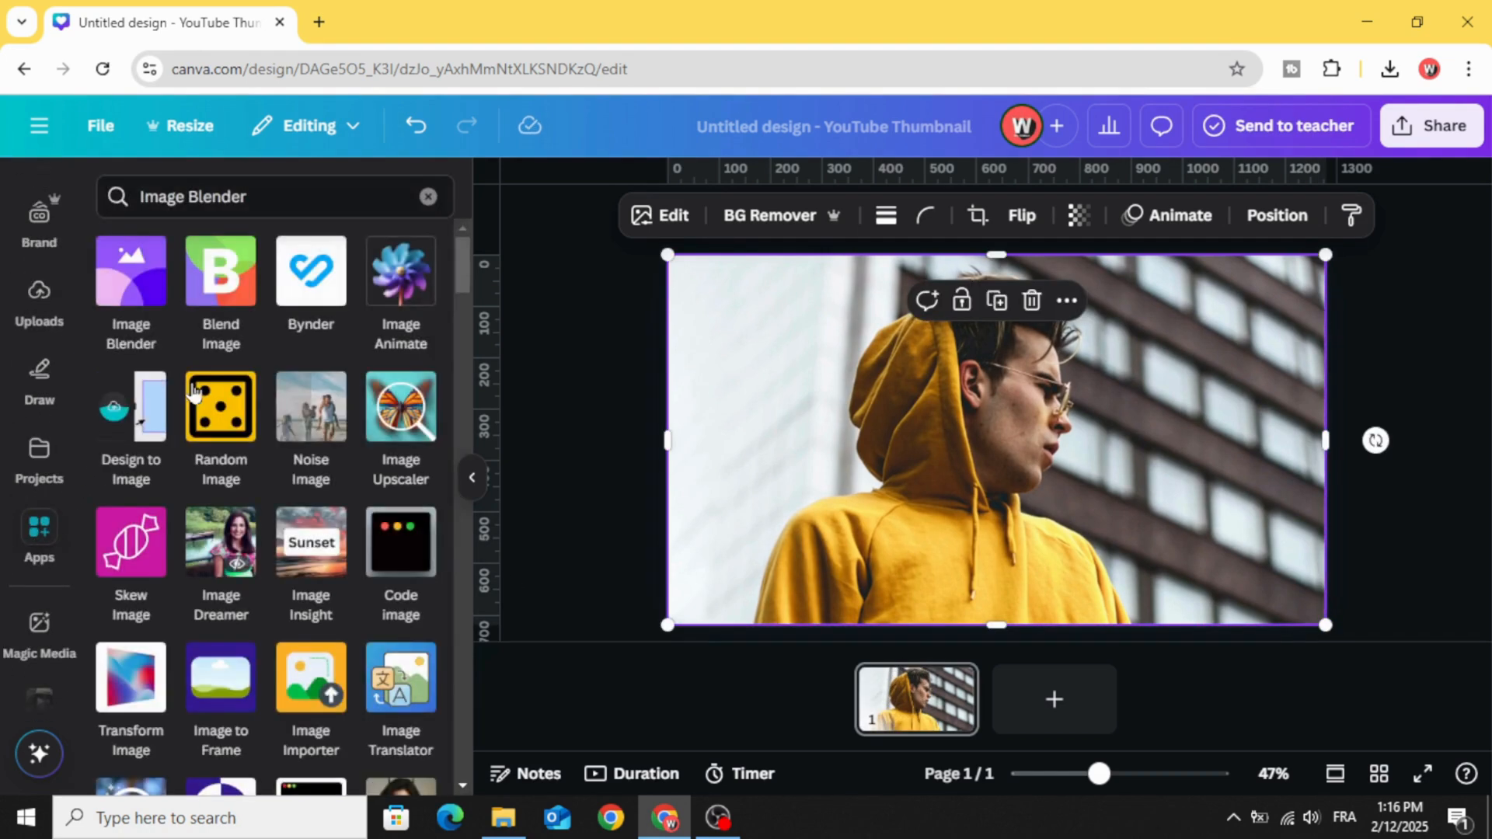
click(131, 271)
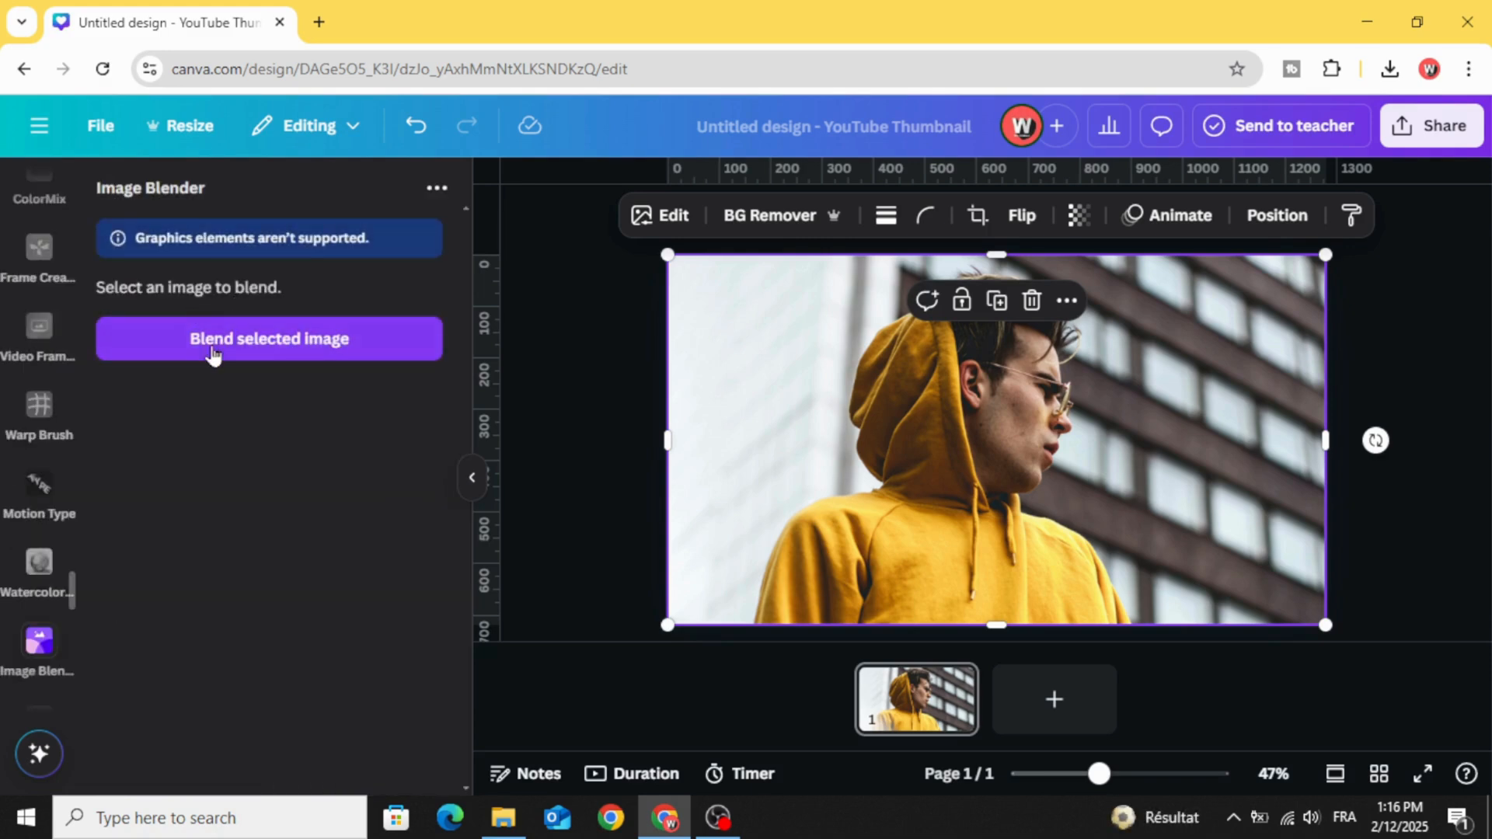
click(269, 337)
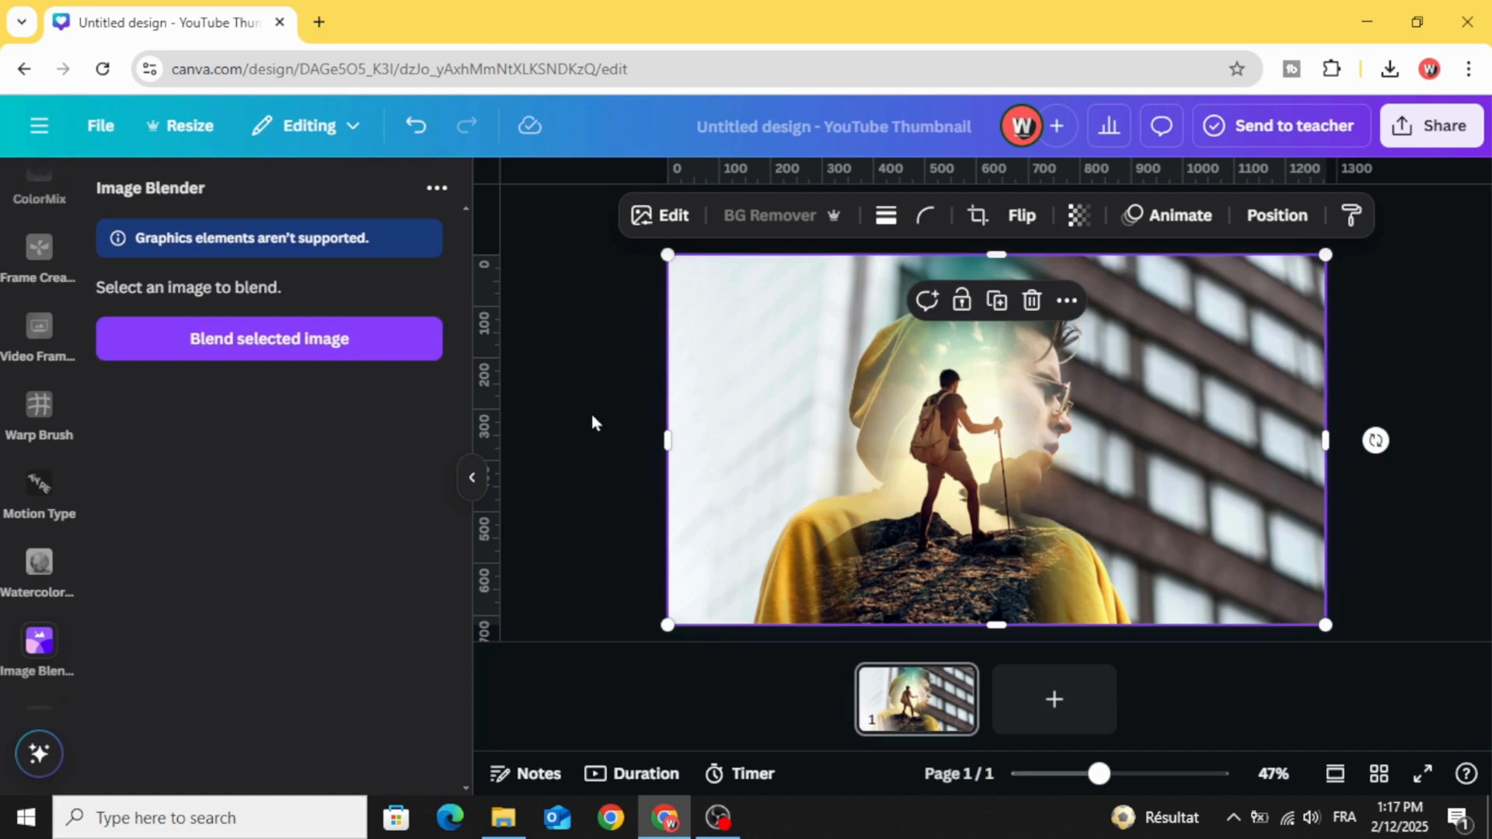
click(269, 339)
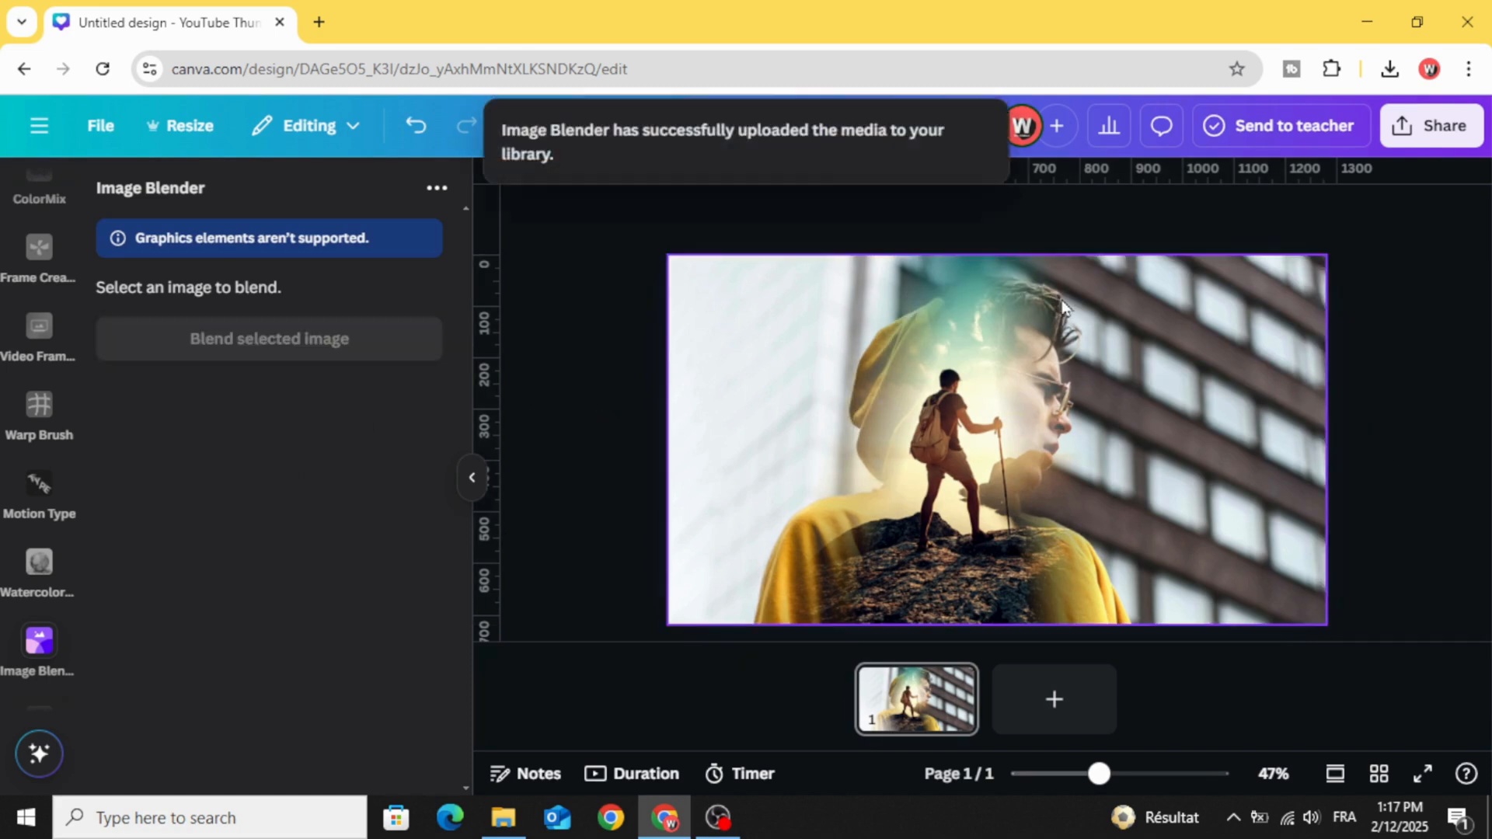
mouse_move(1035, 317)
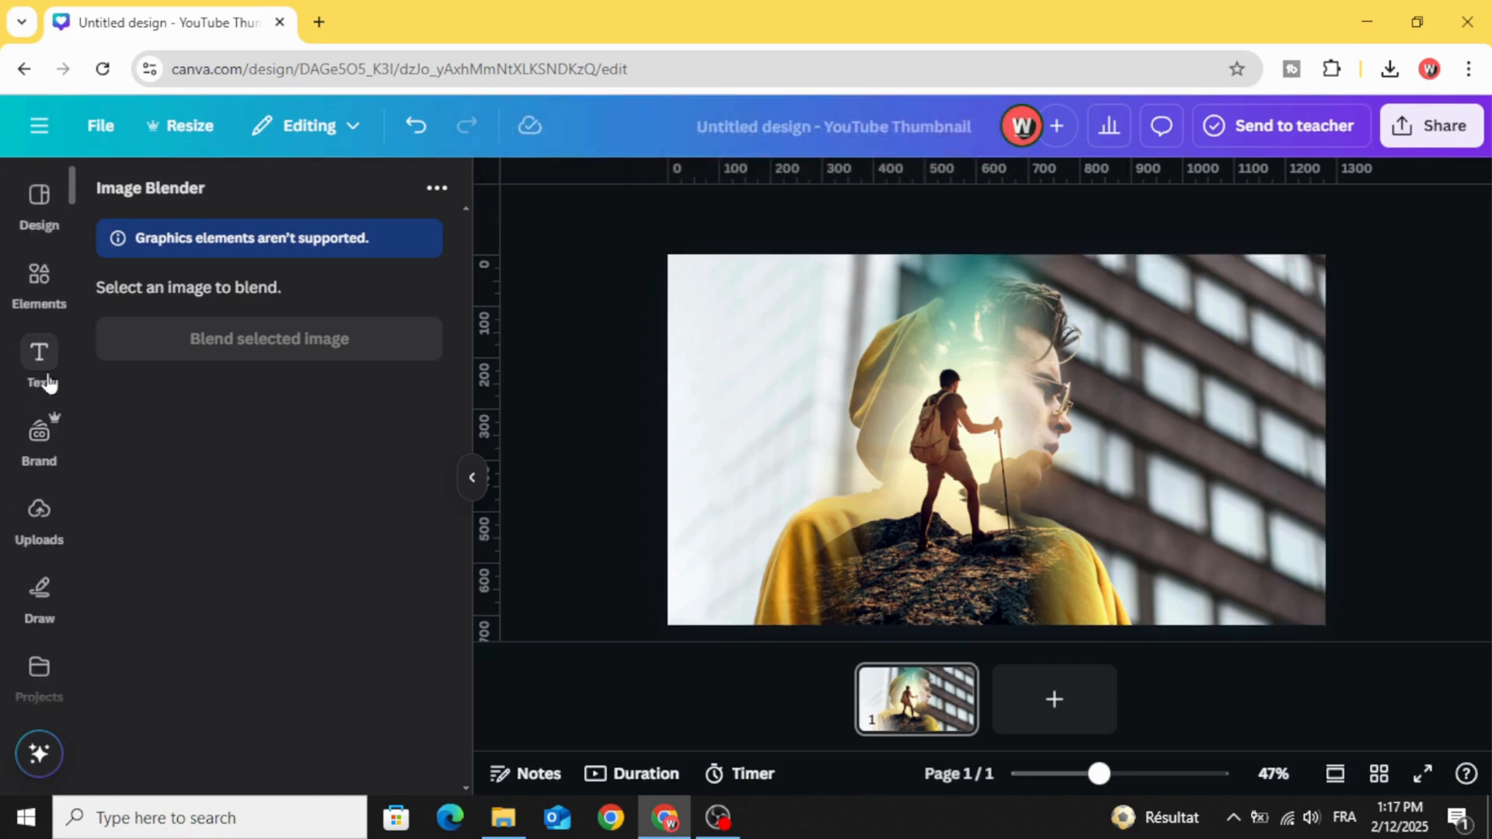
Restore the original hooded man photo and save a fresh hiker-in-profile blend.
click(37, 519)
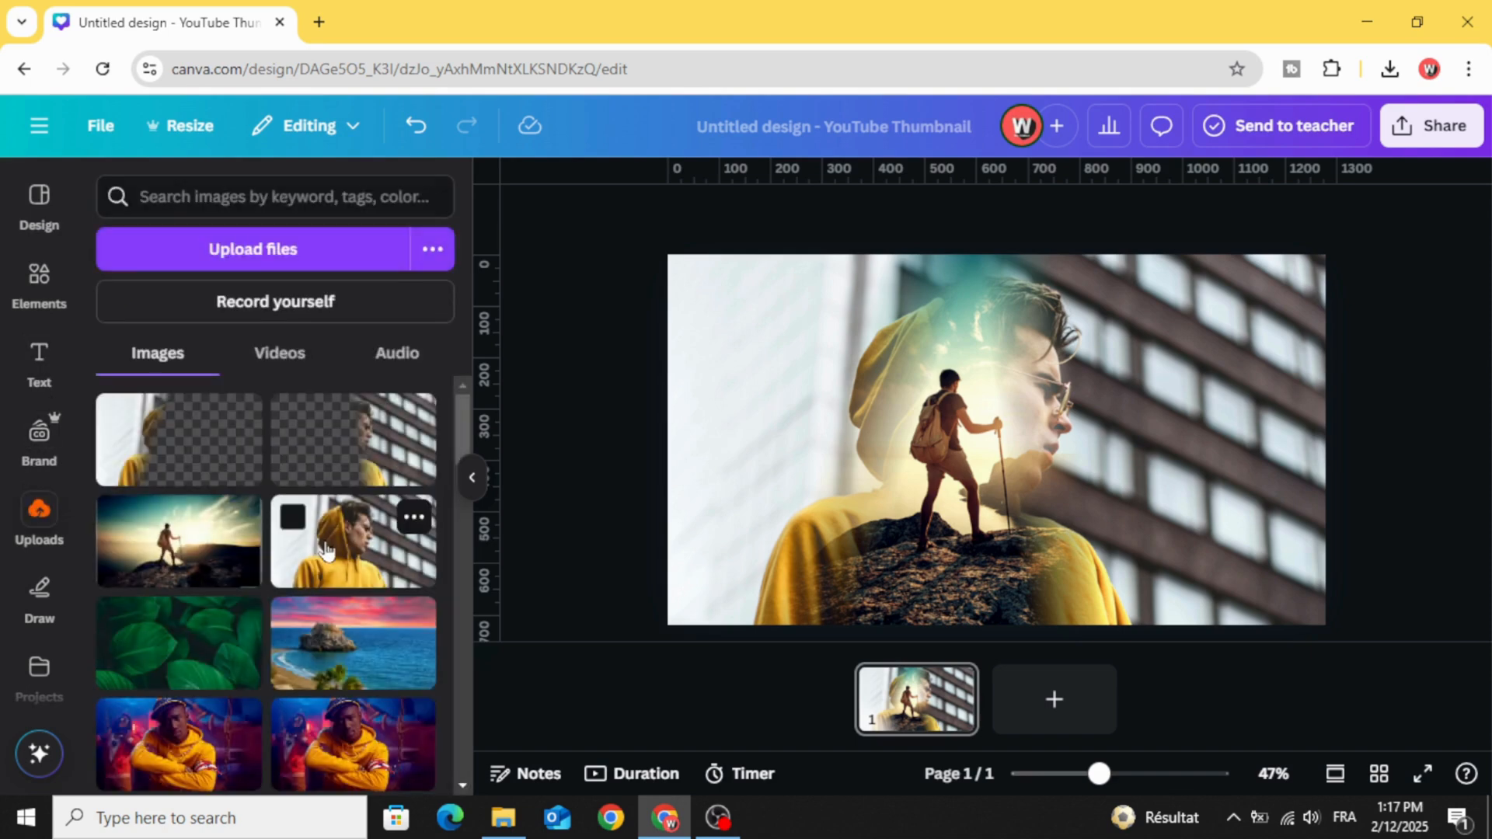
click(353, 541)
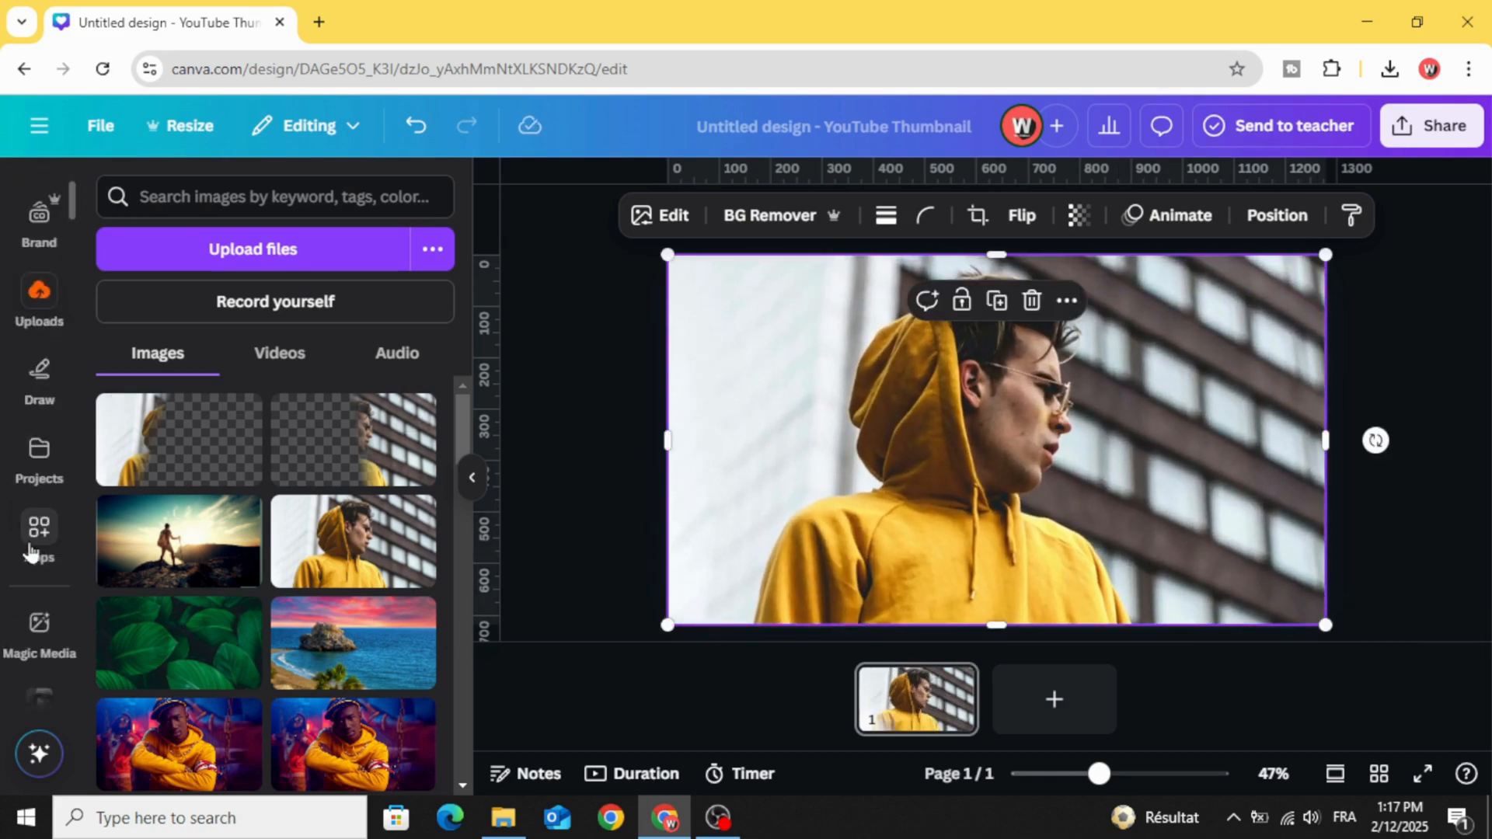
click(39, 642)
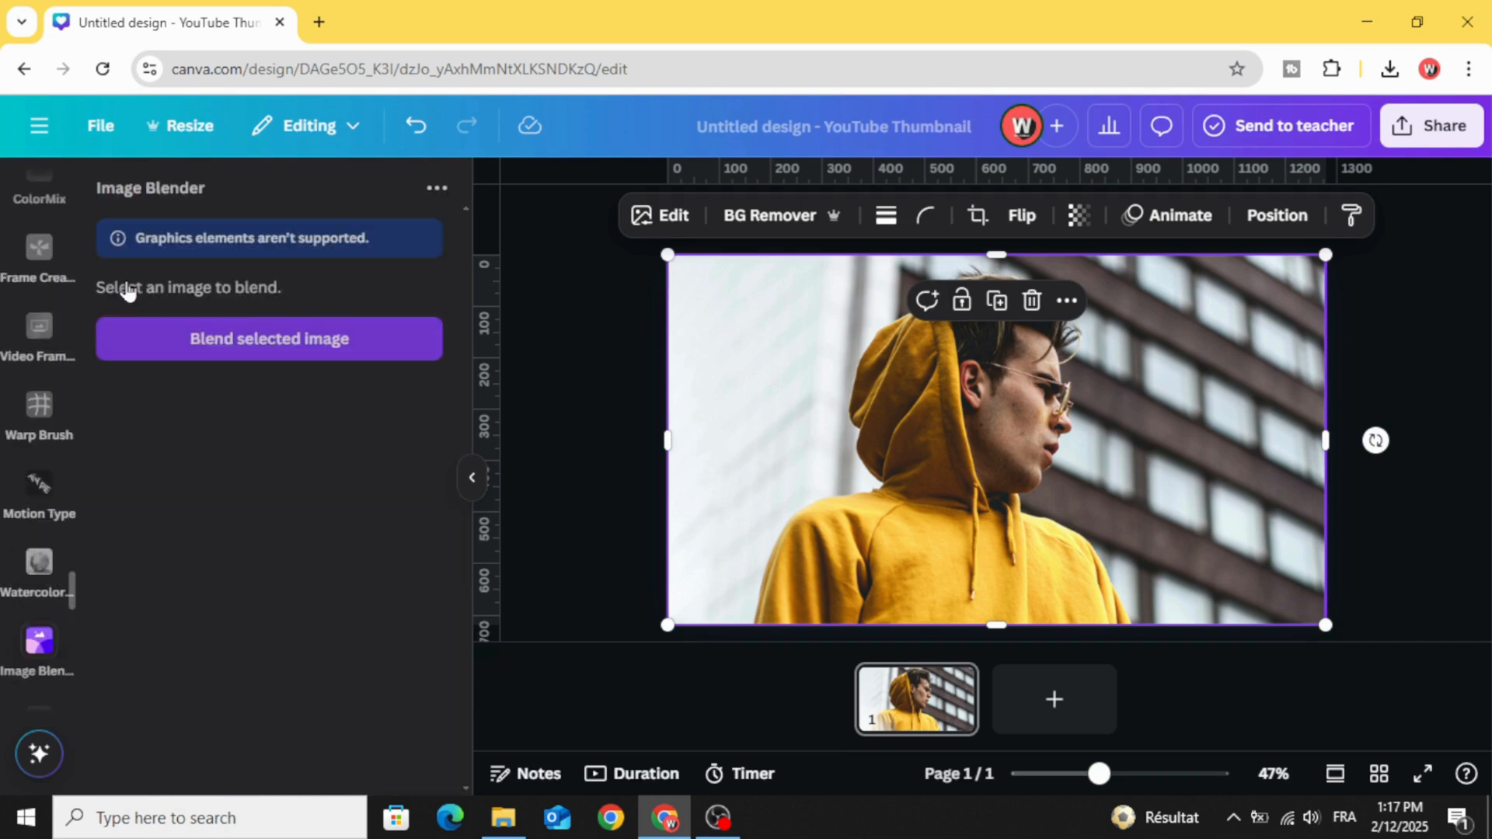
click(269, 339)
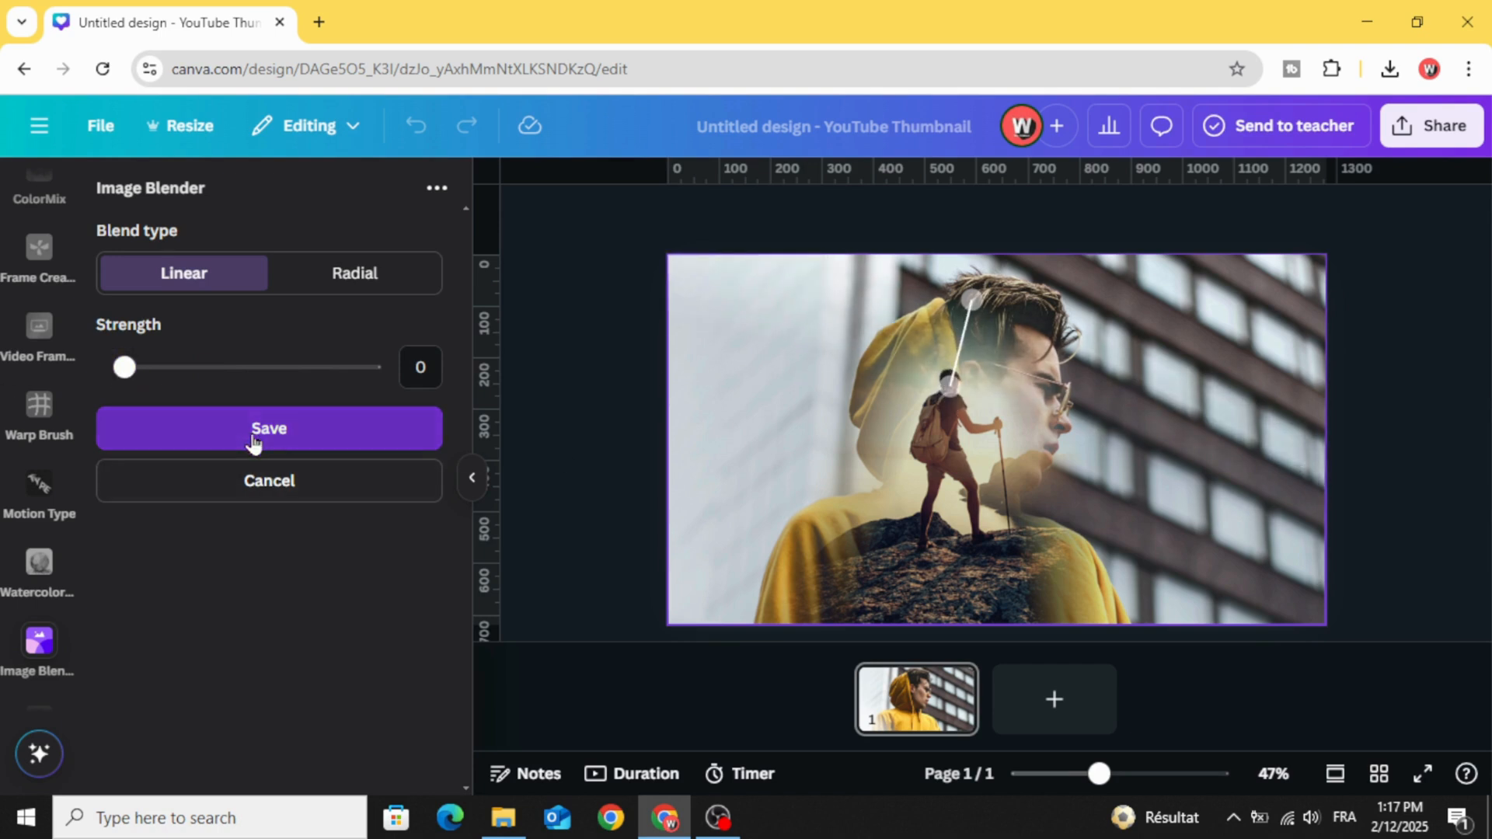
click(269, 429)
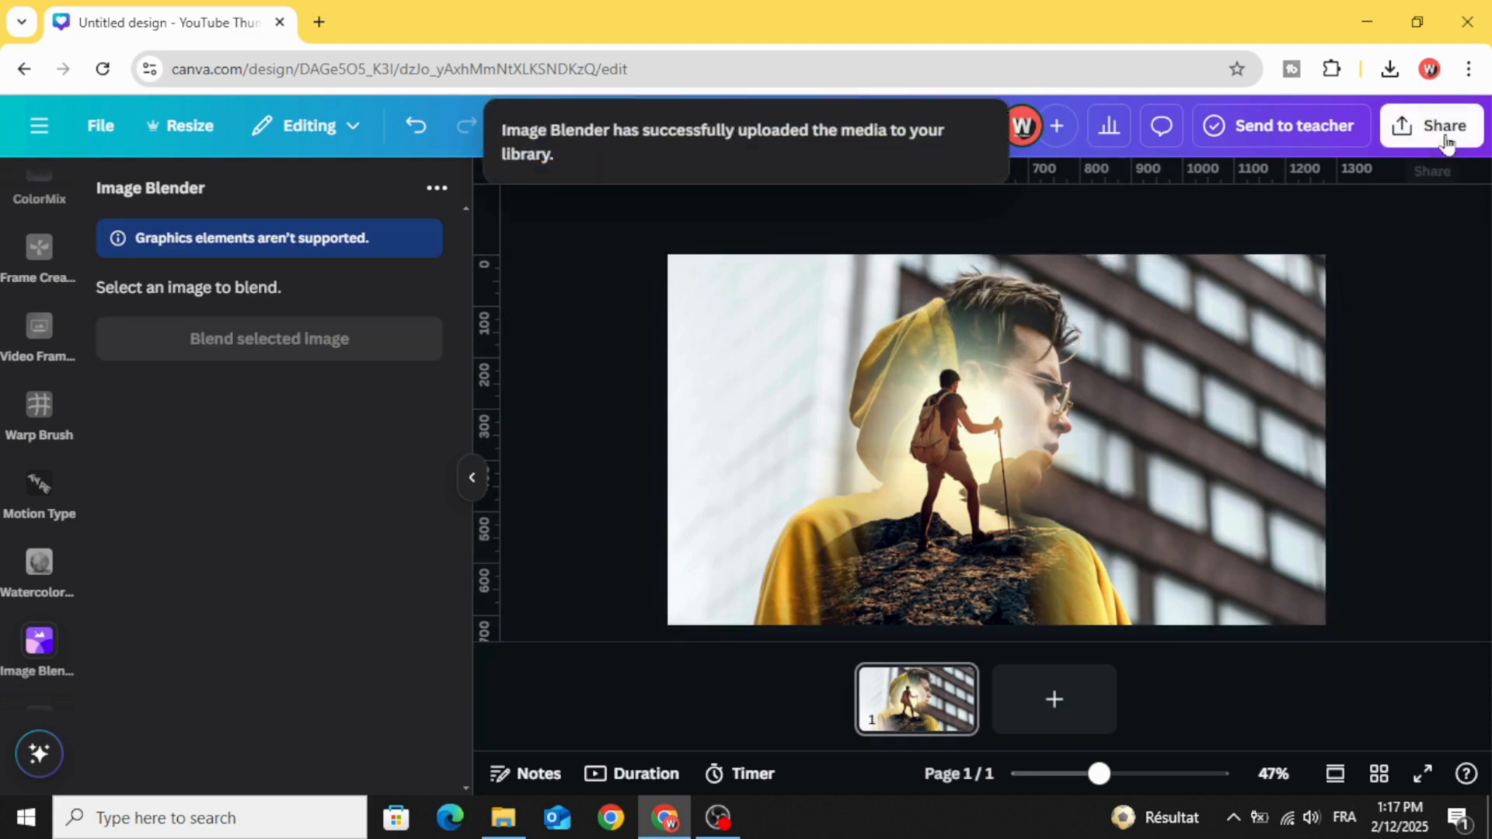
Download the thumbnail as a PNG and add a new blank page.
click(1390, 69)
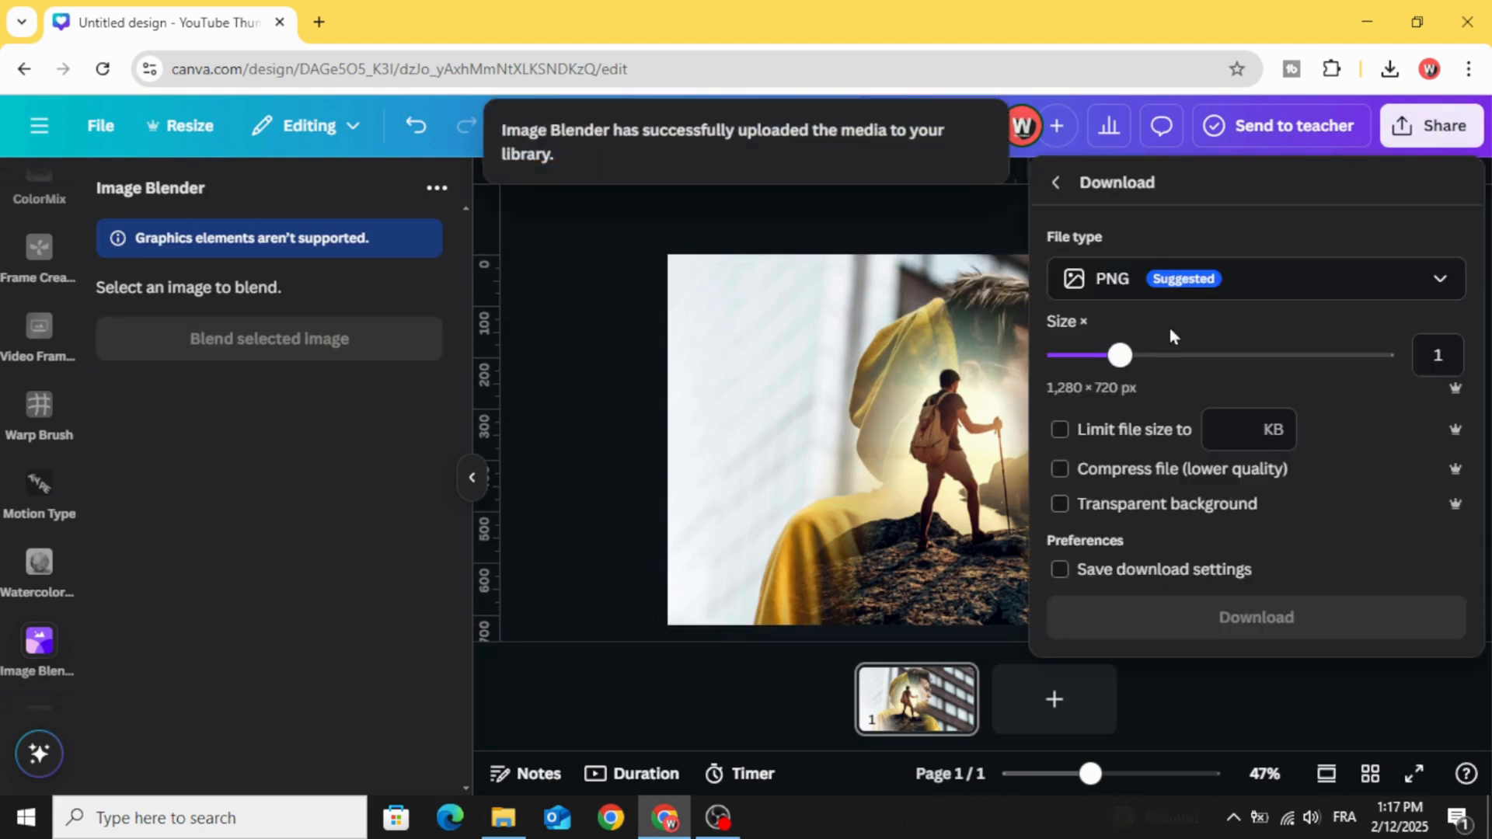
click(1257, 617)
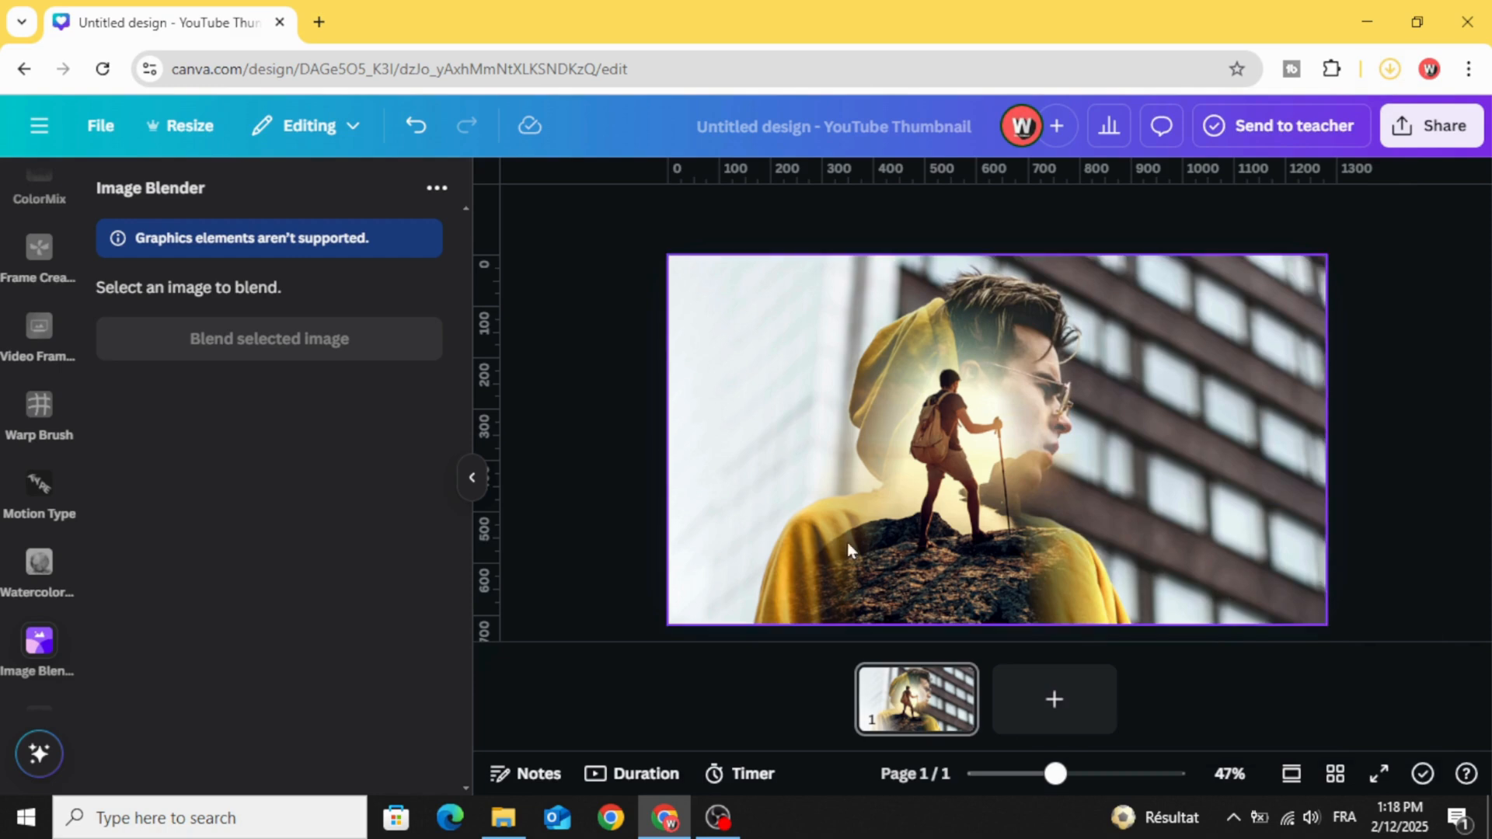
click(1053, 700)
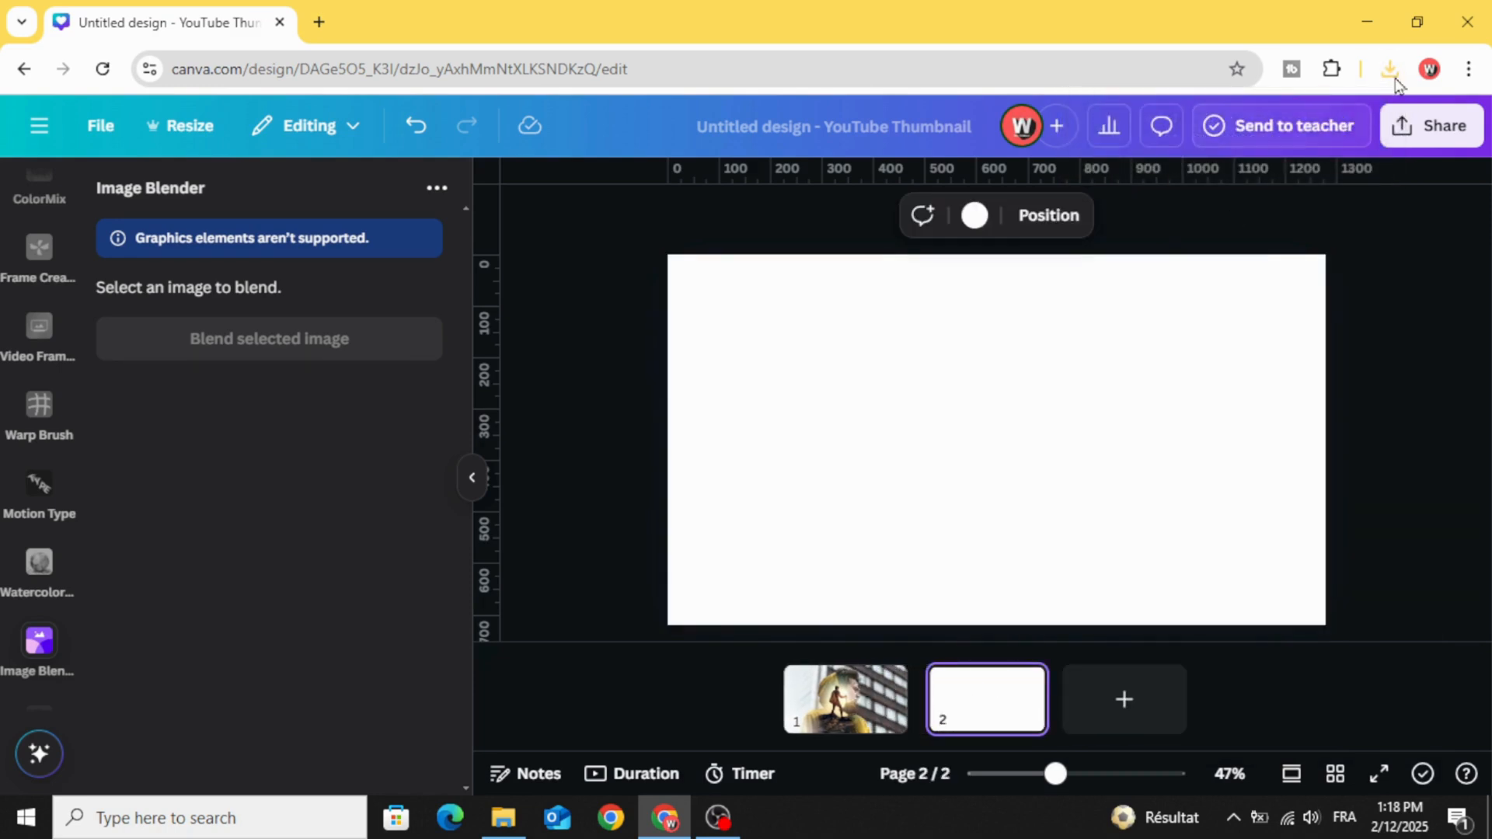
Place the hiker-in-profile blend on page 2 and return to the first page.
click(1390, 69)
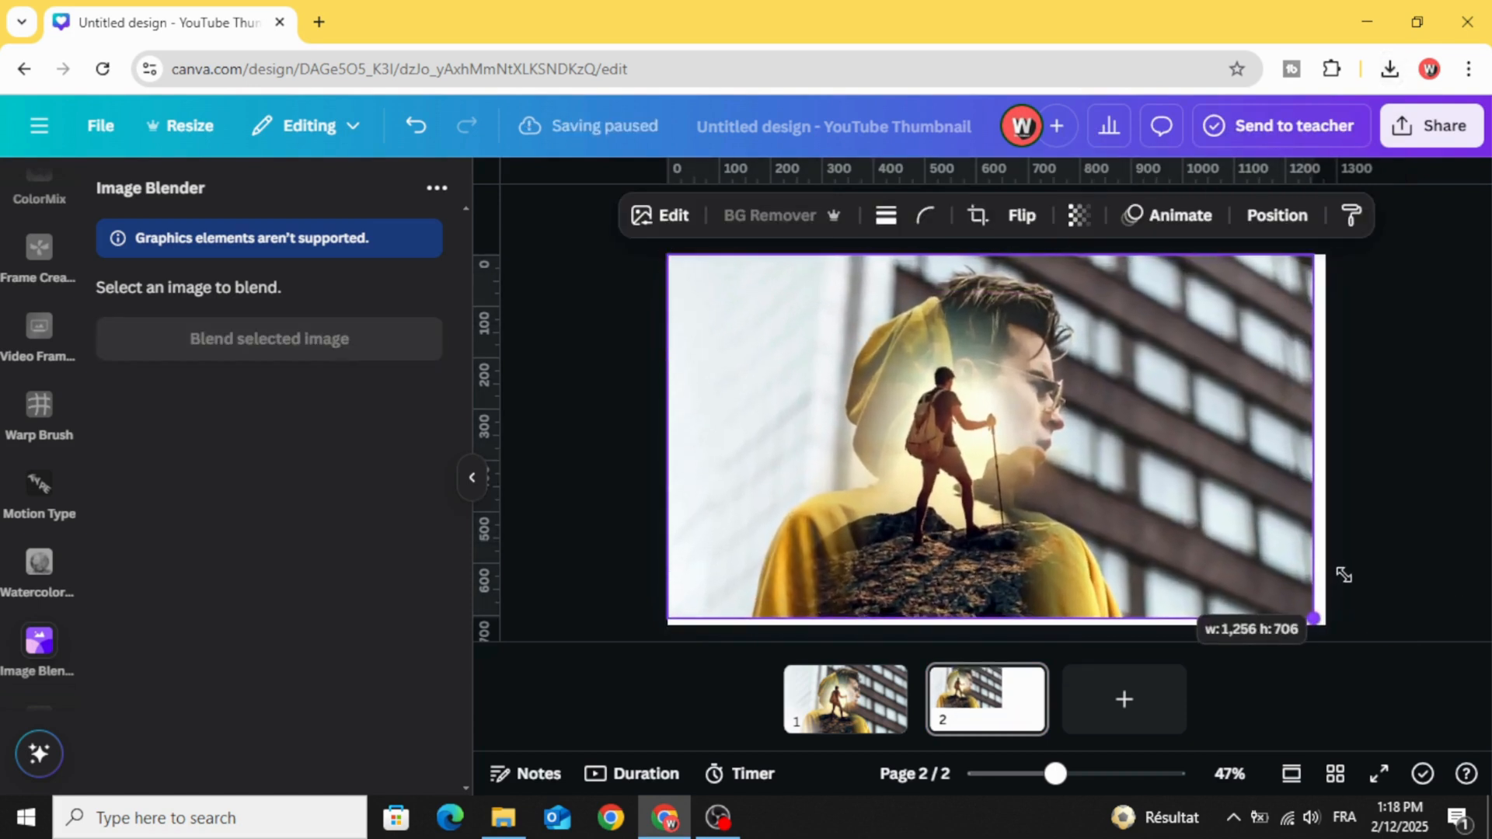
click(843, 699)
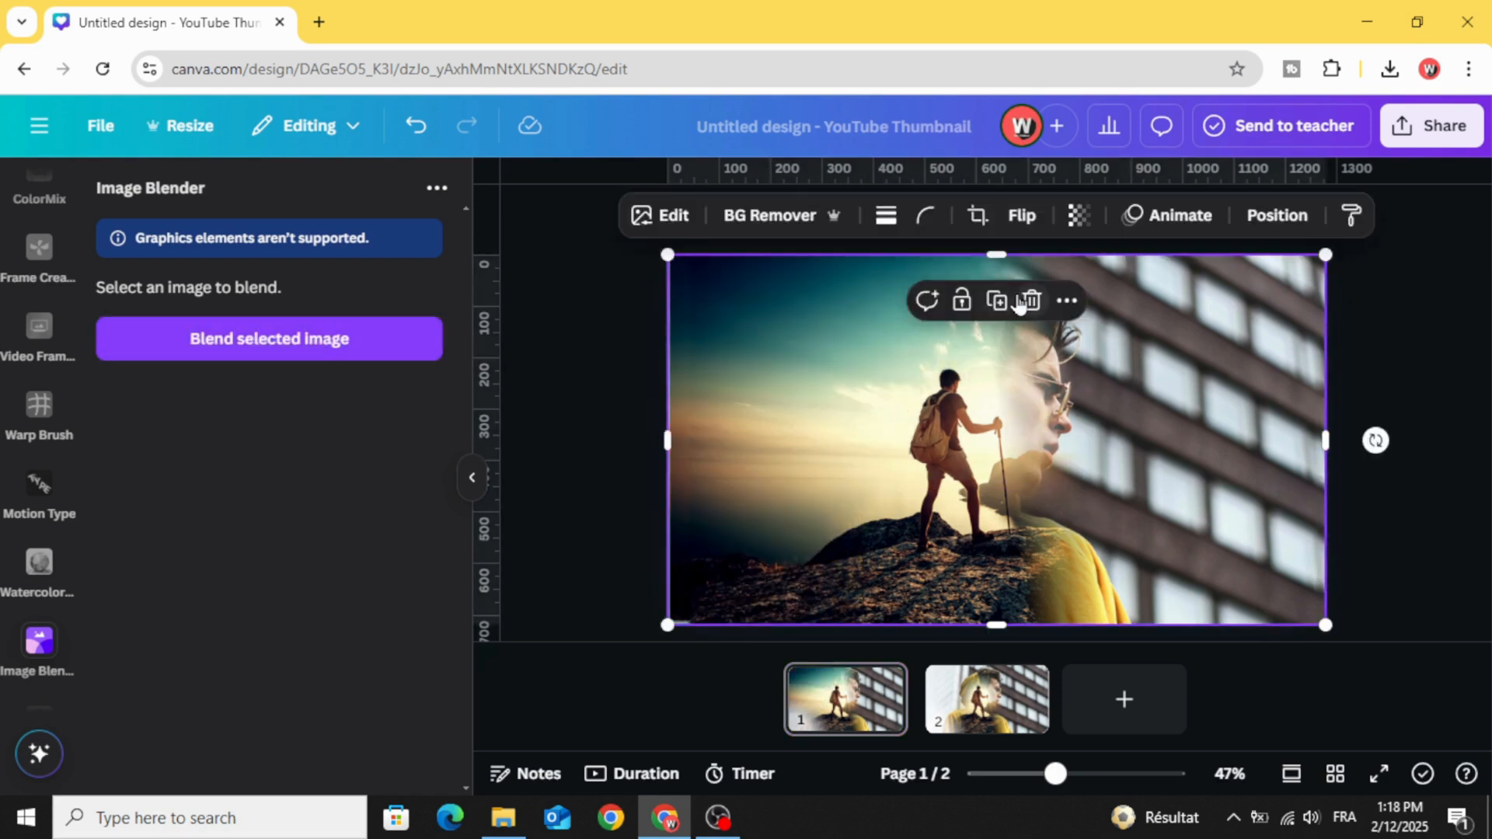
click(1030, 300)
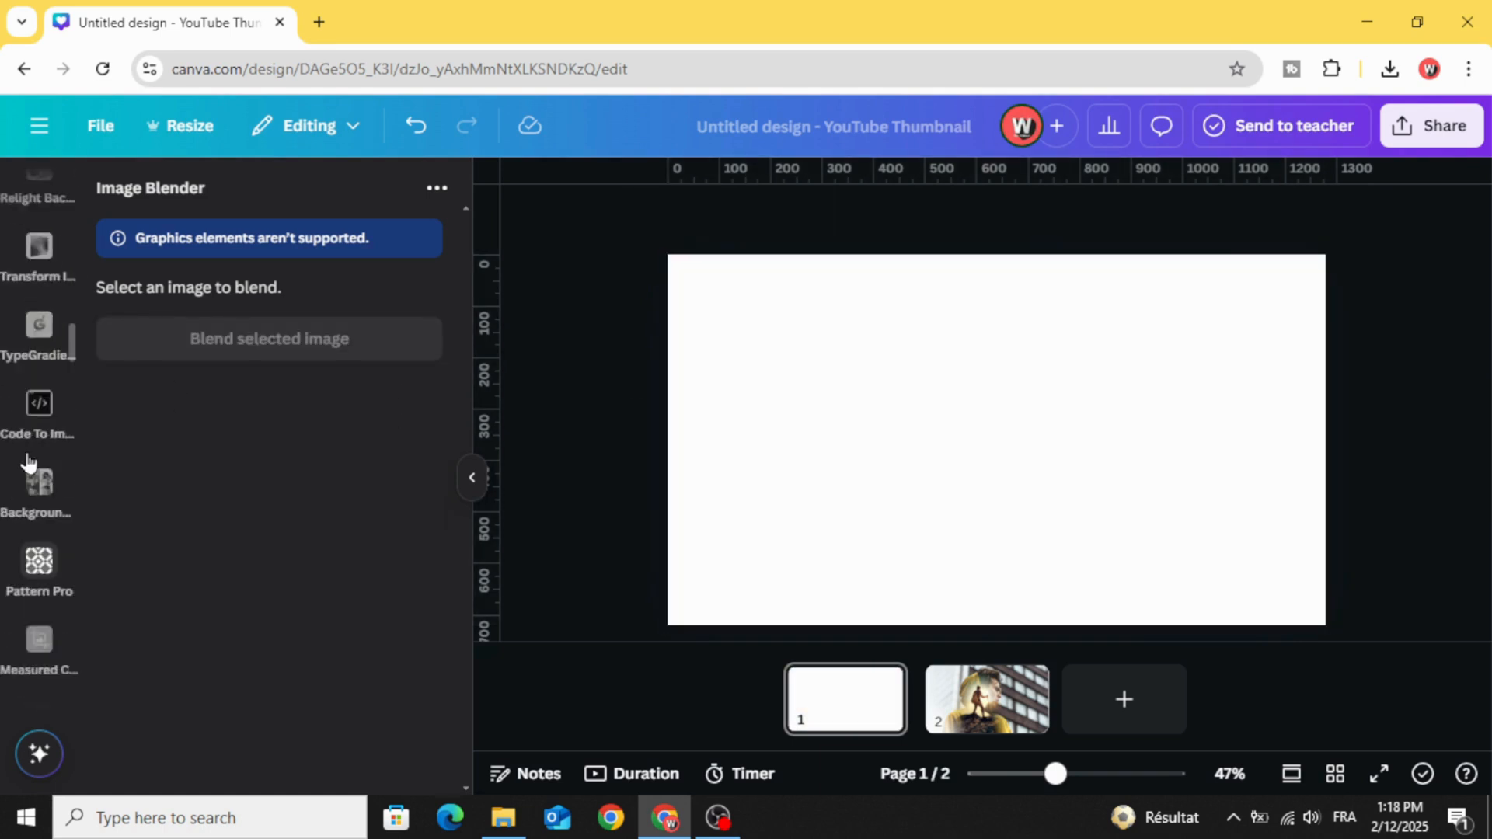
Add the uploaded hooded man photo back onto the blank first page.
scroll(up, 3)
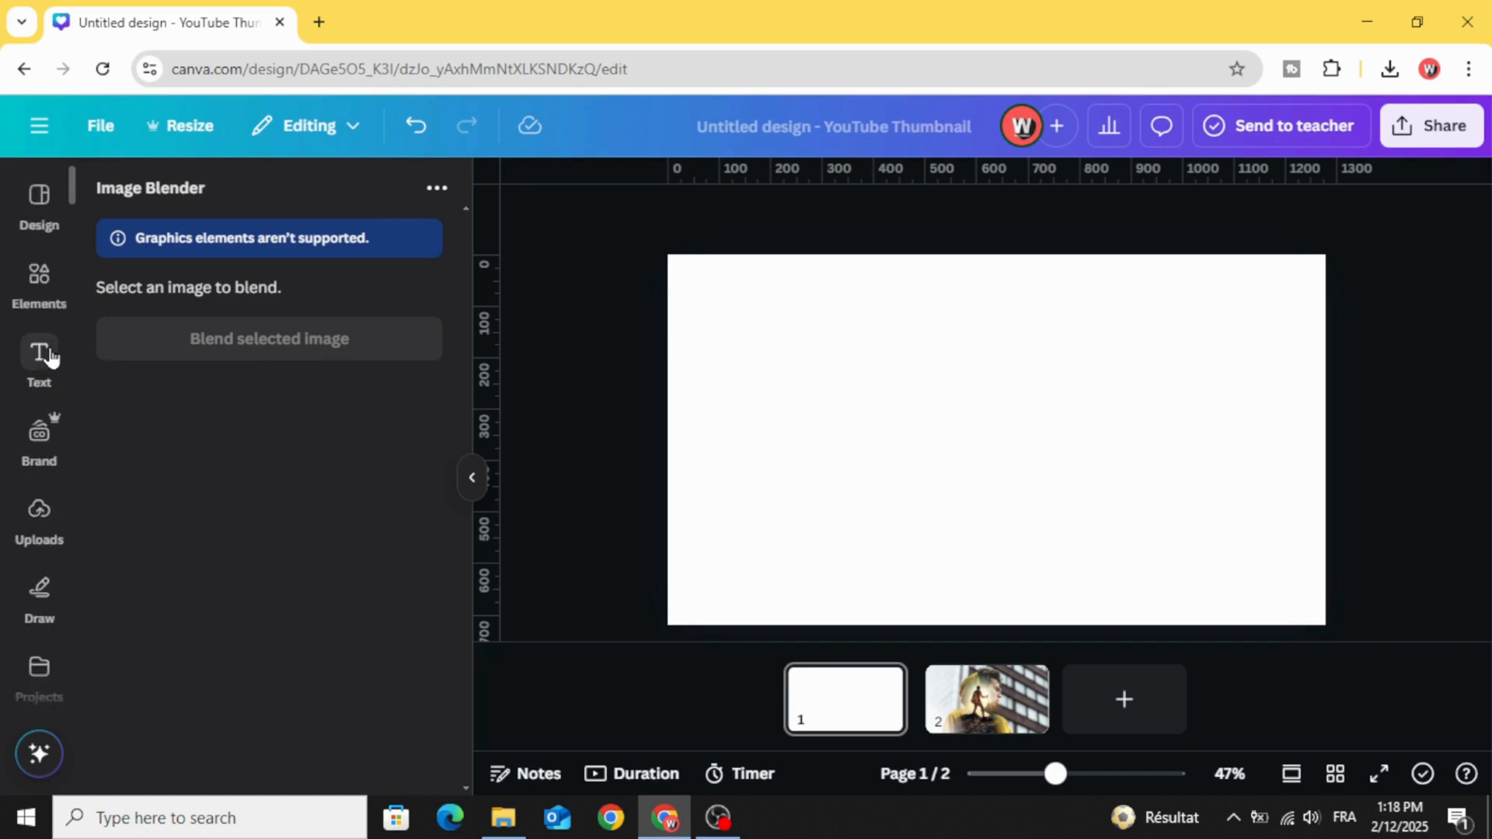
click(37, 519)
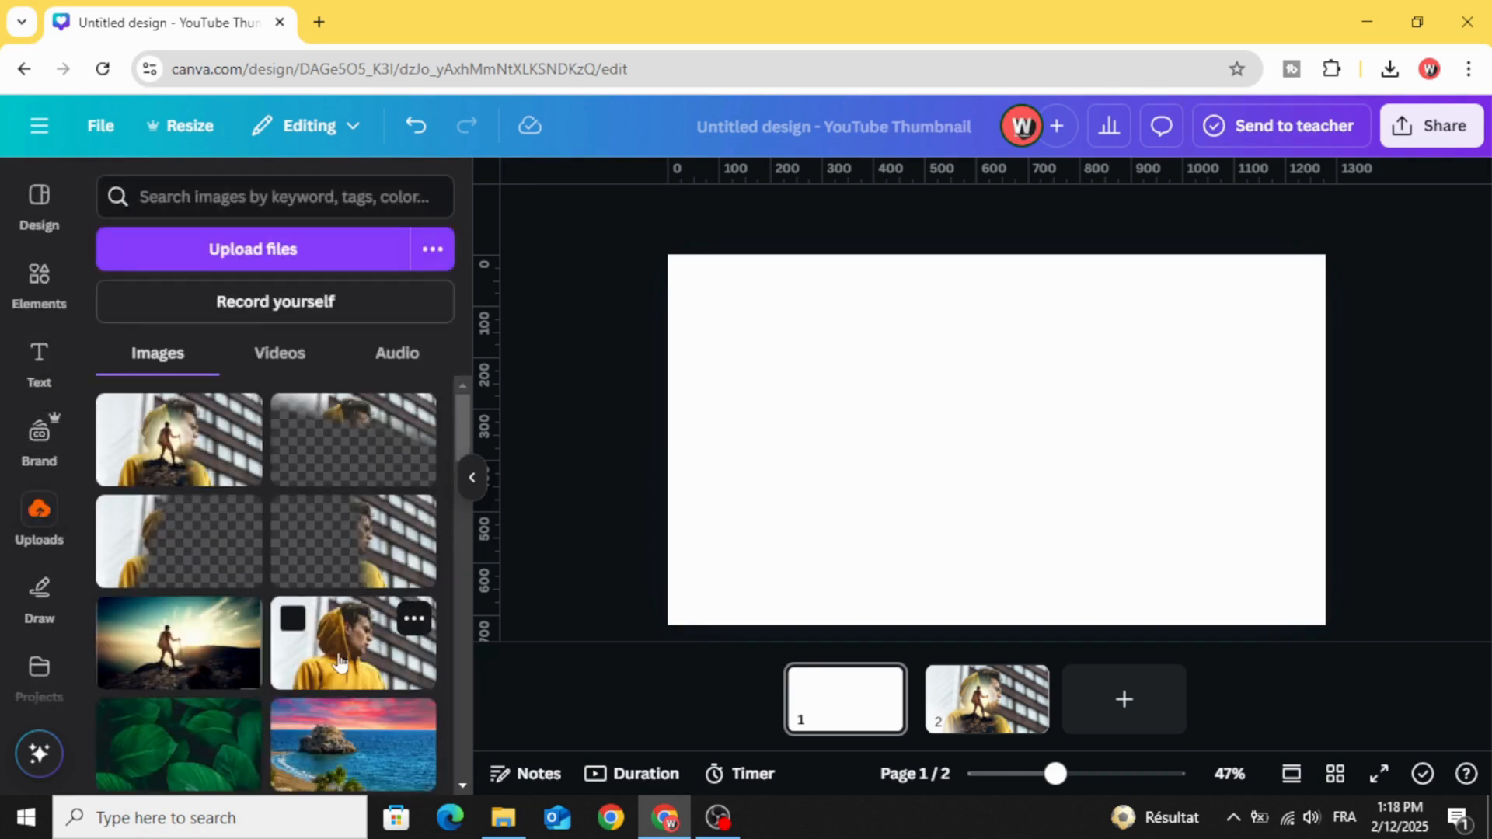
click(353, 642)
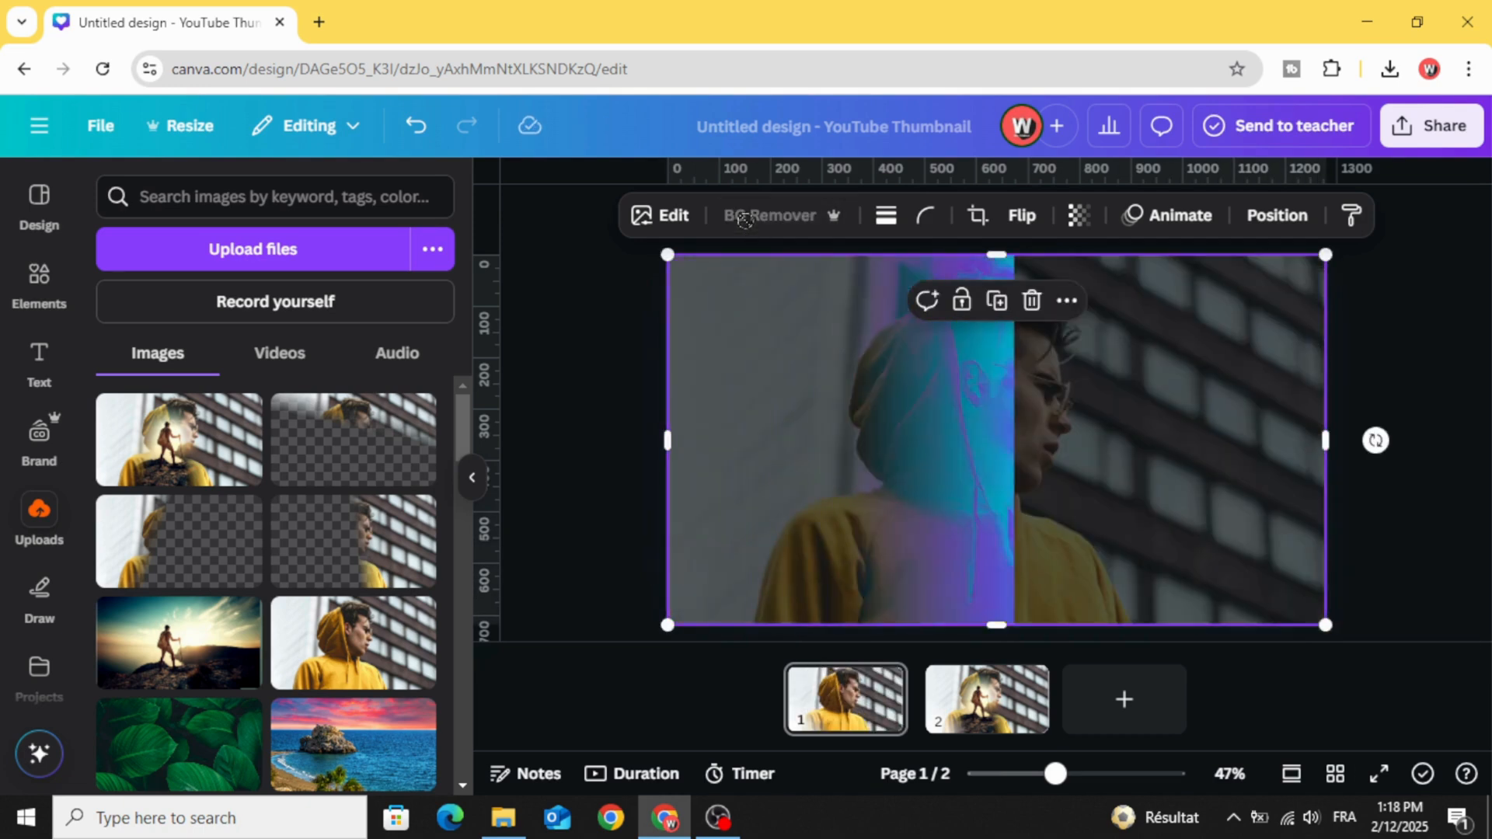
Remove the background and apply a custom black Duotone to make a silhouette on white.
click(770, 215)
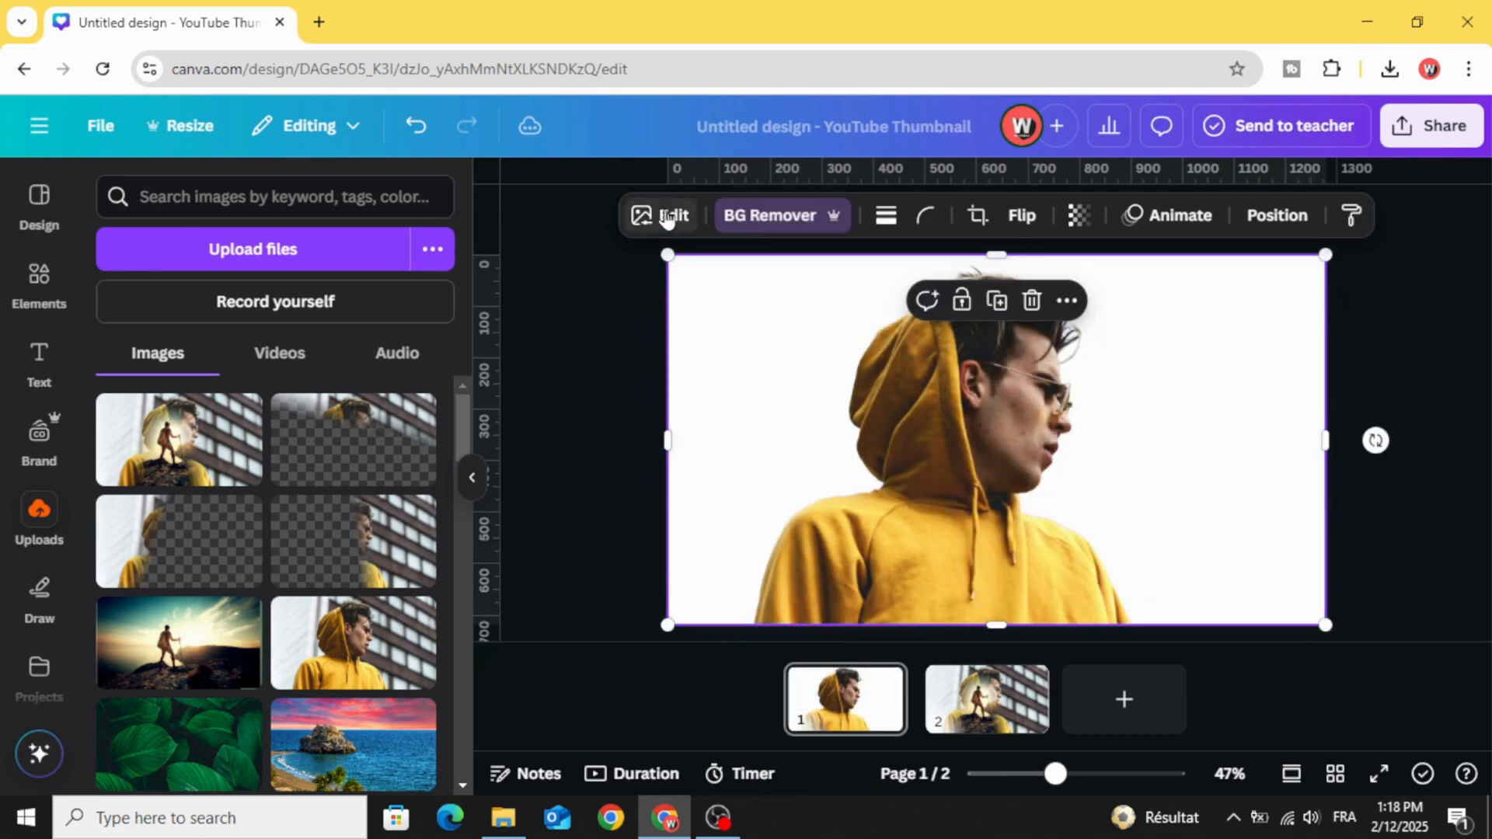
click(673, 215)
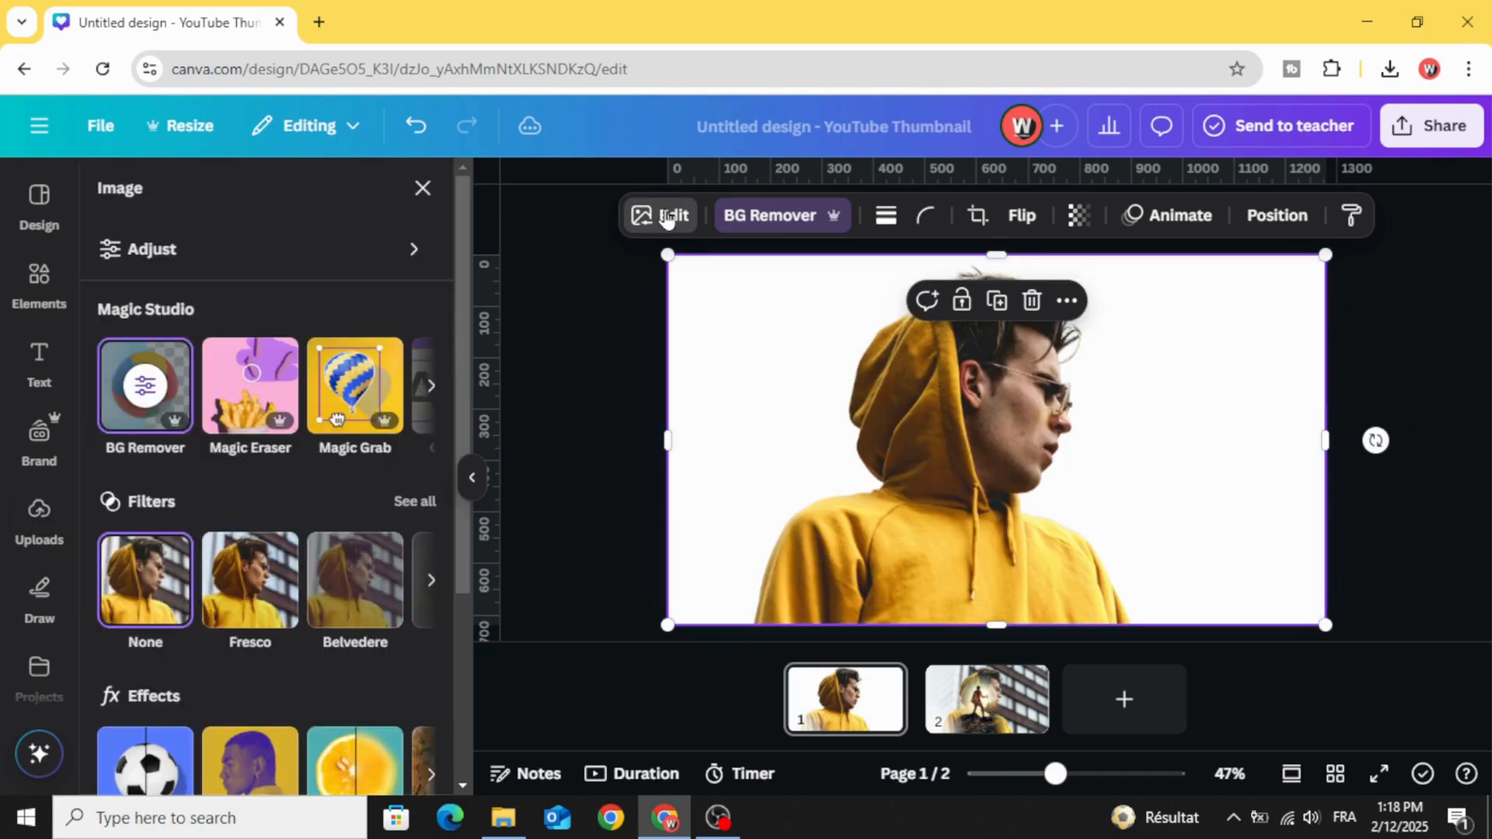
scroll(down, 3)
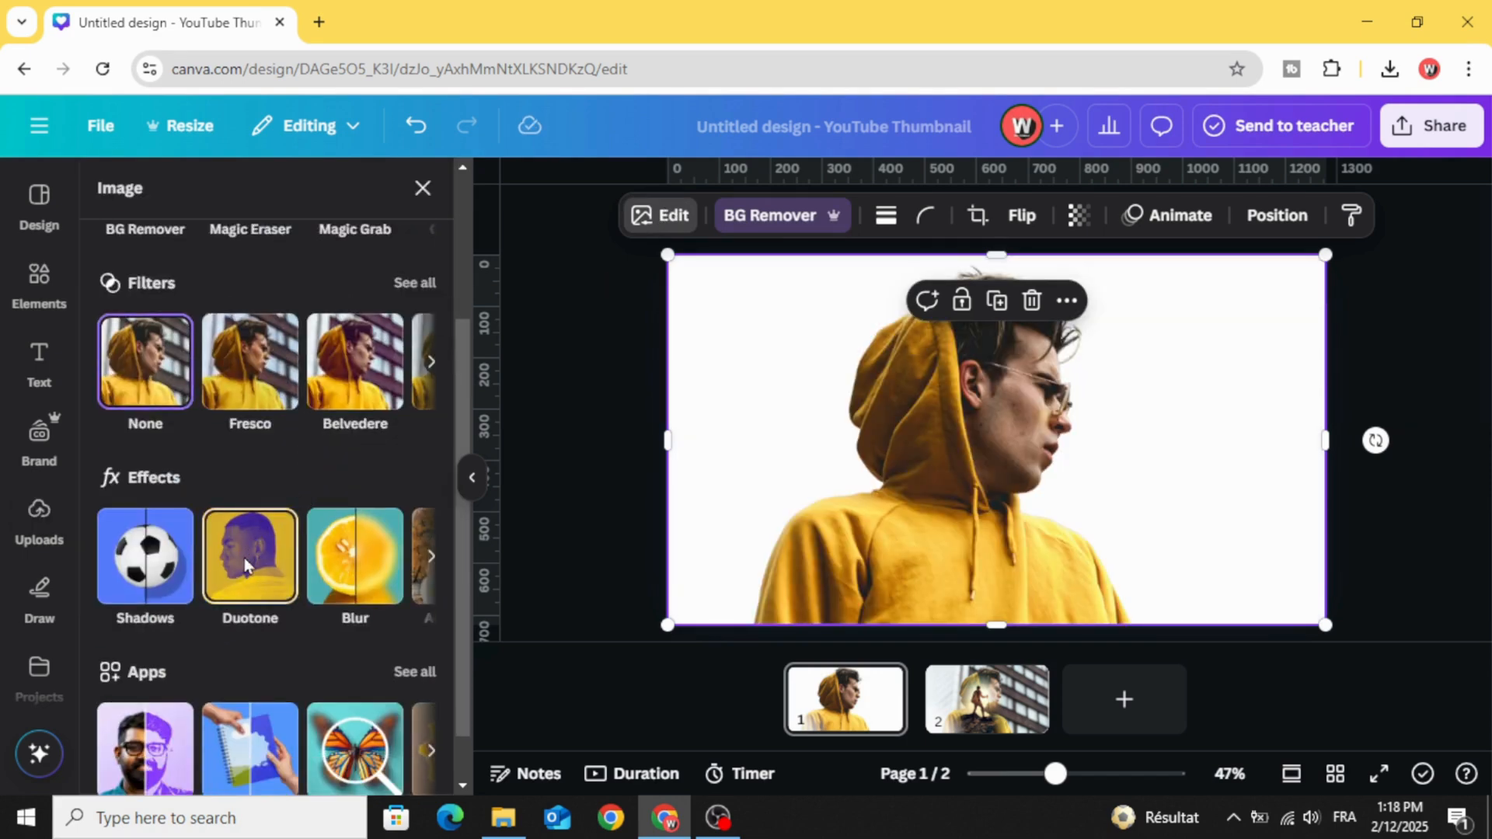
click(249, 557)
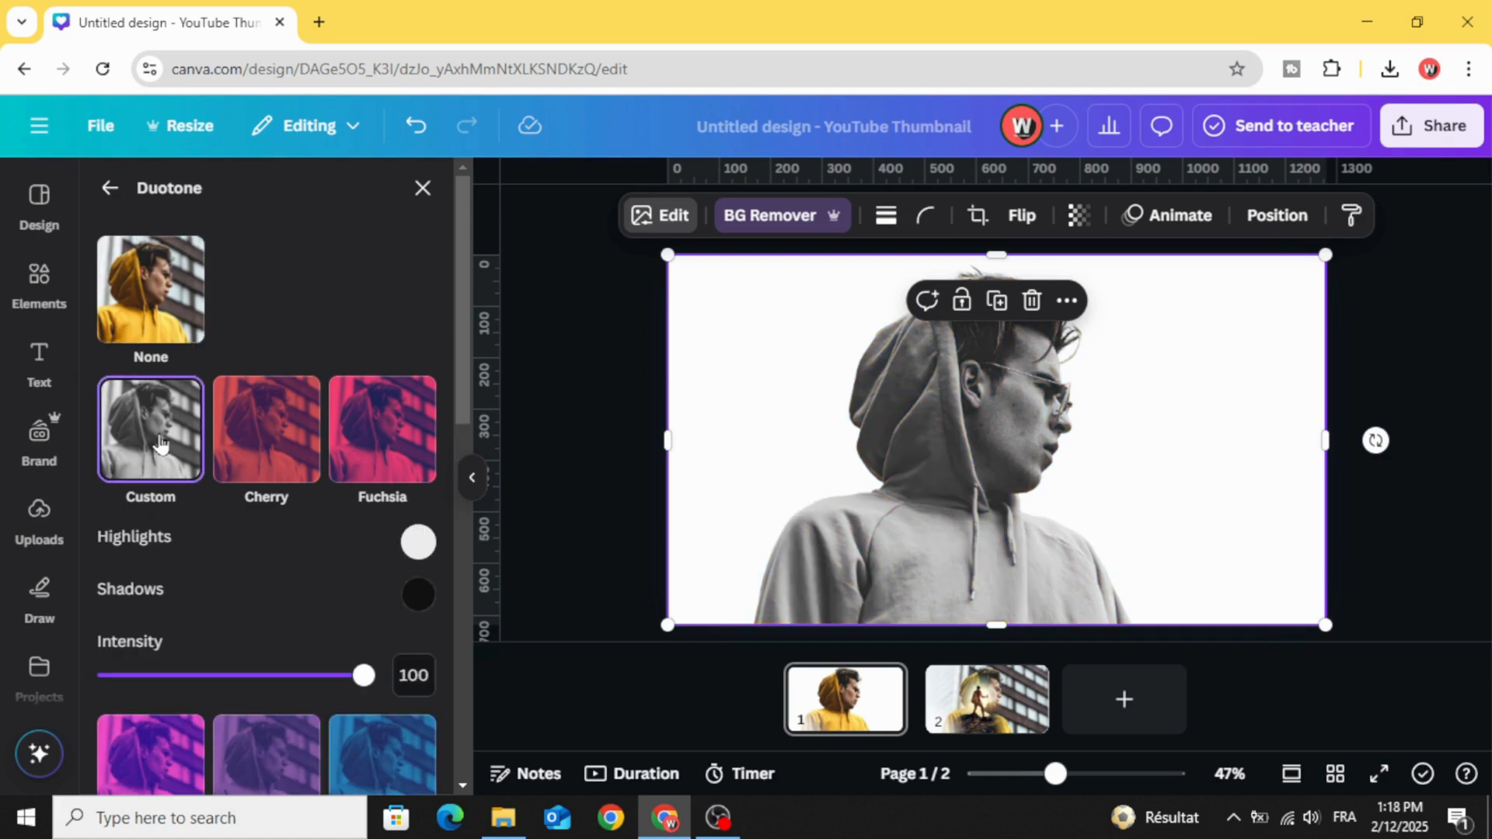
click(418, 542)
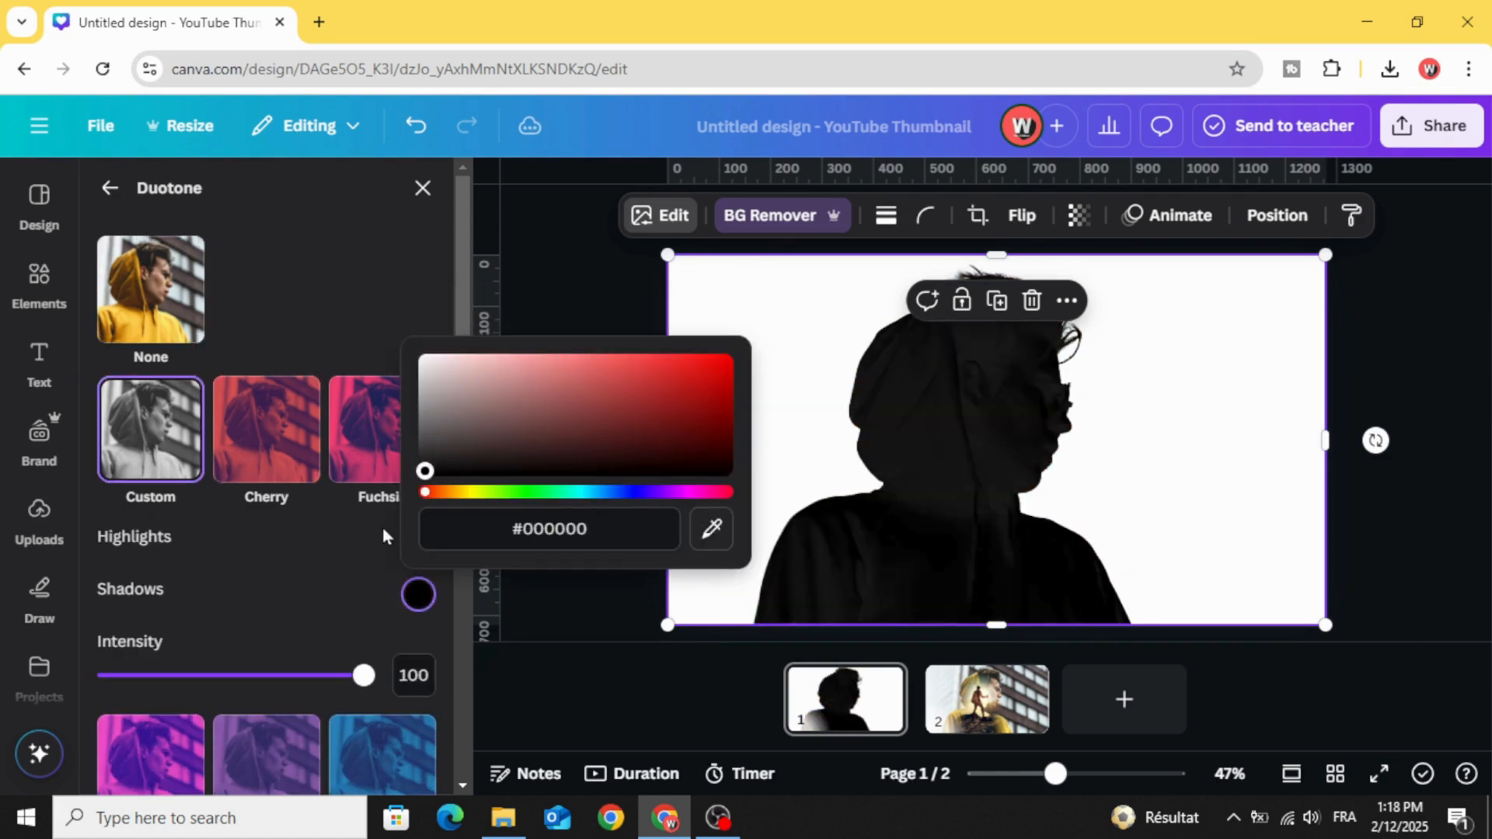
click(39, 519)
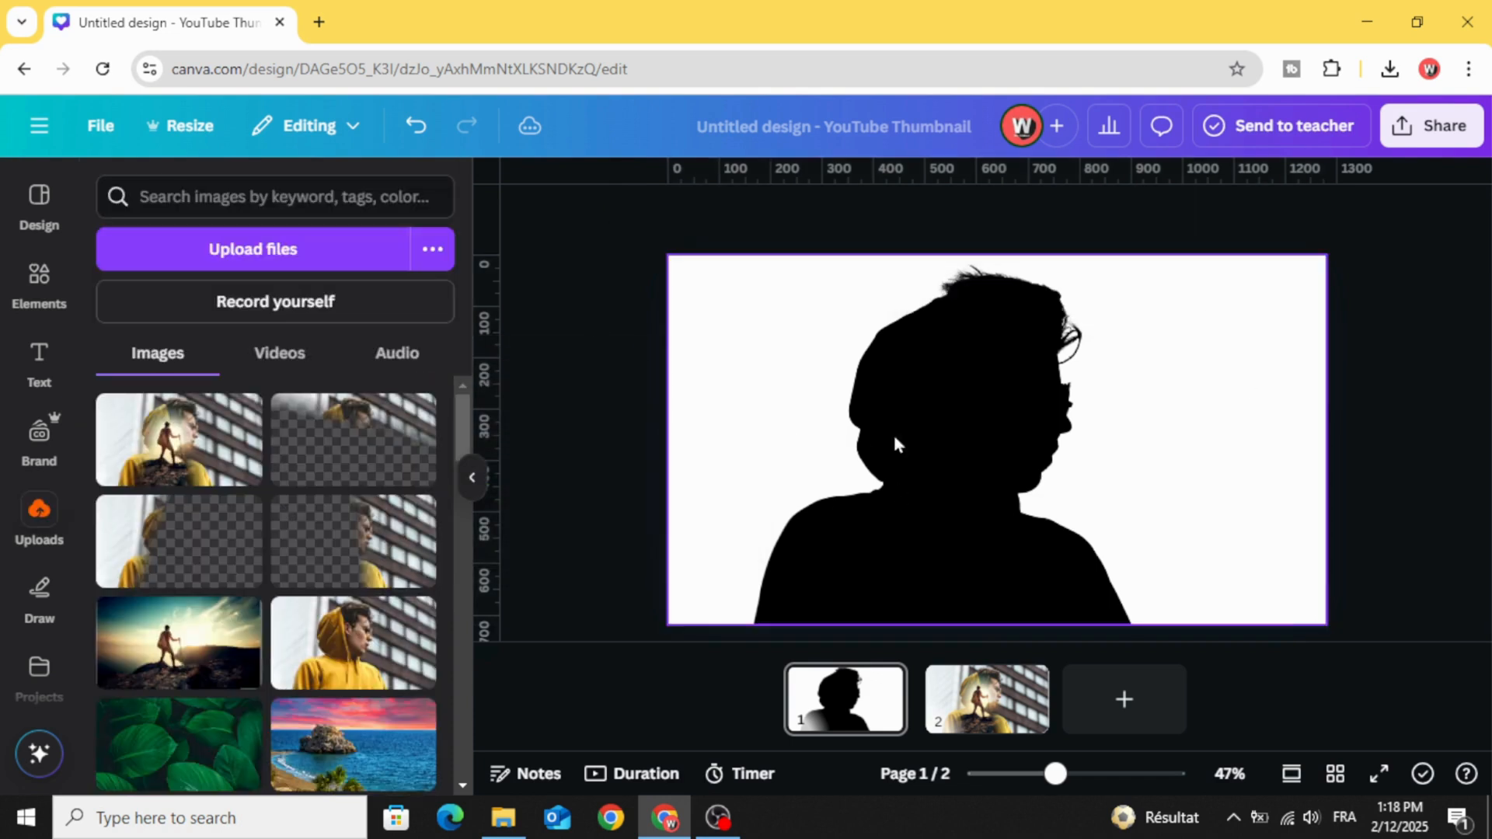
click(1431, 125)
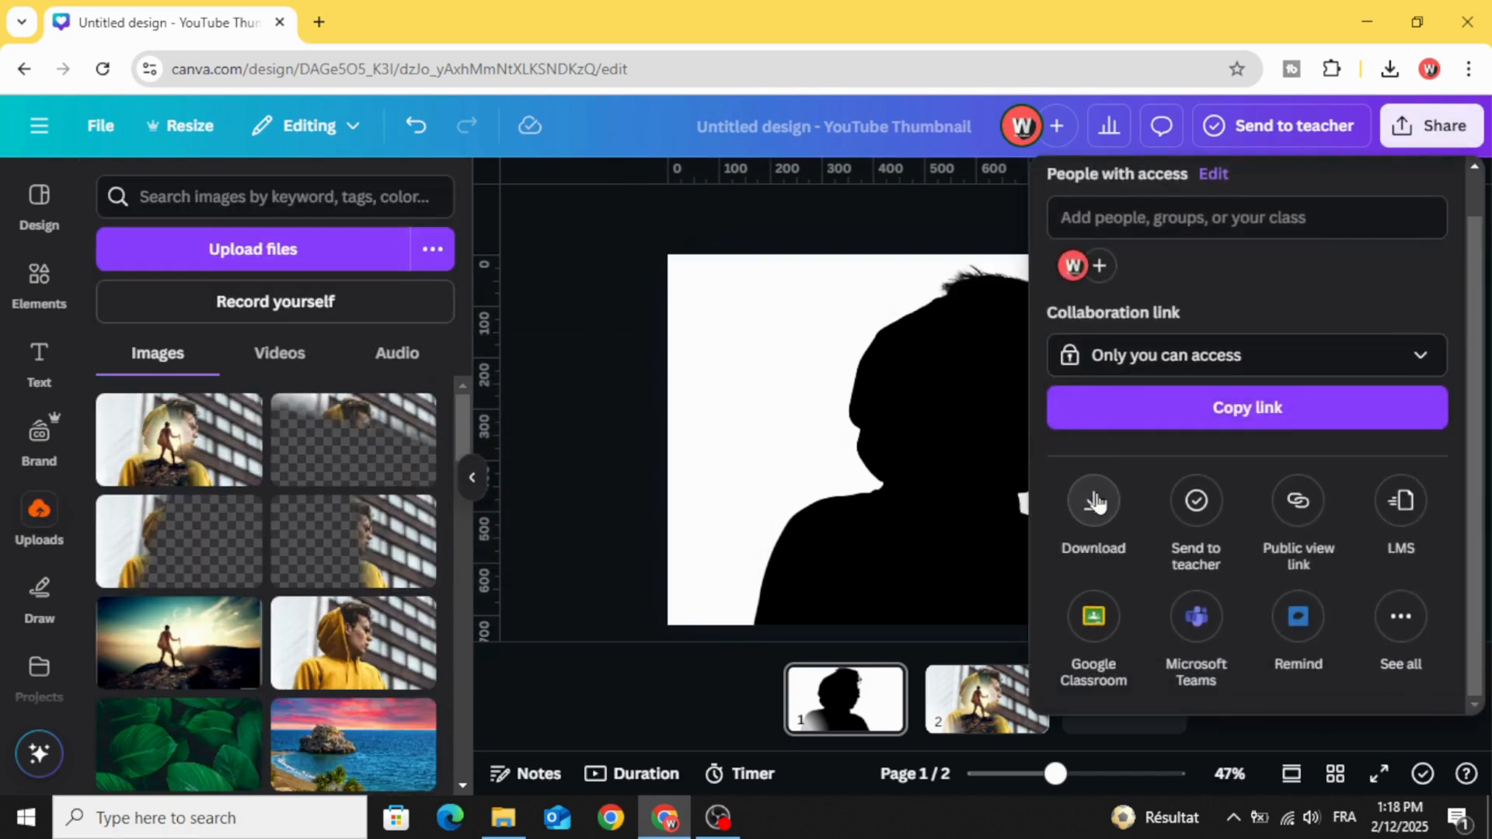
Download the silhouette as a PNG and switch to page 2 with recent downloads shown.
click(1093, 502)
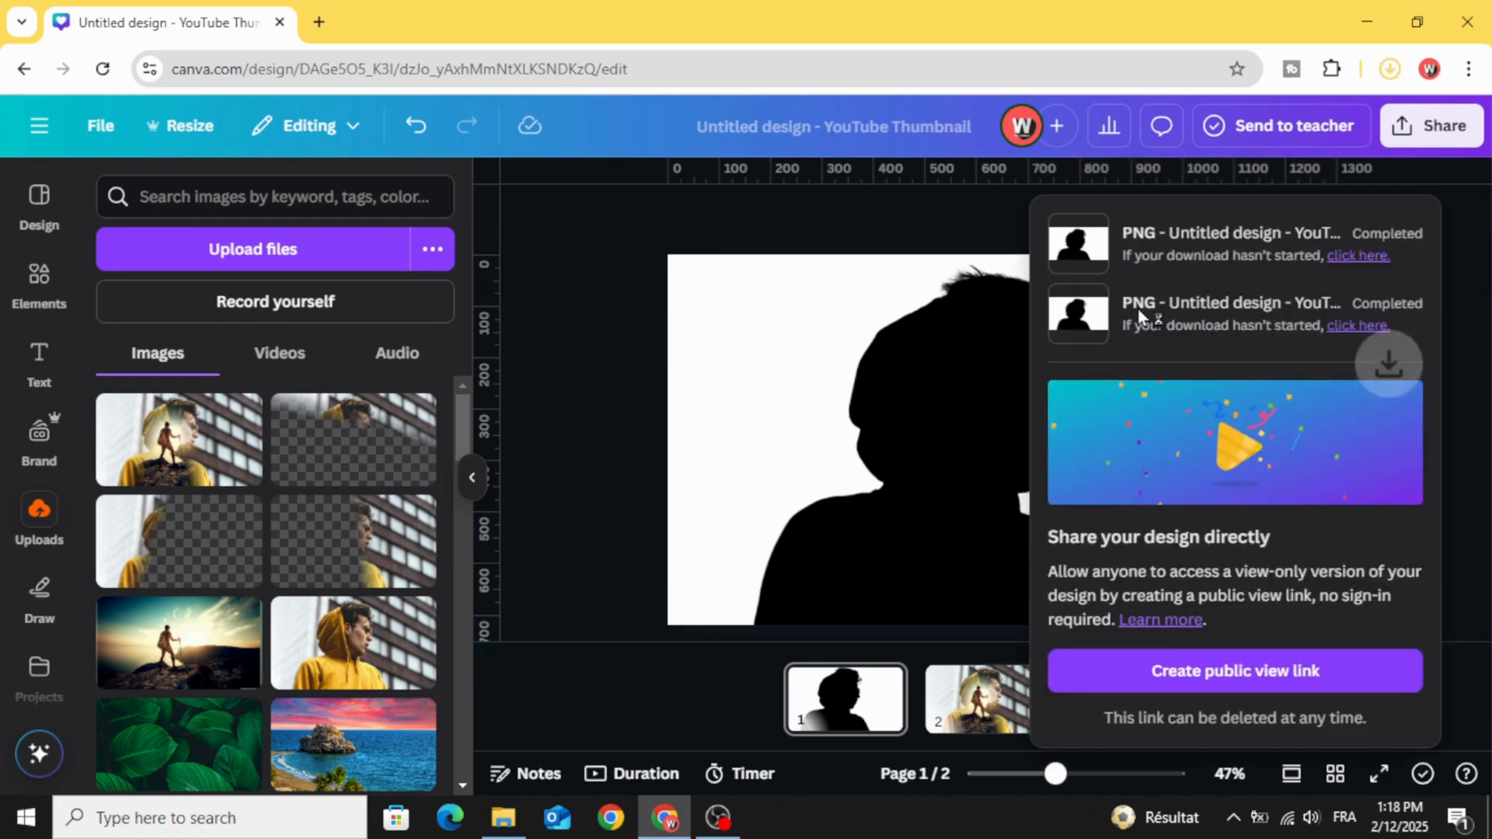
click(987, 698)
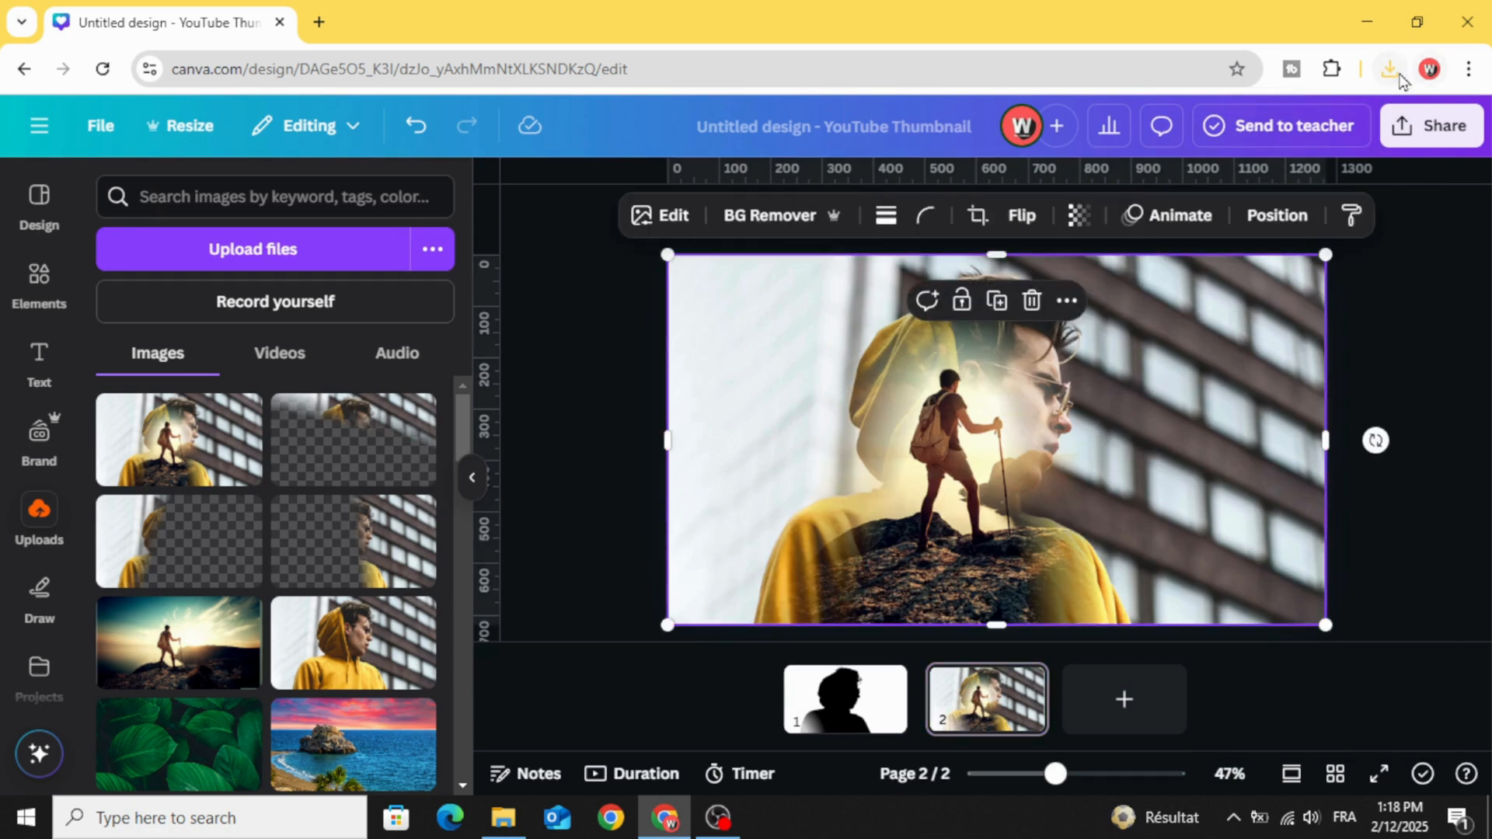
click(1390, 68)
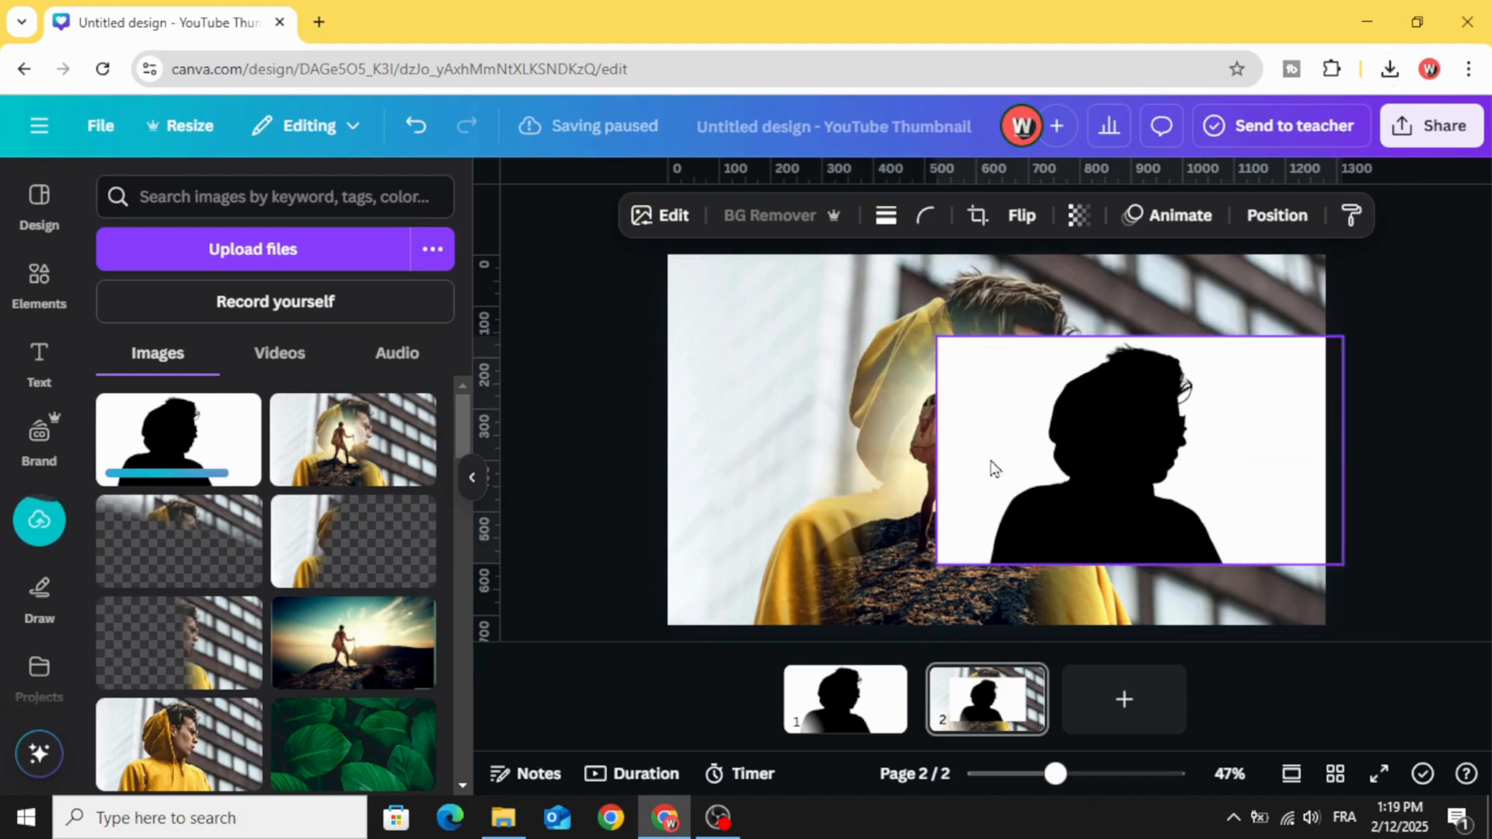
Drop the downloaded silhouette PNG onto page 2 and enlarge it over the hiker blend.
click(807, 425)
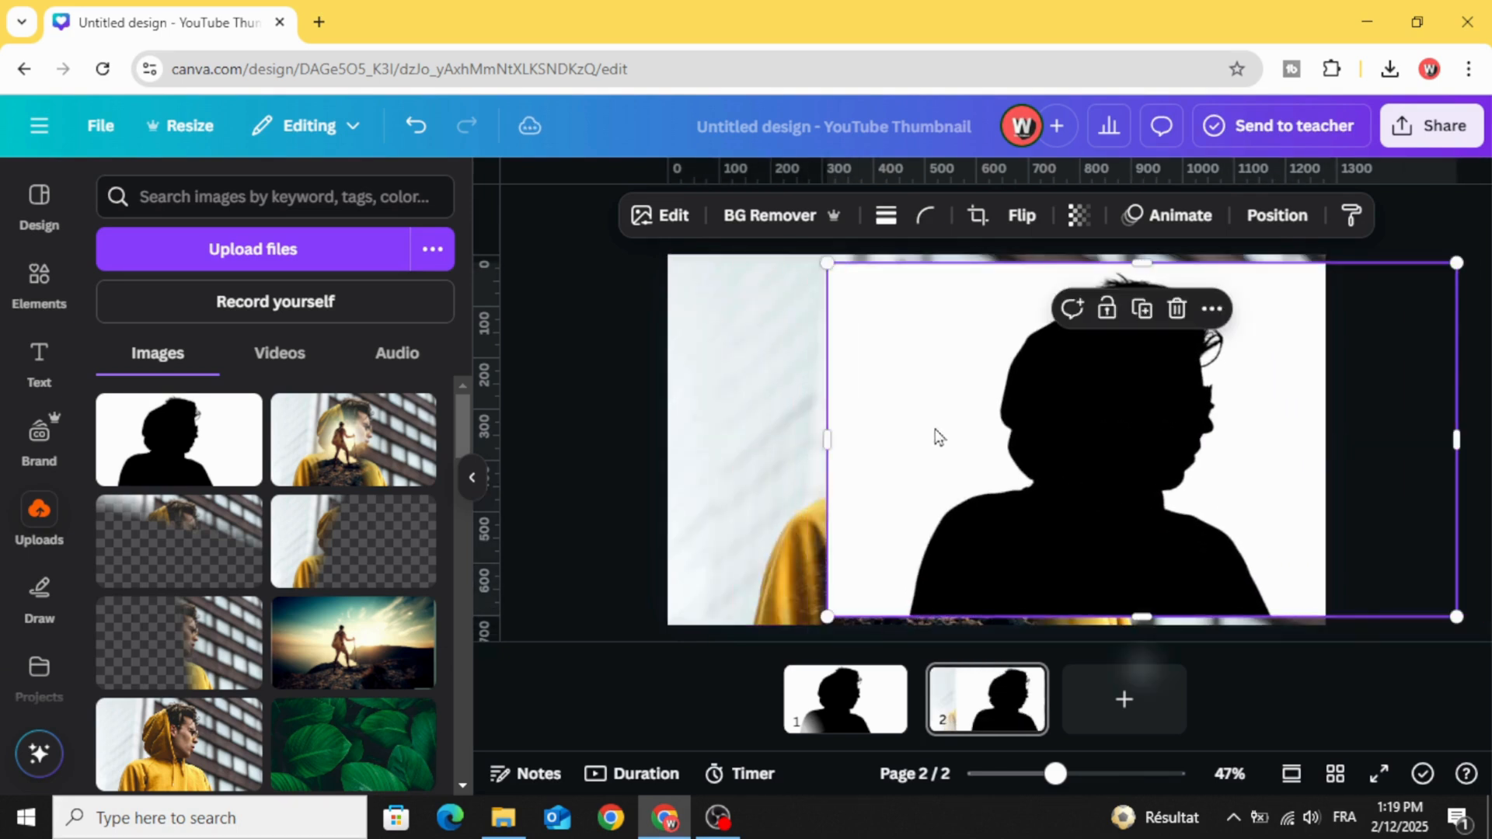
scroll(down, 3)
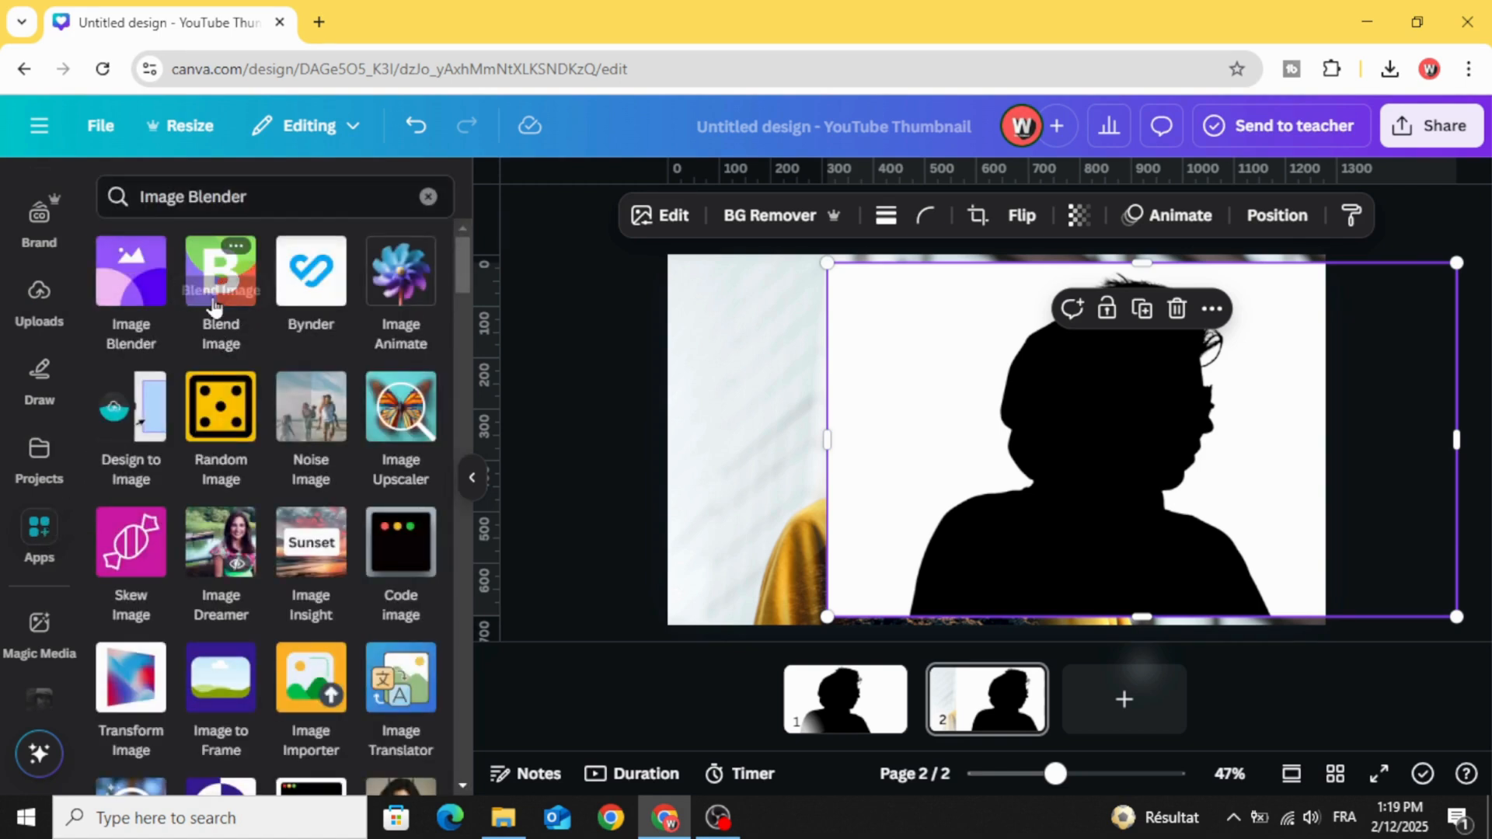
In Blend Image, use the silhouette as top layer and the hiker picture as bottom layer, Screen mode.
click(219, 270)
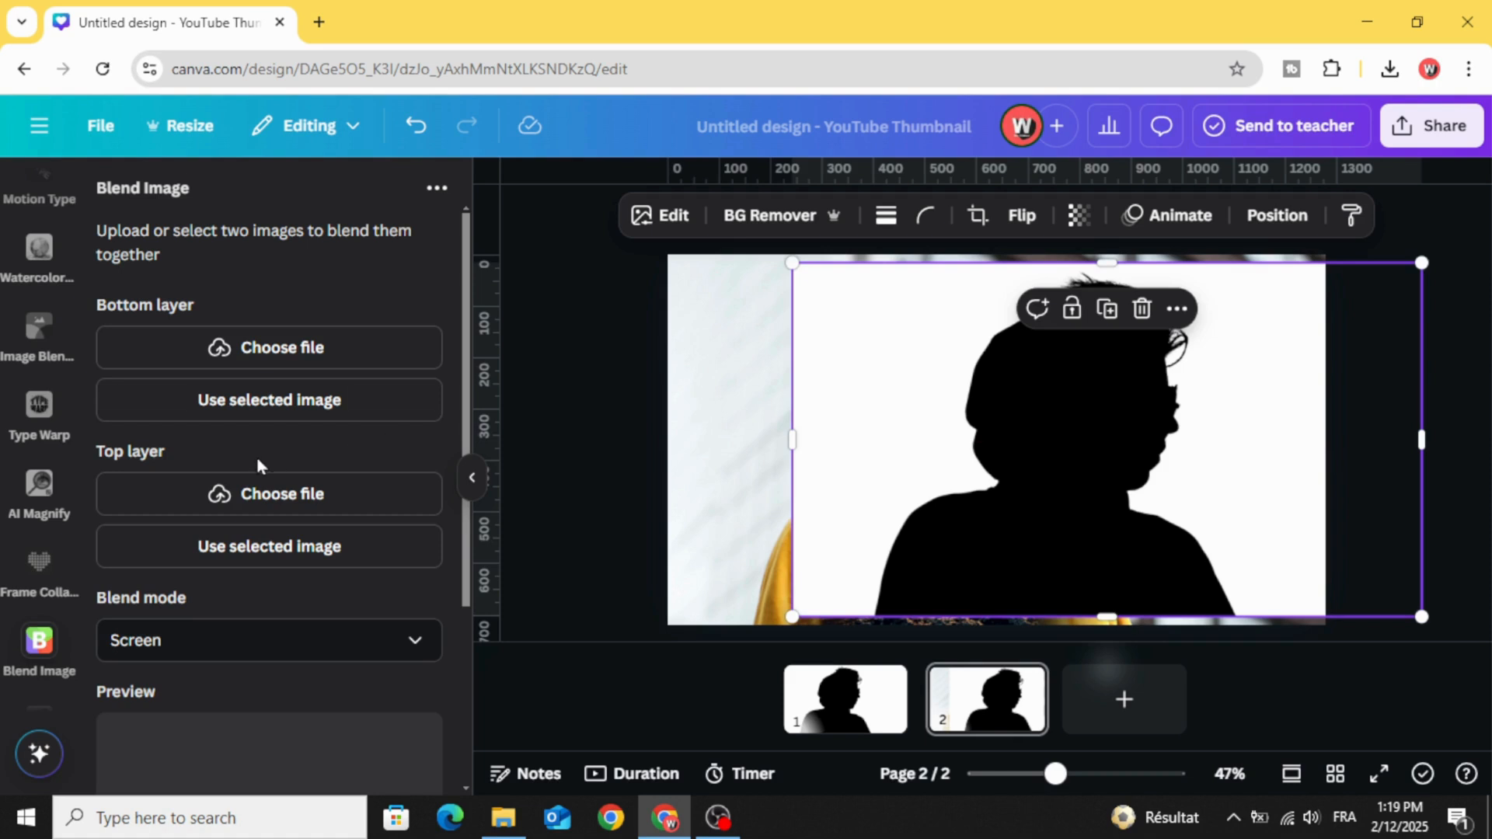
mouse_move(860, 529)
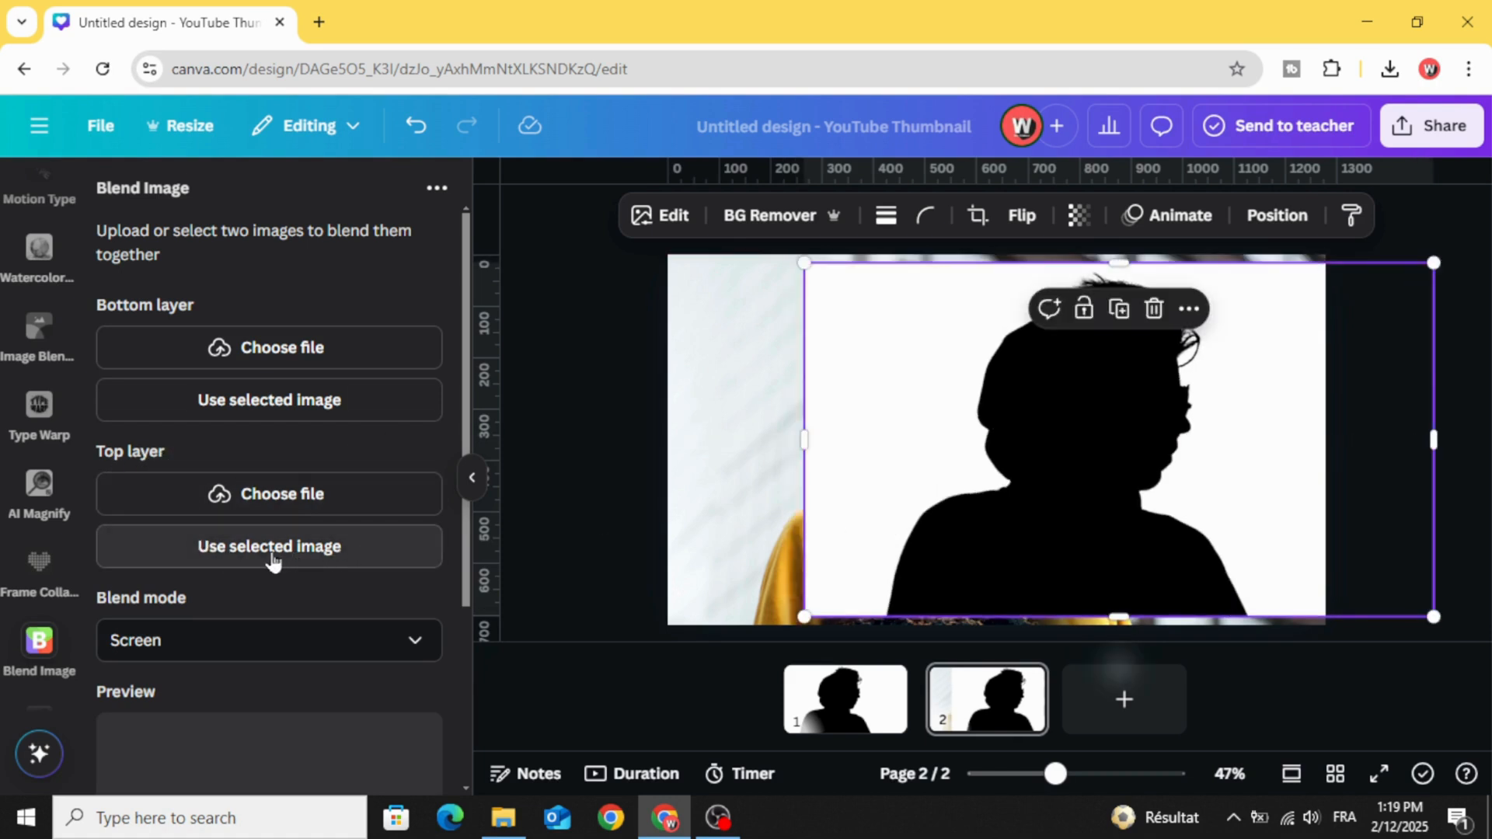
click(269, 546)
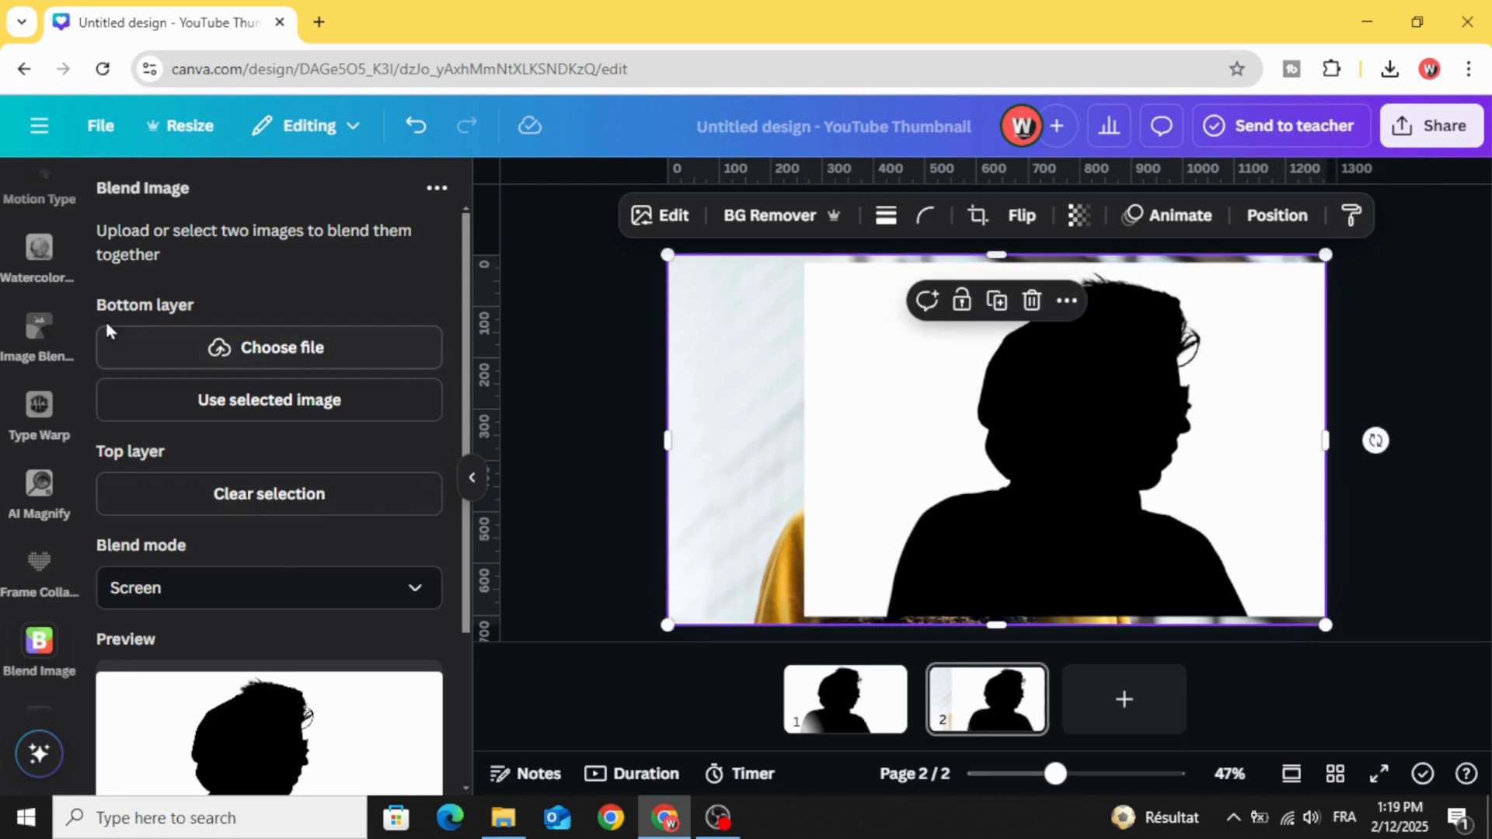
mouse_move(228, 317)
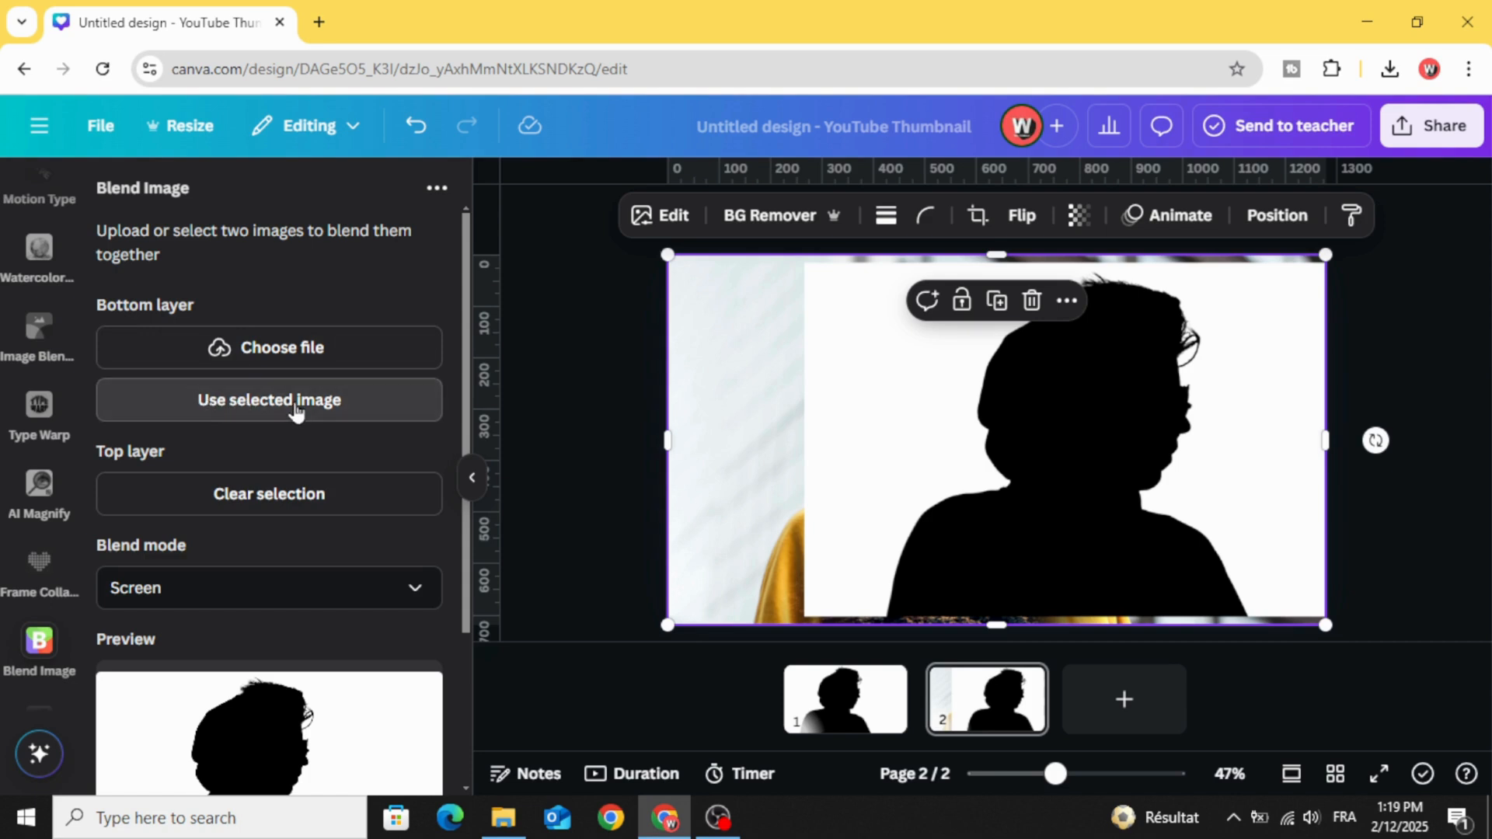
click(269, 587)
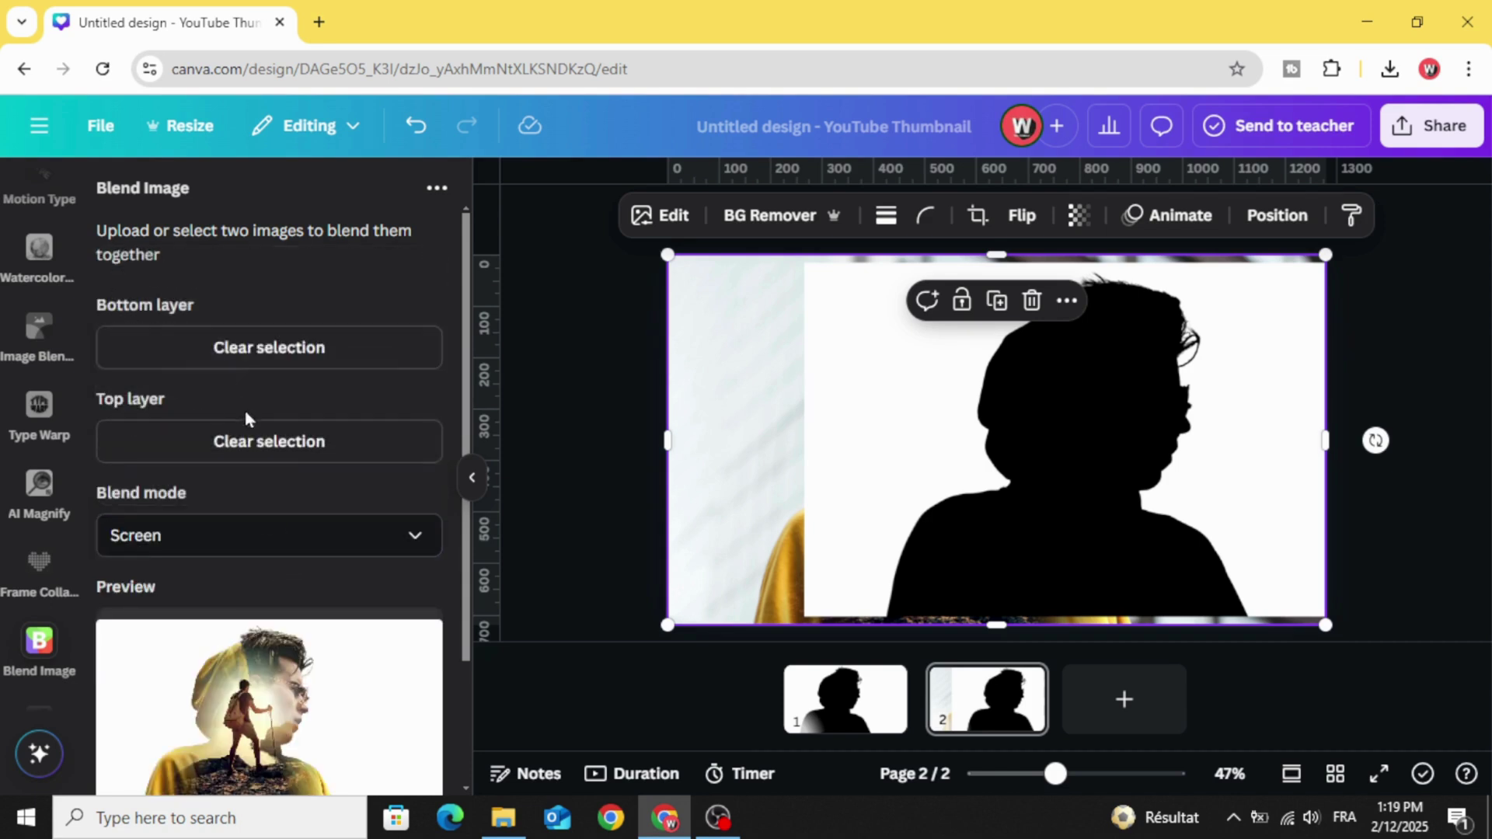
scroll(down, 3)
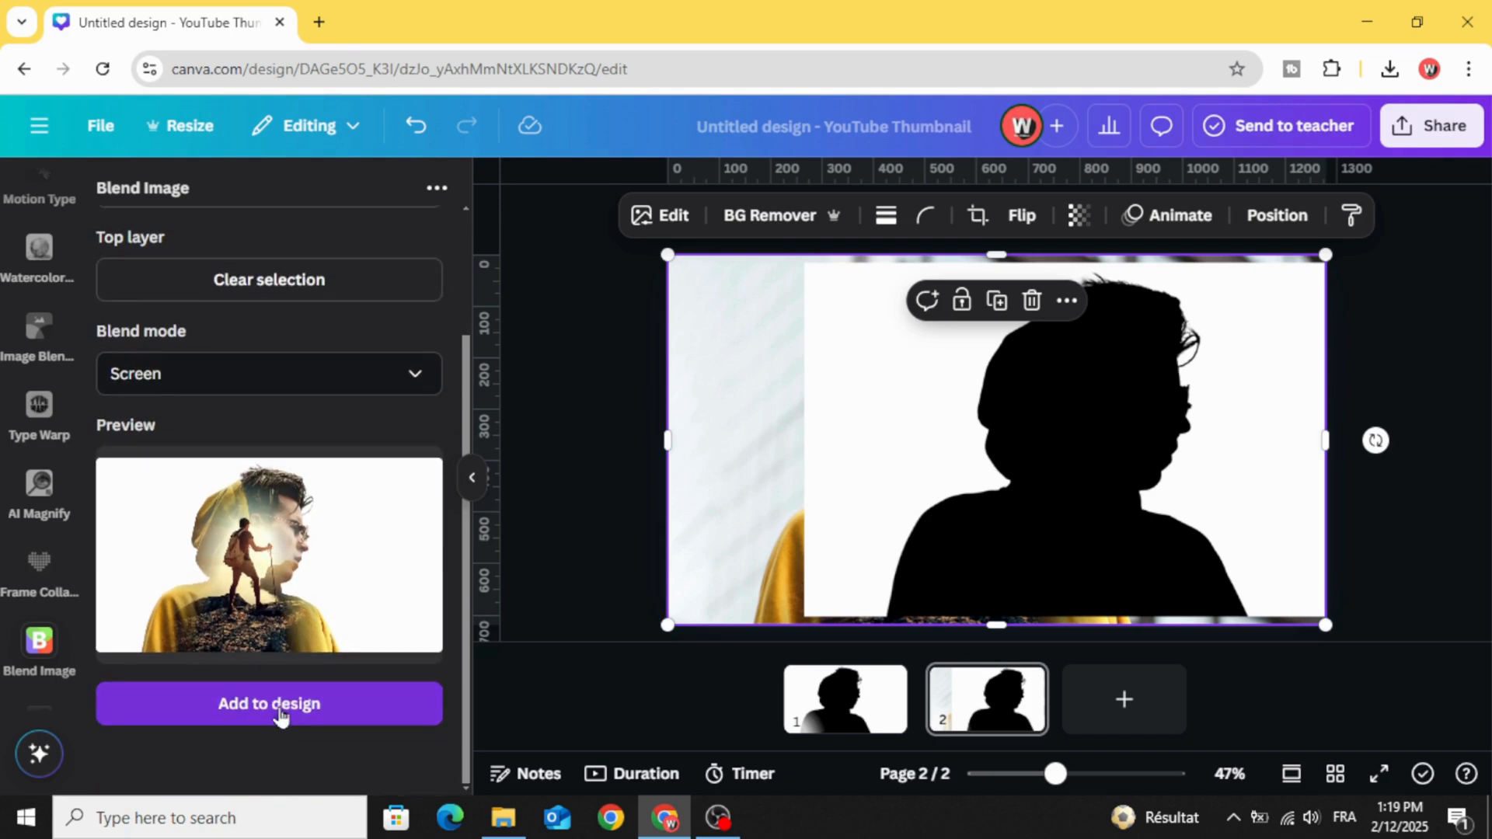
Insert the blended hiker-inside-silhouette image onto page 2 and stretch it to fill the thumbnail.
click(269, 703)
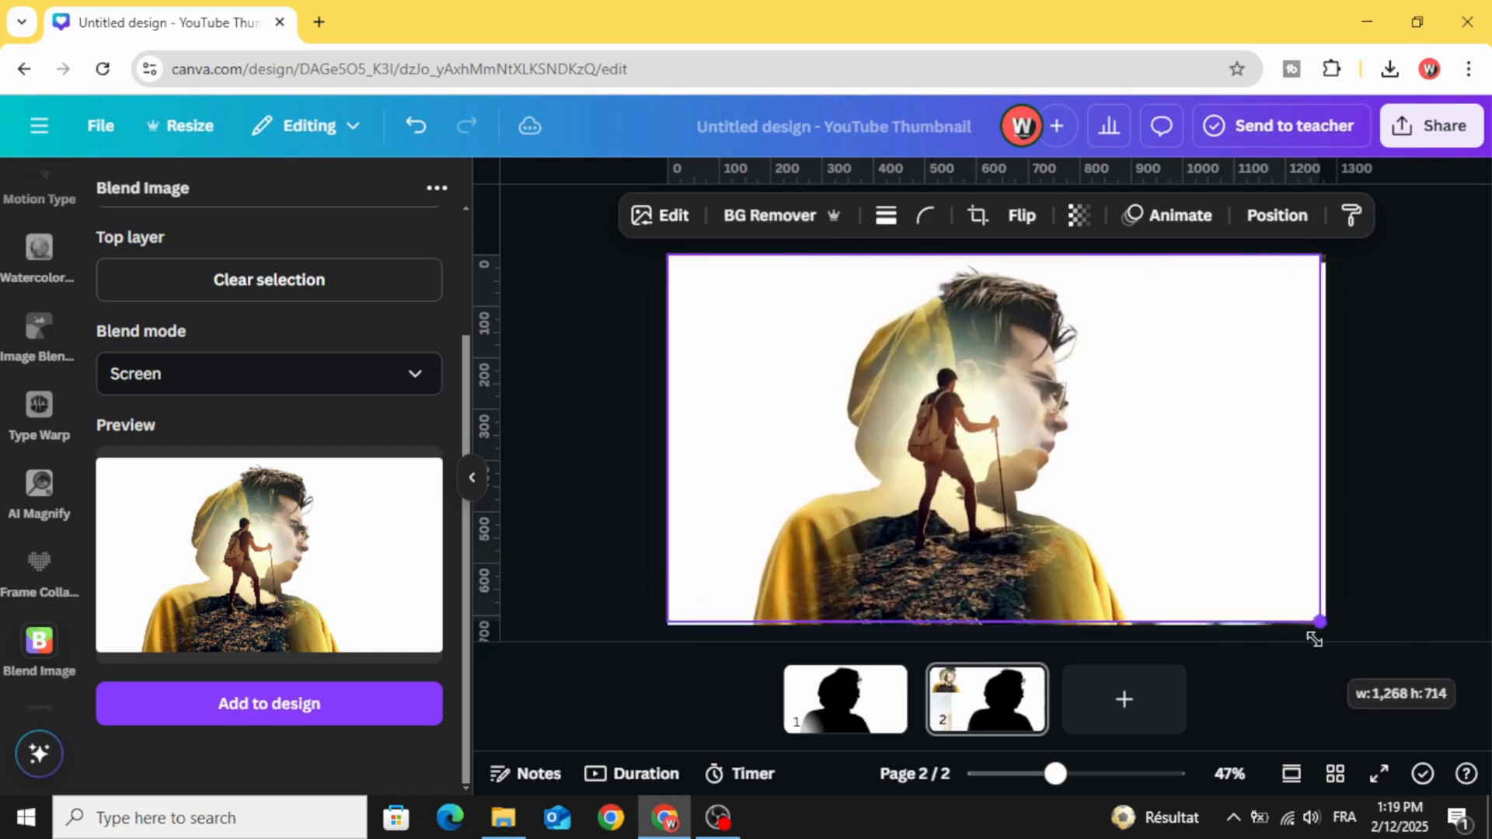
click(995, 439)
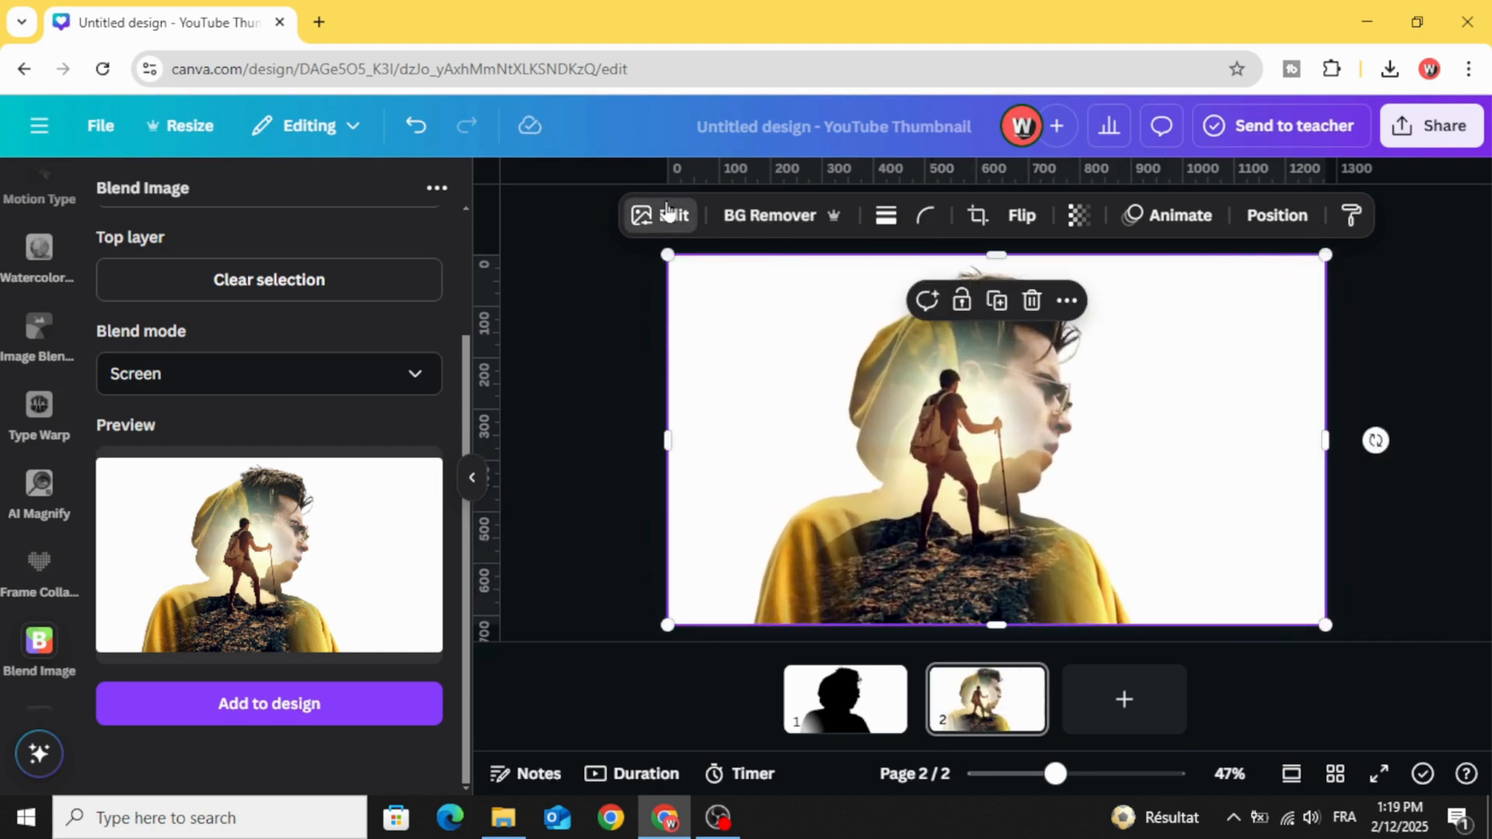
Try the Myst and Sangri filters, then apply the cool Polar filter to the blended image.
click(672, 215)
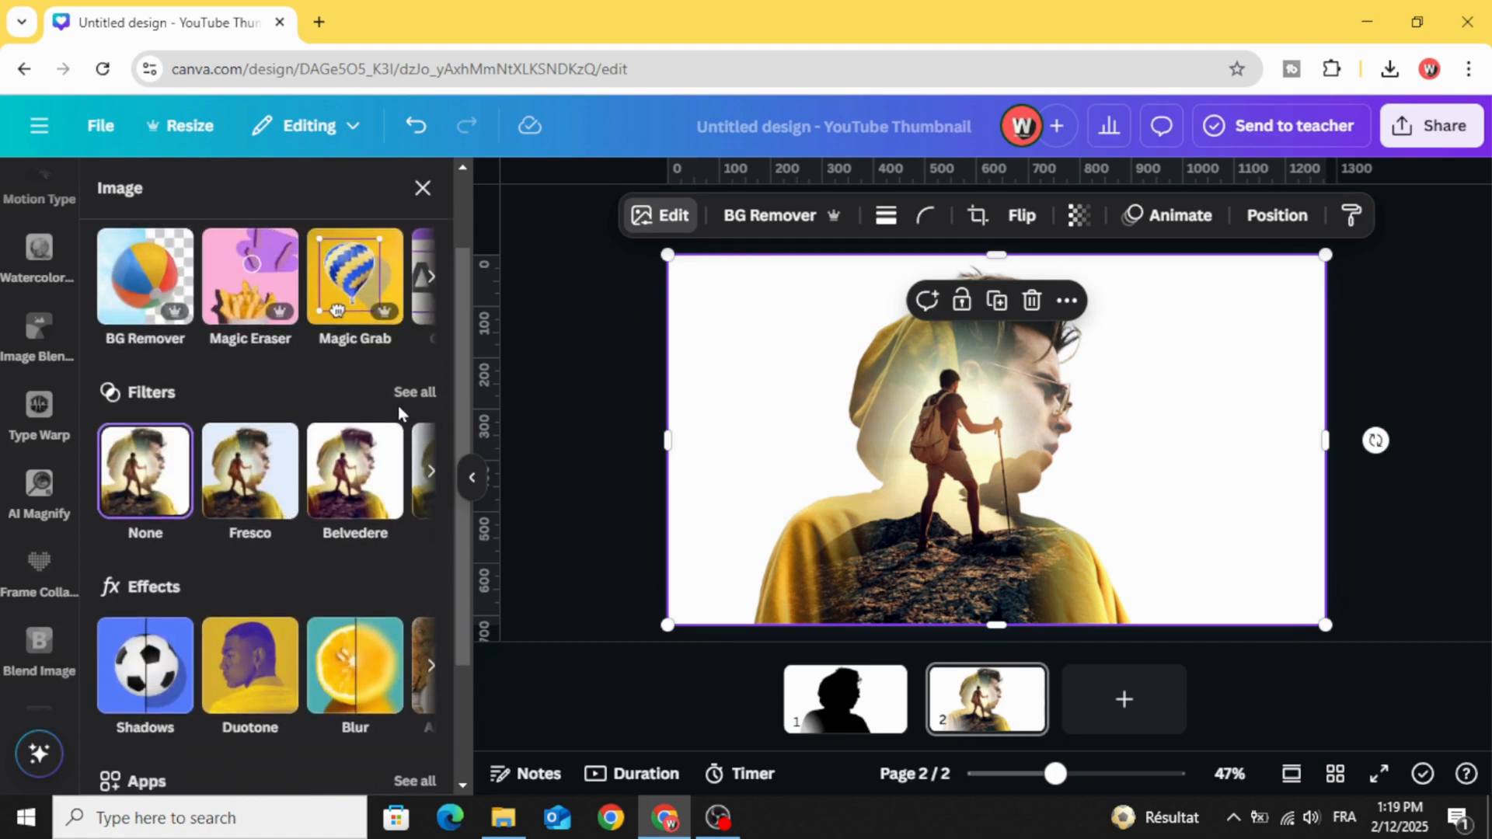
click(414, 392)
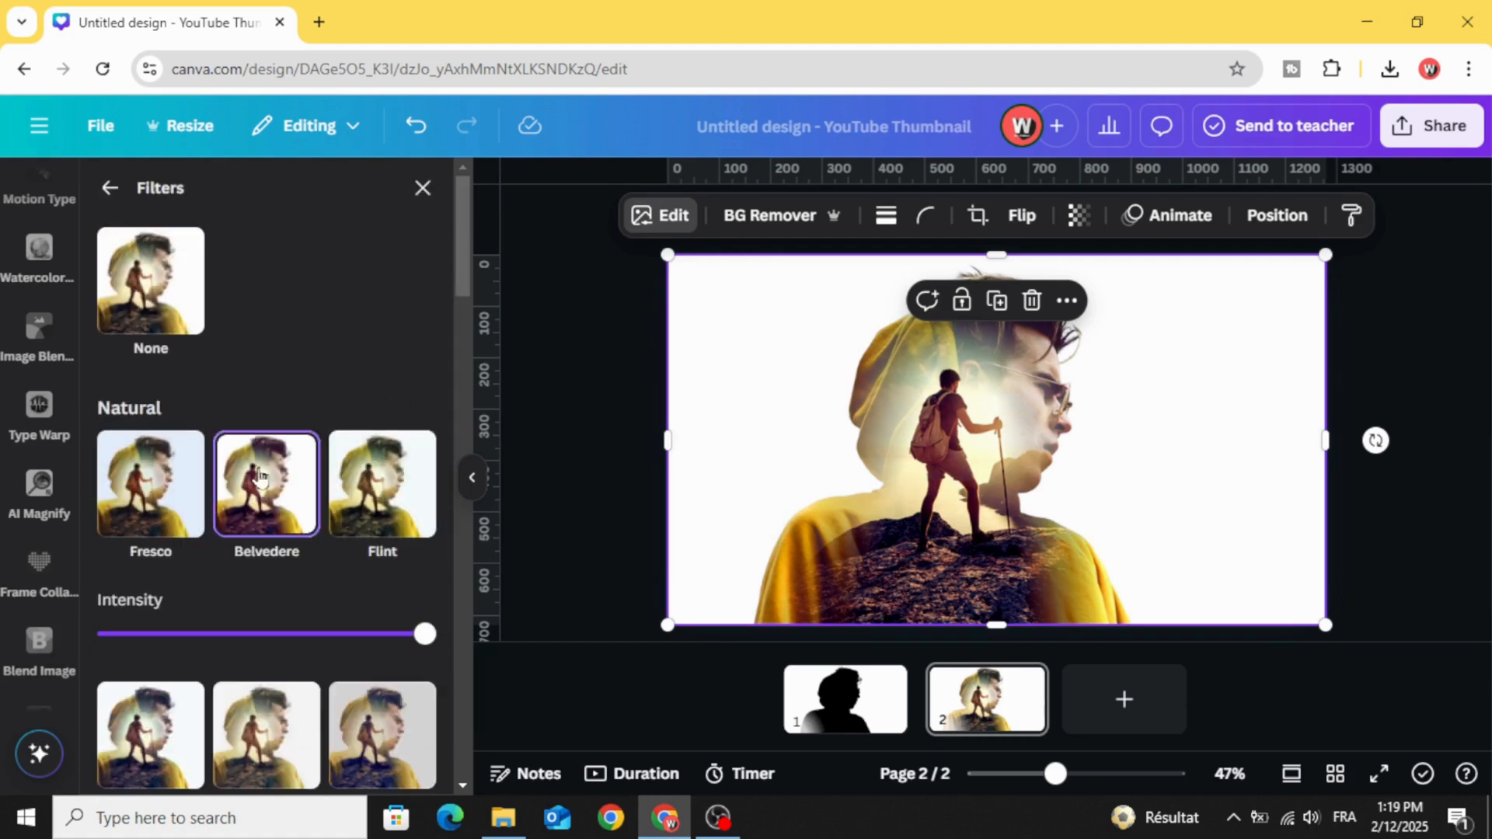
click(383, 404)
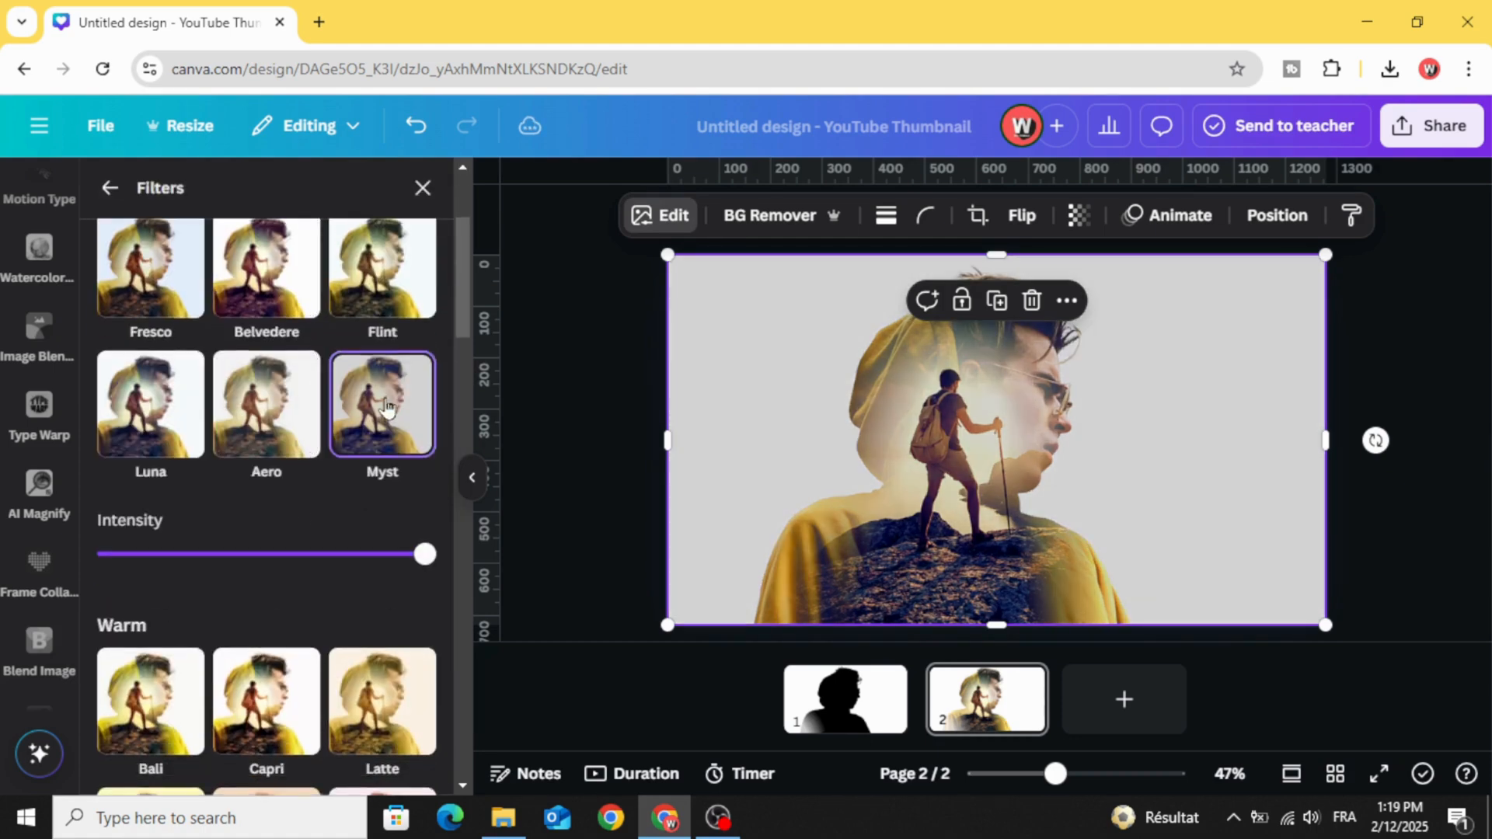
click(382, 422)
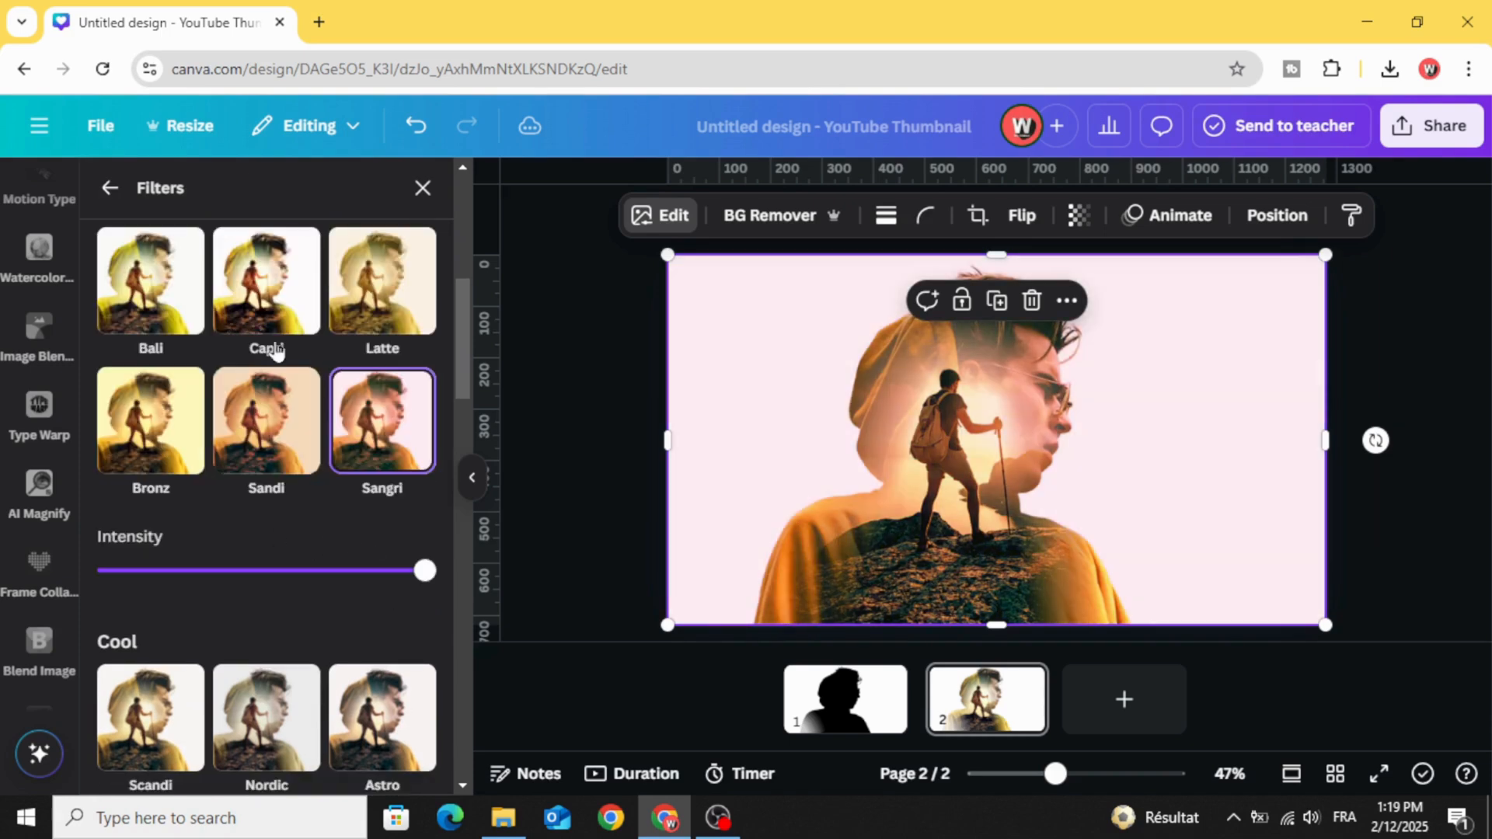
click(265, 544)
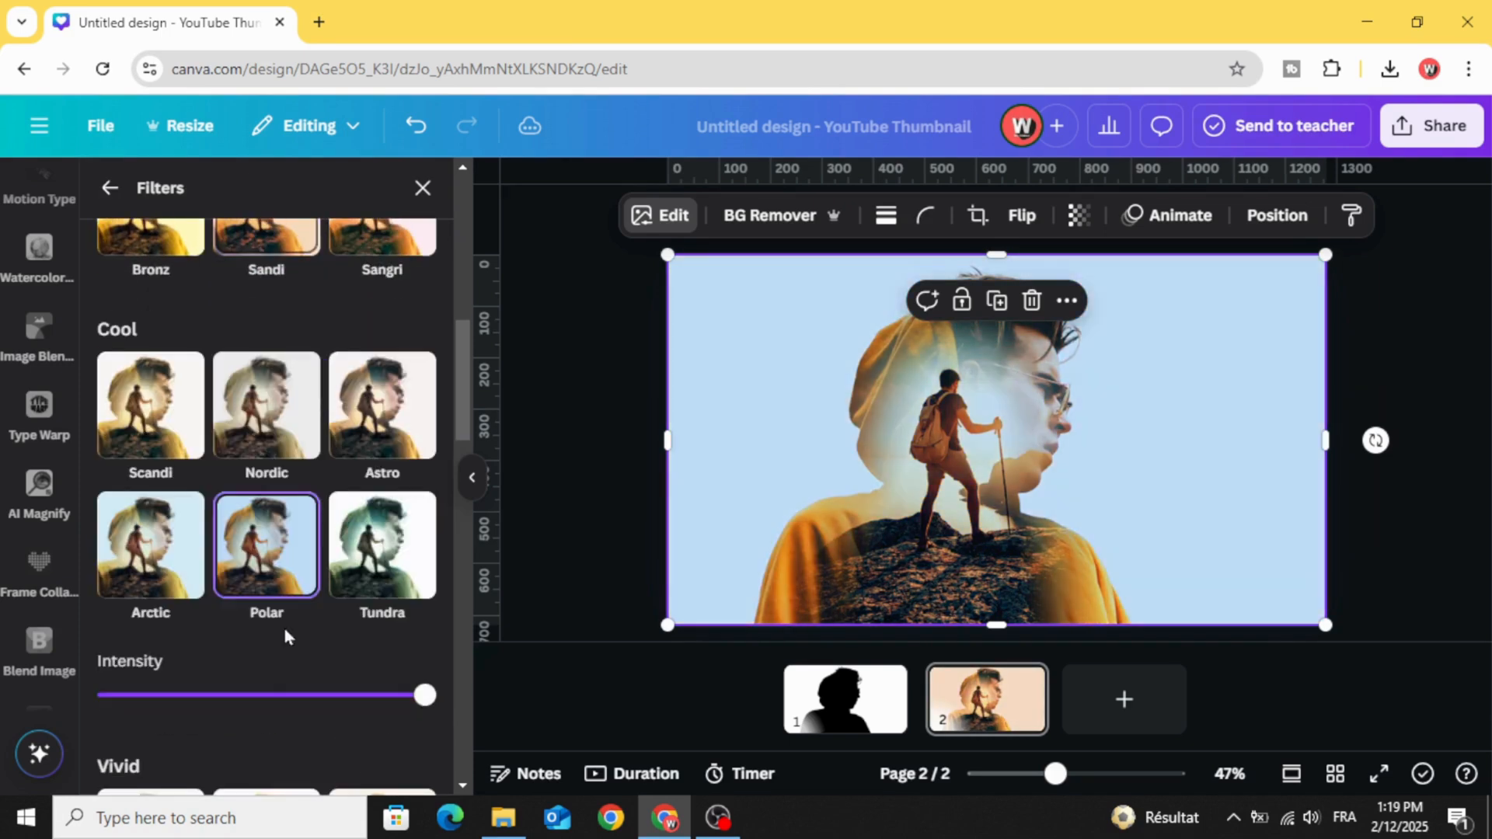
scroll(down, 3)
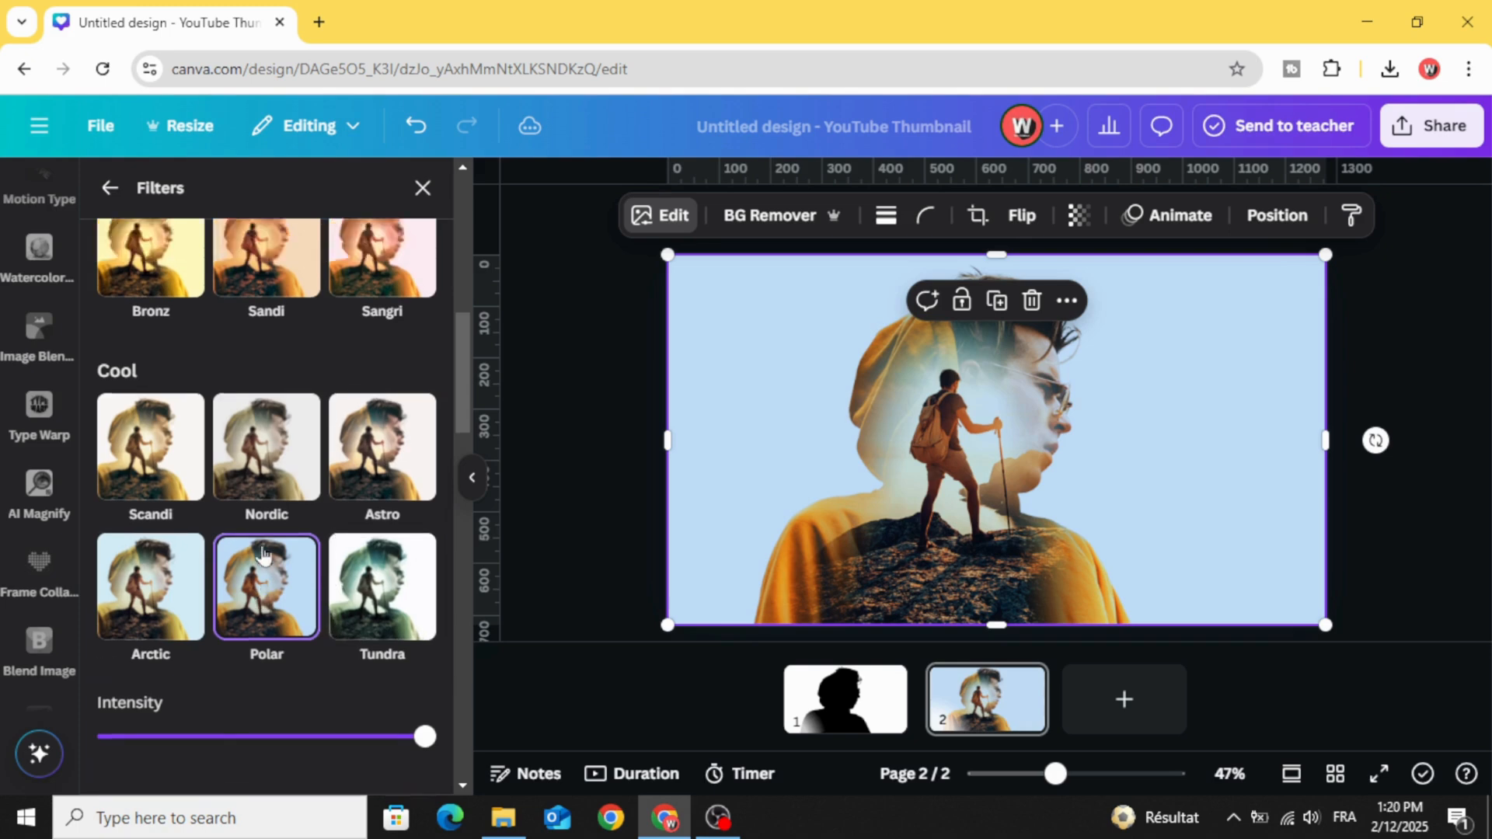